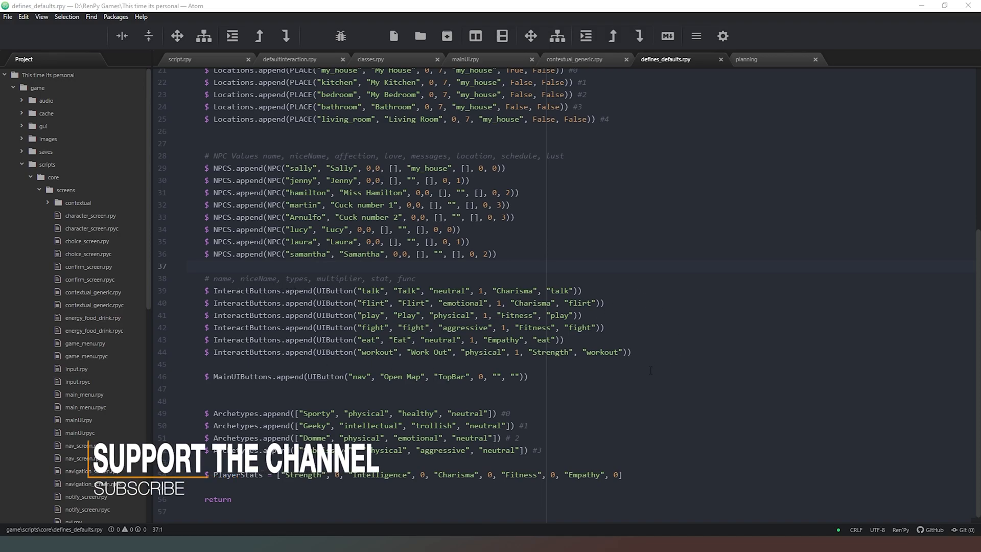
pyautogui.moveTo(665, 348)
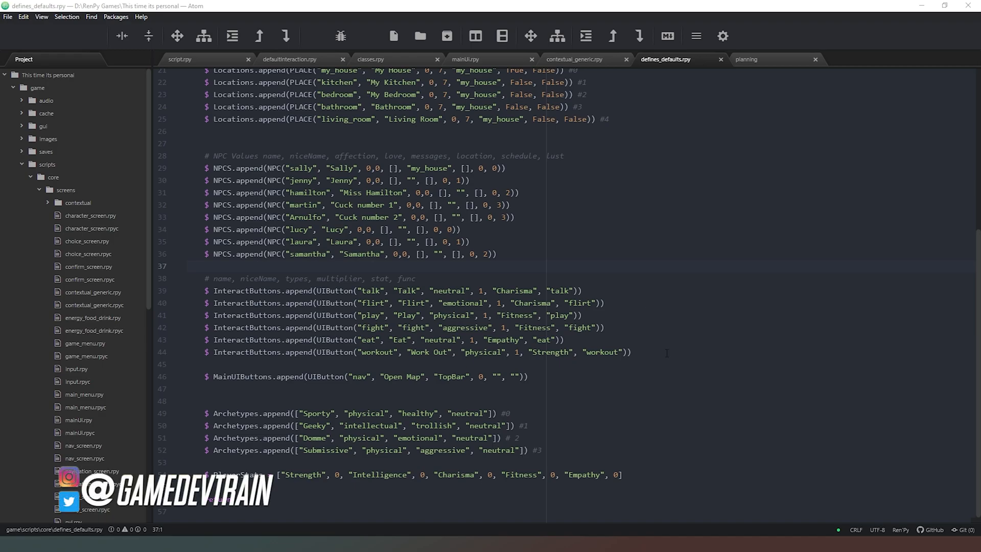
# Add the line default effects = [] below default cash = 7 in defines_defaults.rpy
pyautogui.scroll(3)
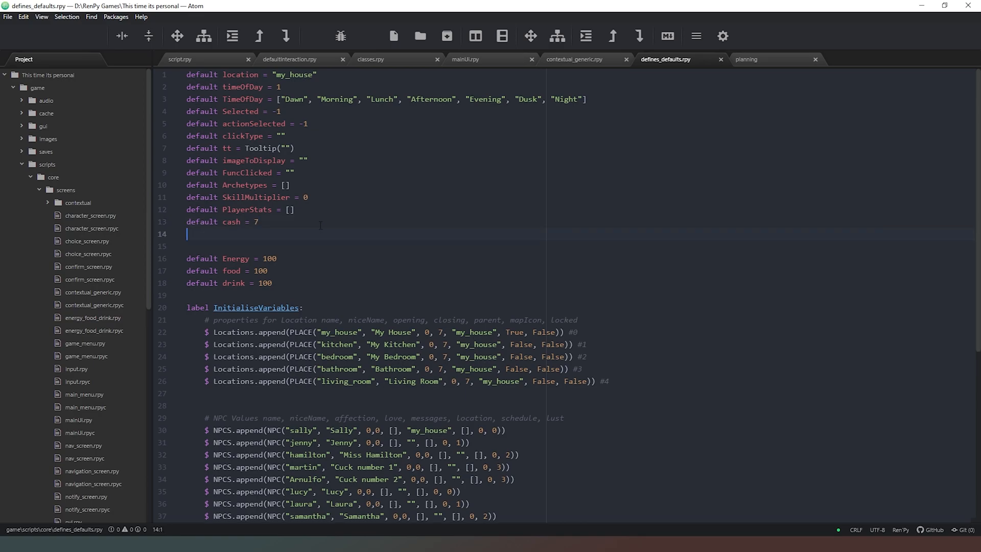
pyautogui.write('default')
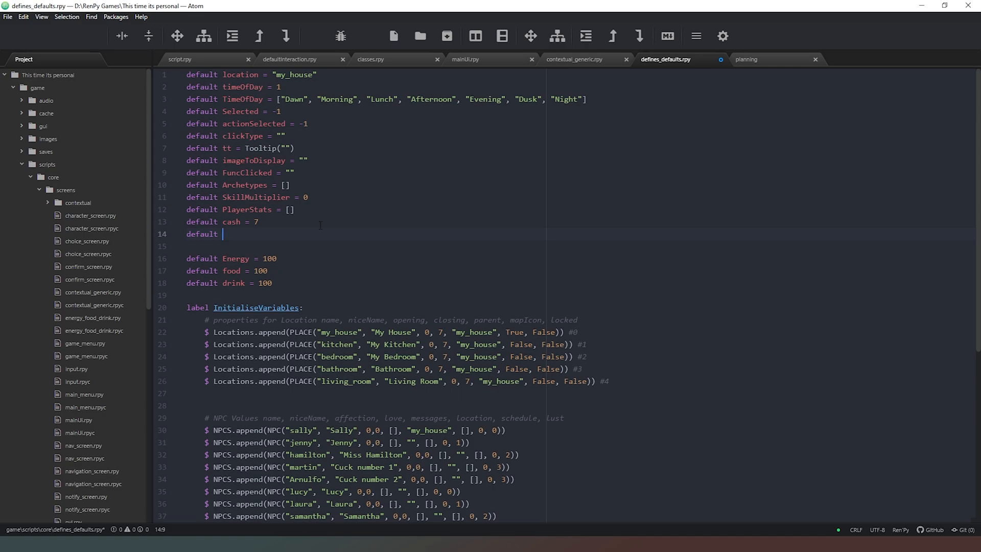
pyautogui.write('ef')
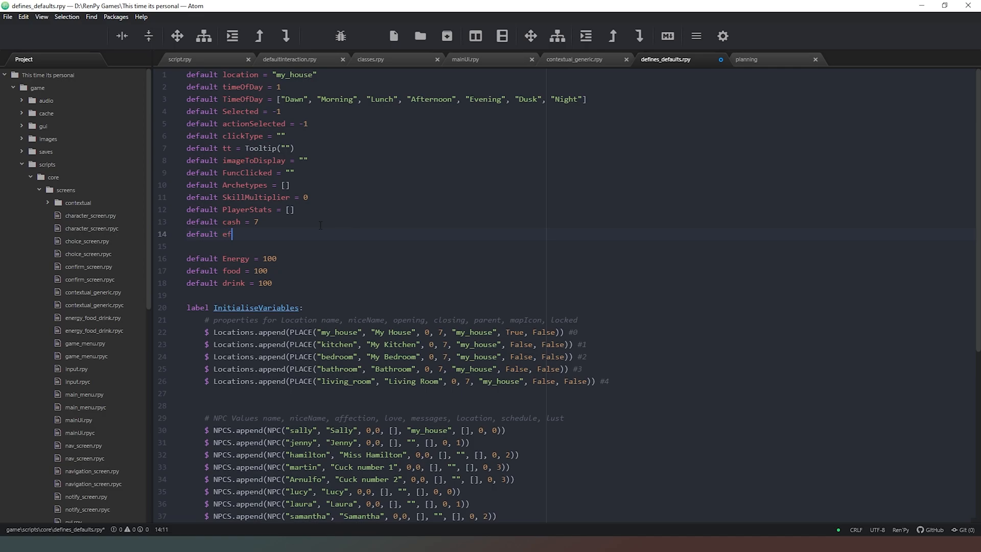
pyautogui.write('fects =')
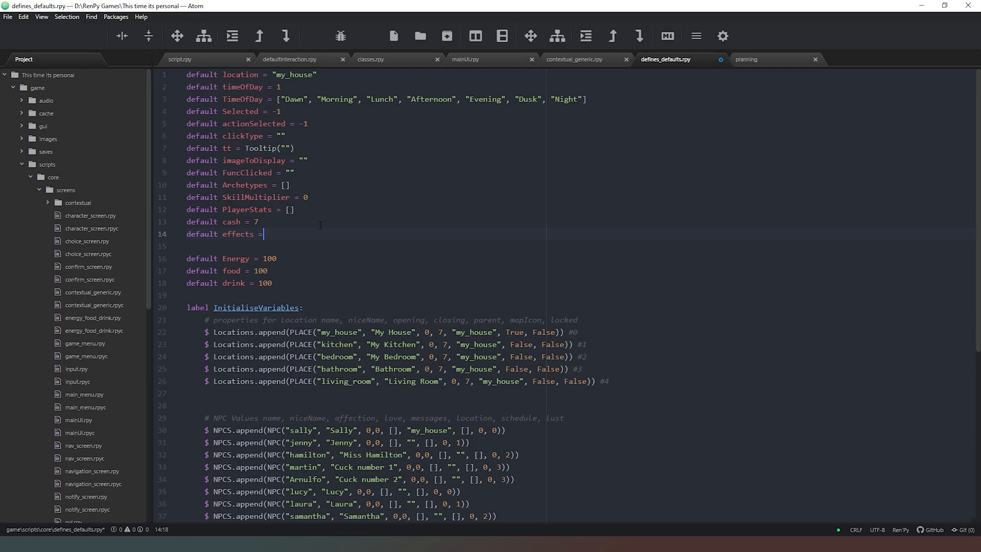
pyautogui.write('[]')
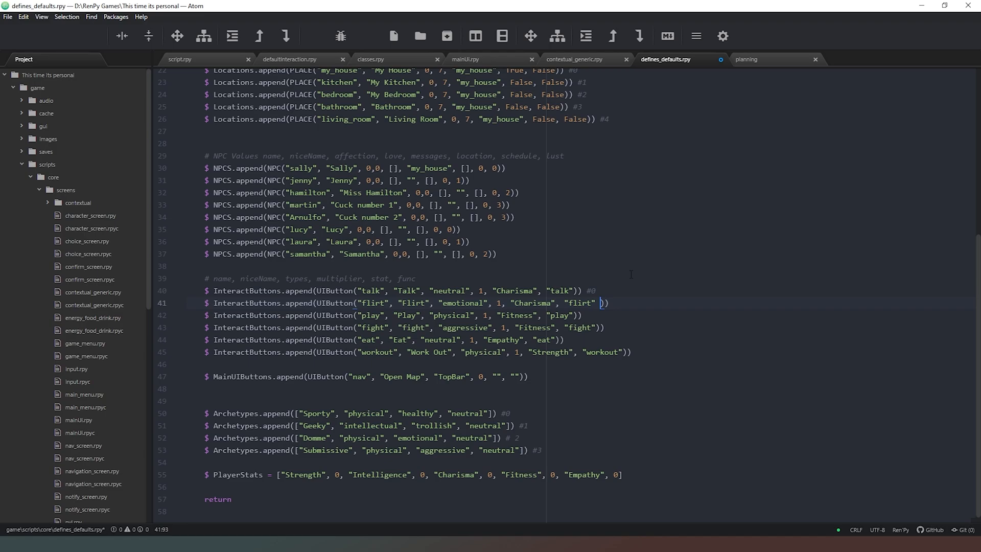
# Append index comments #1 through #5 to the flirt, play, fight, eat and workout InteractButtons.append lines
pyautogui.write(')')
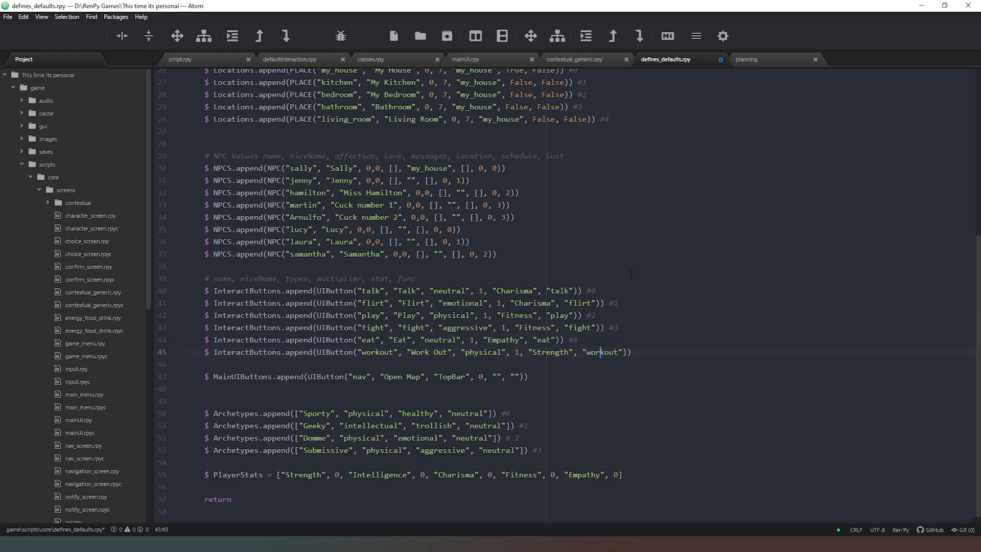
pyautogui.write('#')
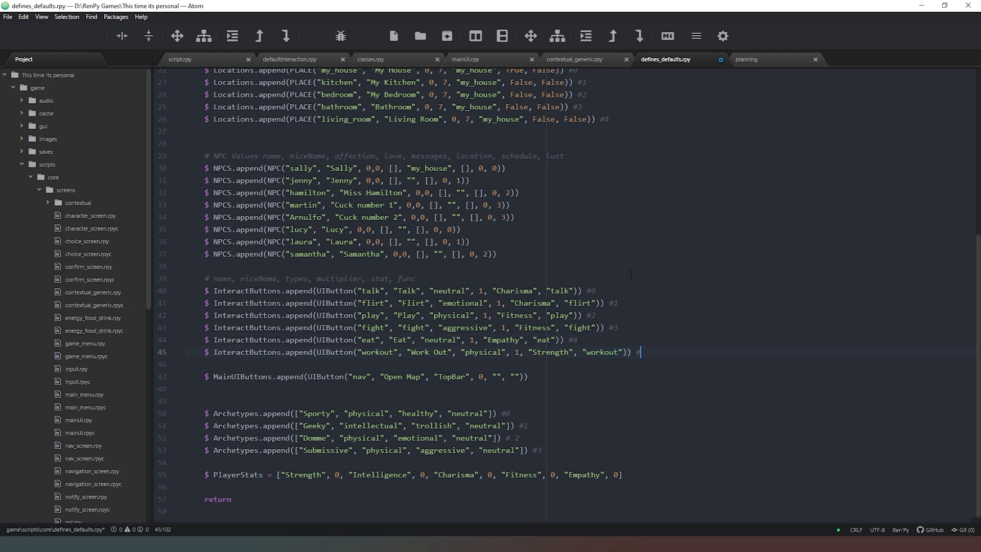
pyautogui.write('5')
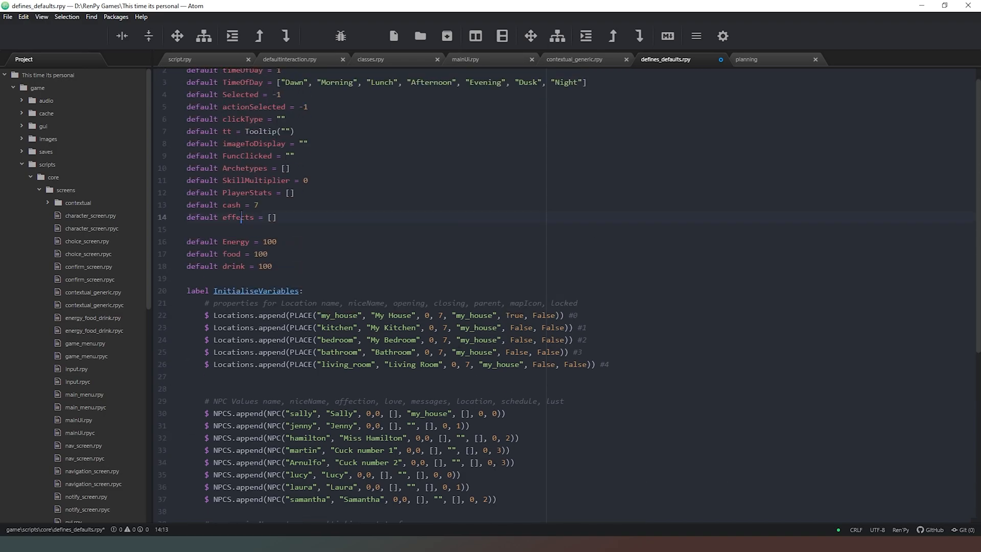
# Write $ effects.append() on a new line after the InteractButtons block
pyautogui.scroll(-3)
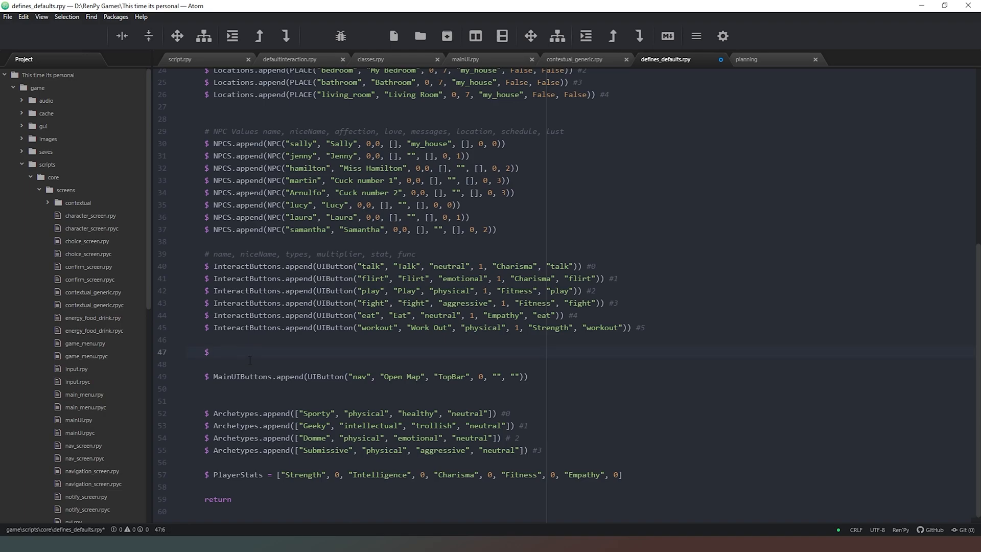
pyautogui.click(215, 352)
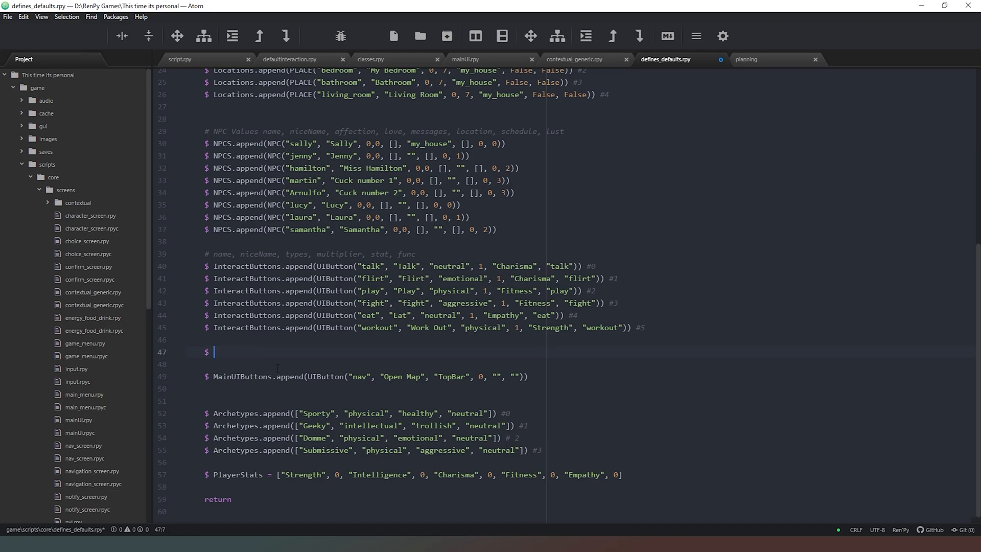
pyautogui.write('effects.a')
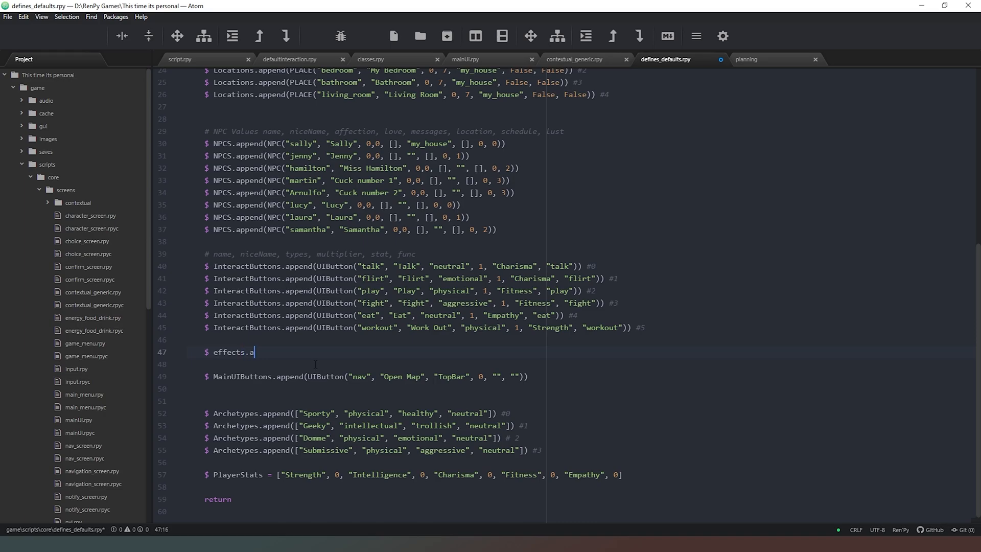
pyautogui.write('ppend(')
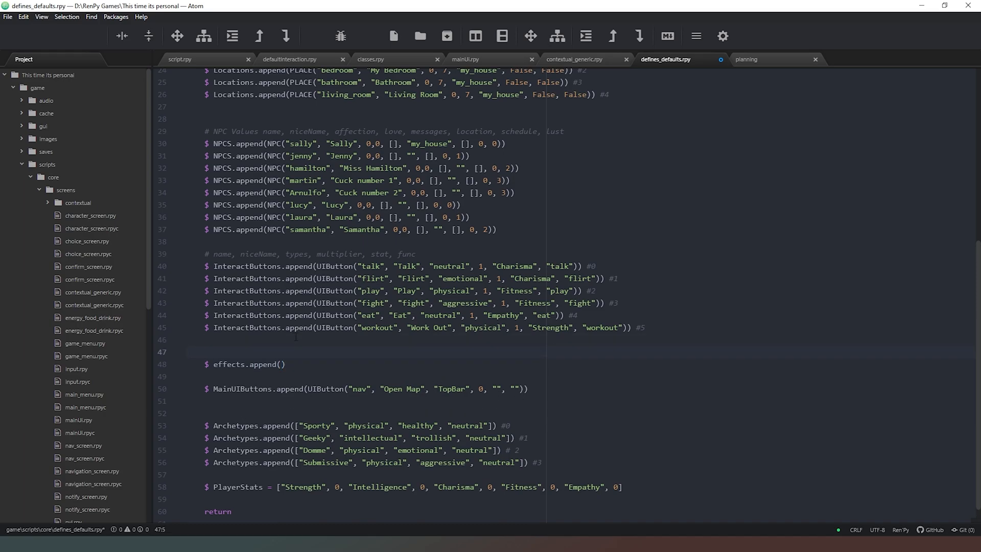
# Comment the fields as # time, energy, time list, location, replacing start/finish with time list
pyautogui.write('#')
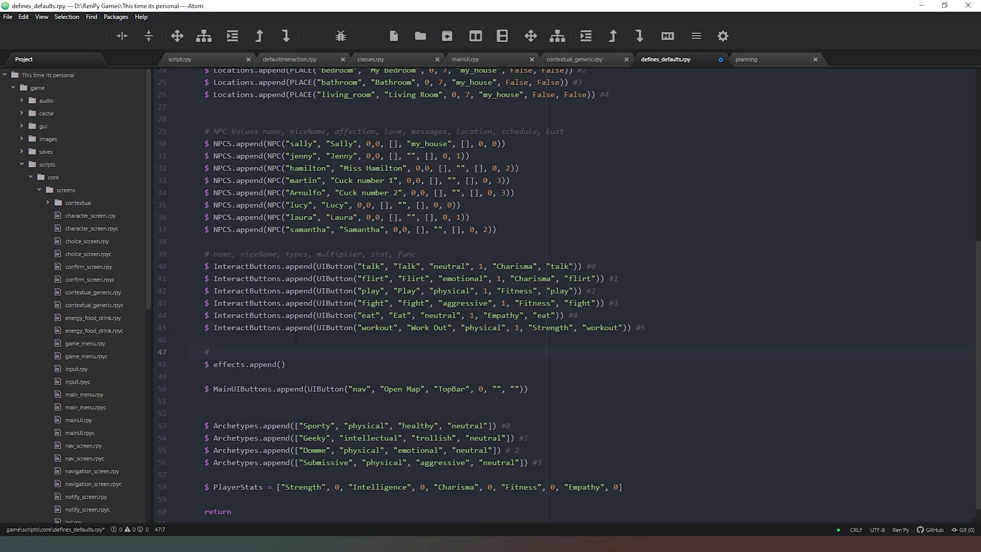
pyautogui.write('time, energ')
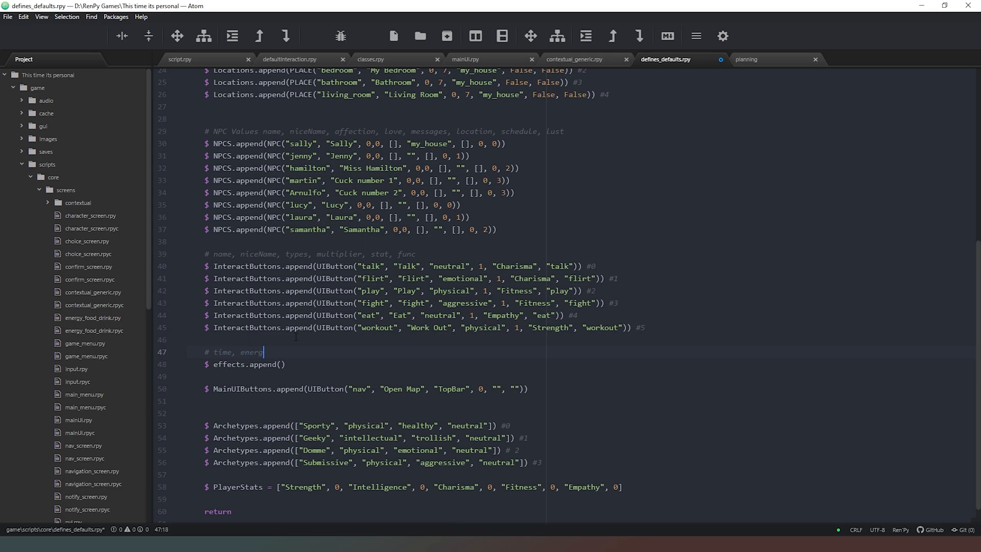
pyautogui.write('y,')
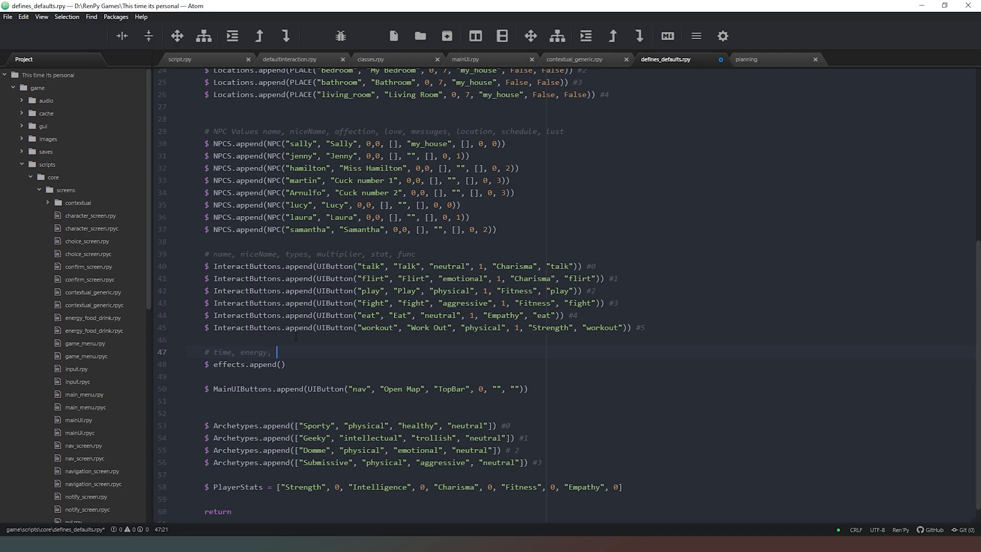
pyautogui.write('start, fini')
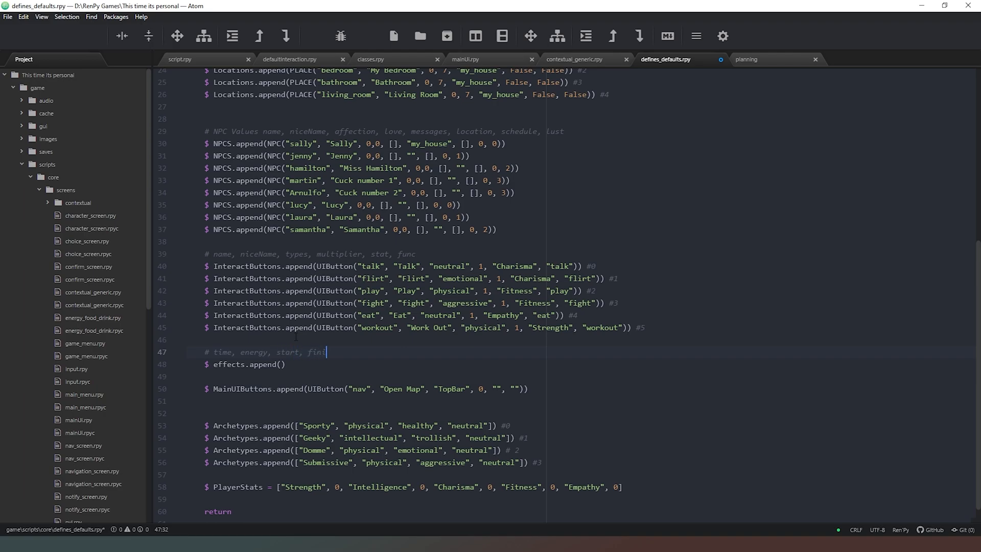
pyautogui.write('sh,')
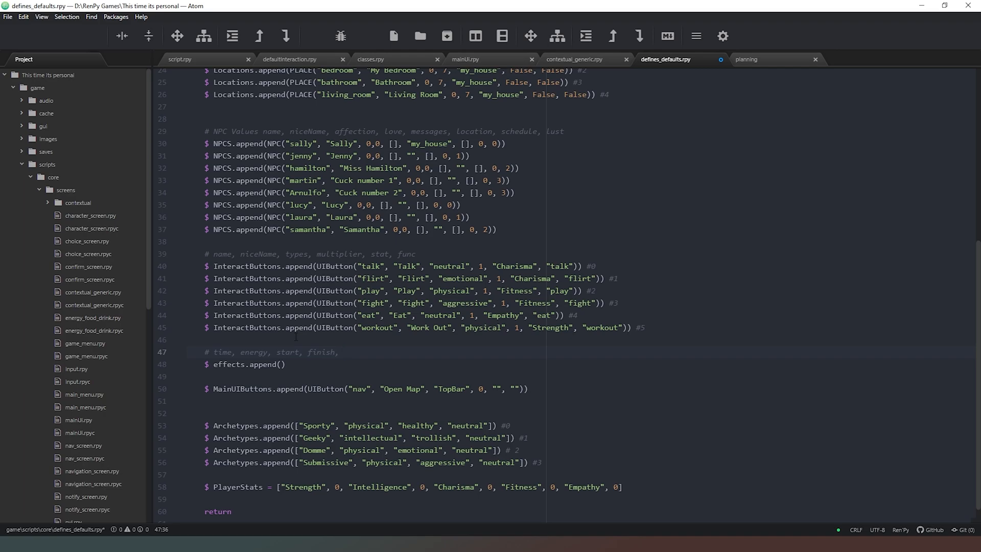
pyautogui.write('lo')
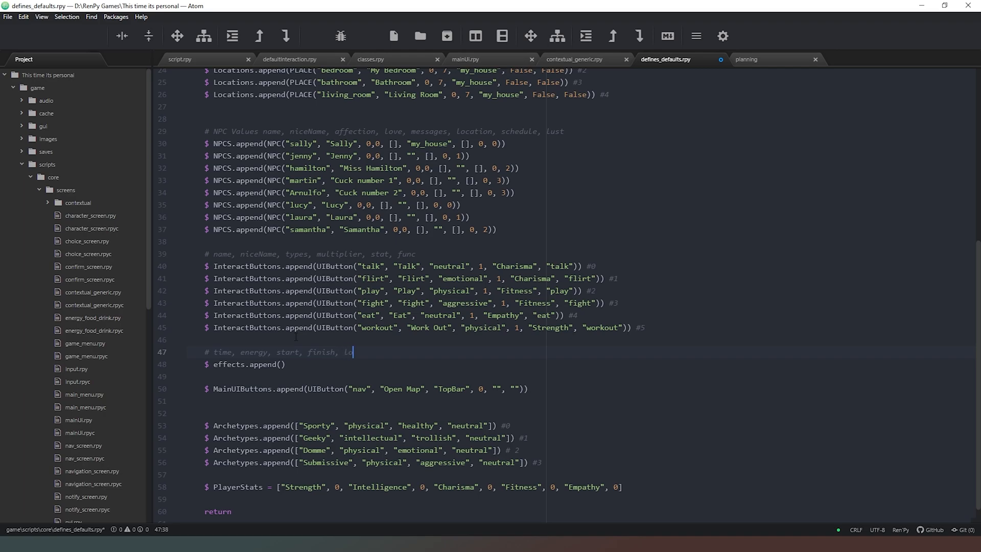
pyautogui.write('cation')
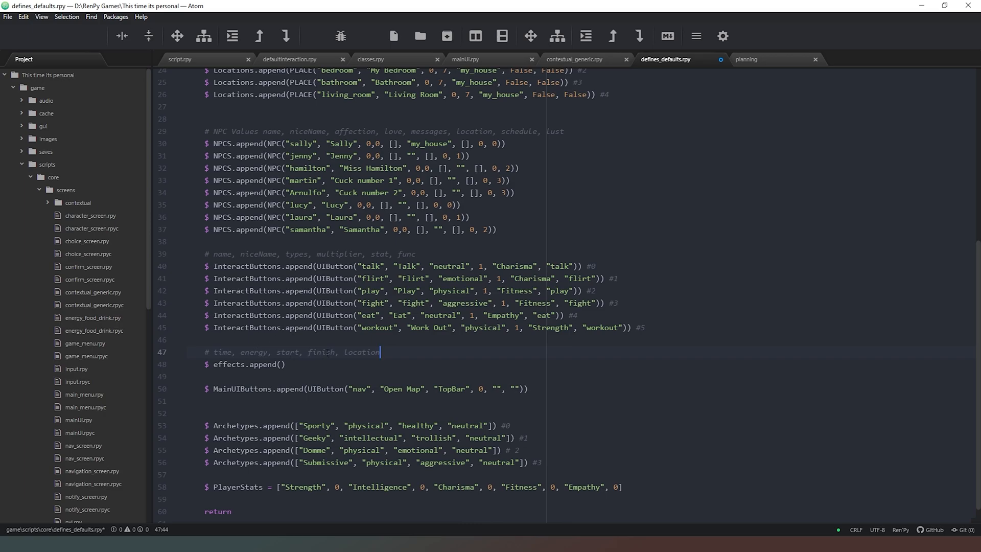
pyautogui.doubleClick(322, 351)
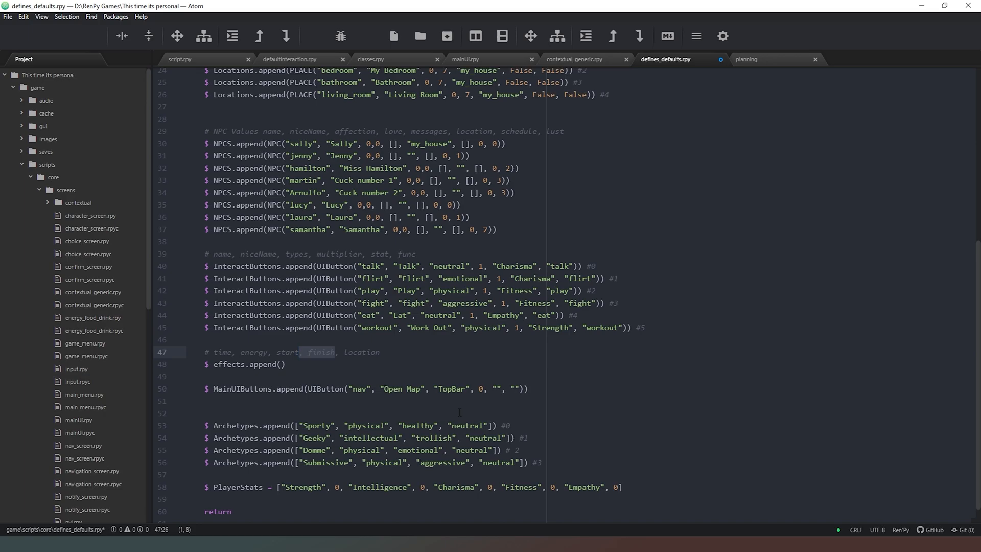
pyautogui.write('time li')
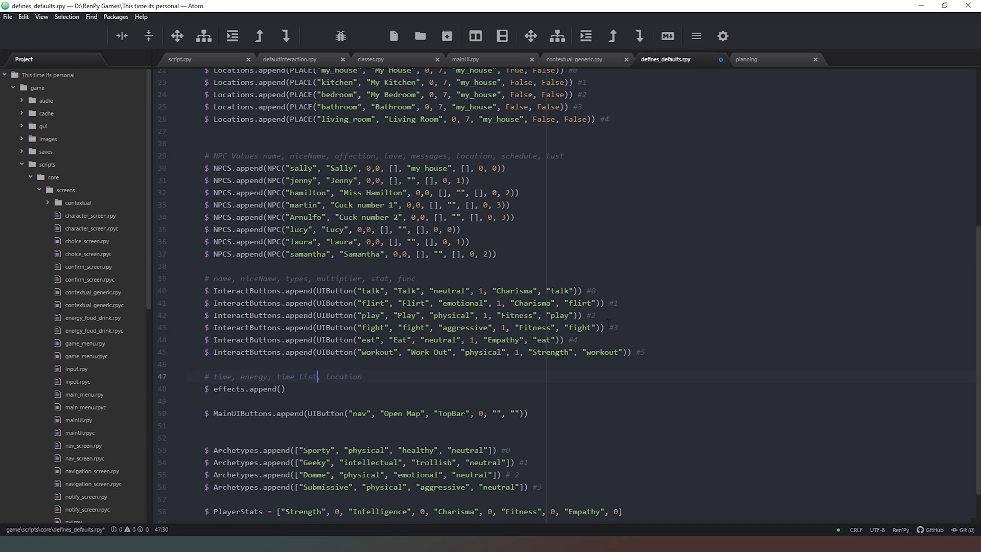
pyautogui.scroll(-3)
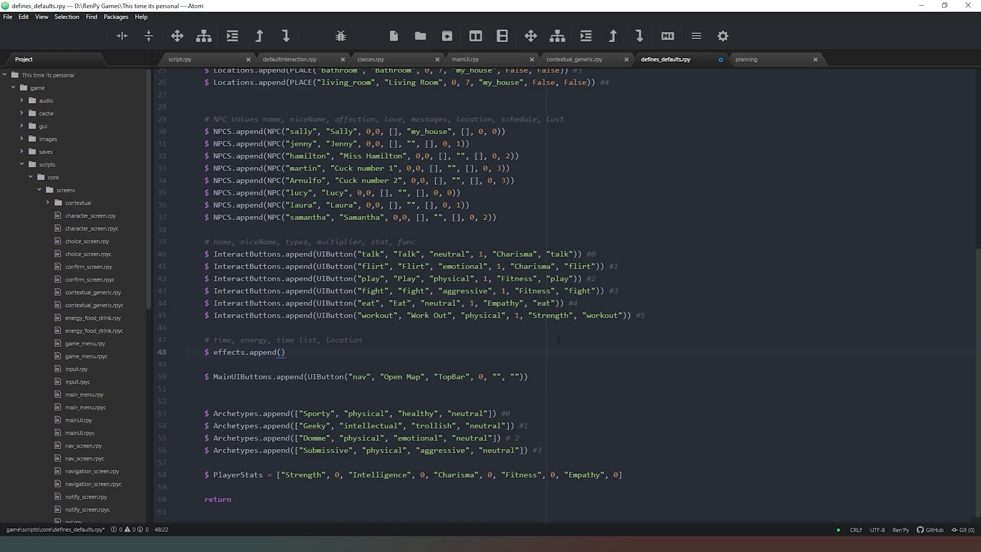
# Fill the first two effects.append arguments with time 1 and energy 30
pyautogui.write('1,')
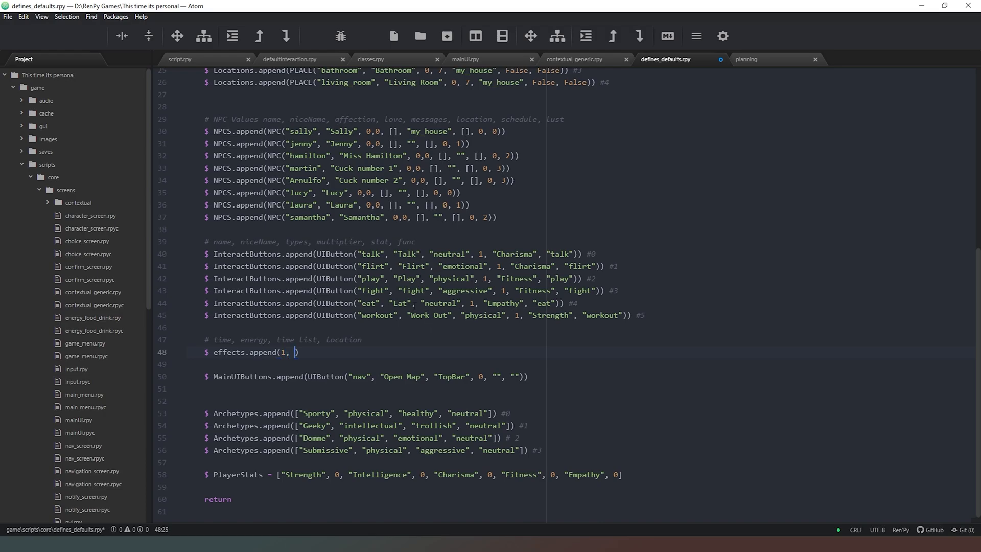
pyautogui.moveTo(393, 330)
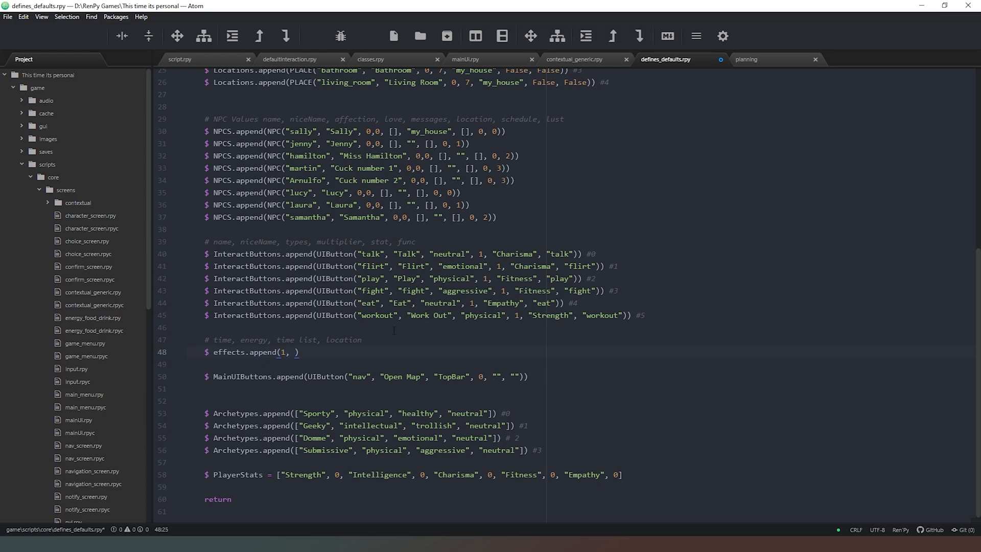
pyautogui.scroll(3)
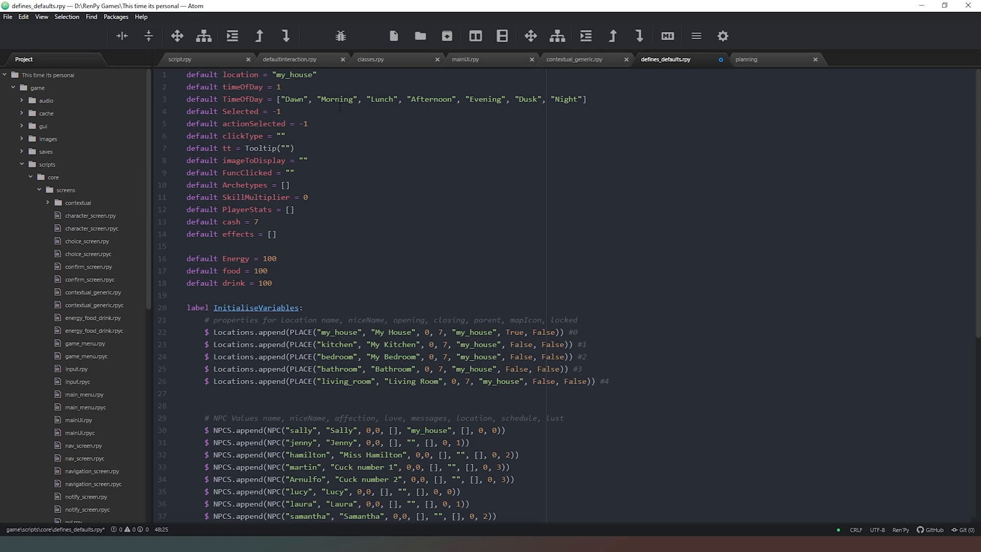
pyautogui.scroll(-3)
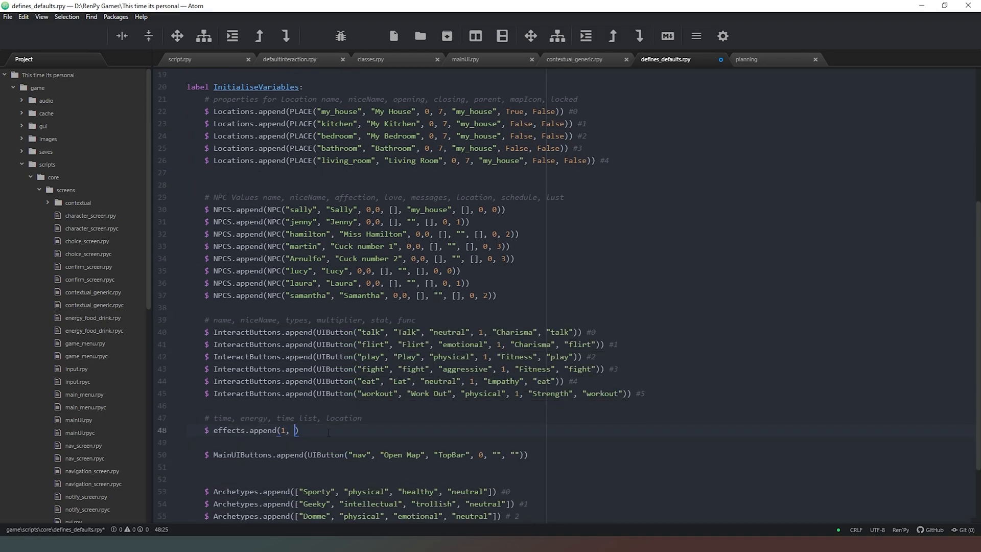
pyautogui.write('3')
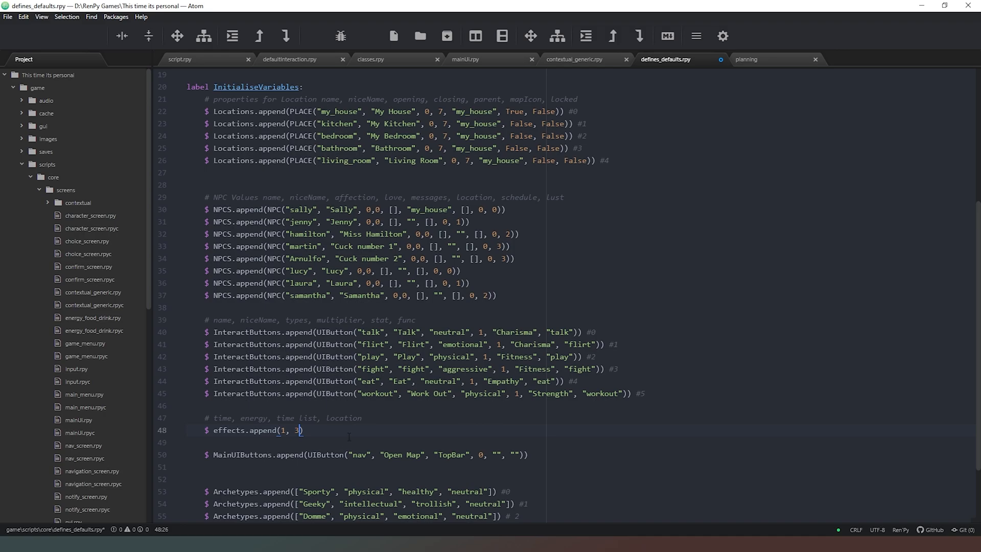
pyautogui.write('0')
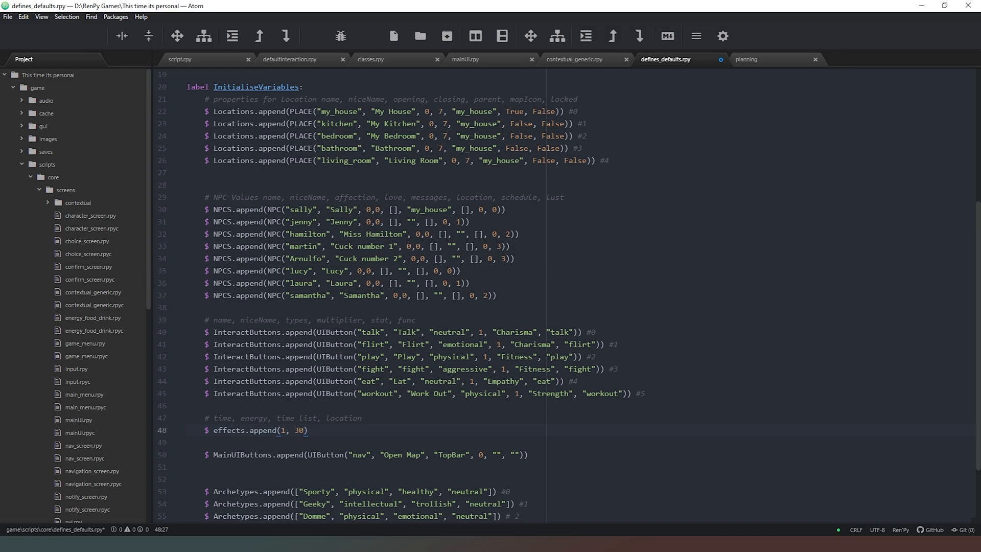
pyautogui.click(305, 430)
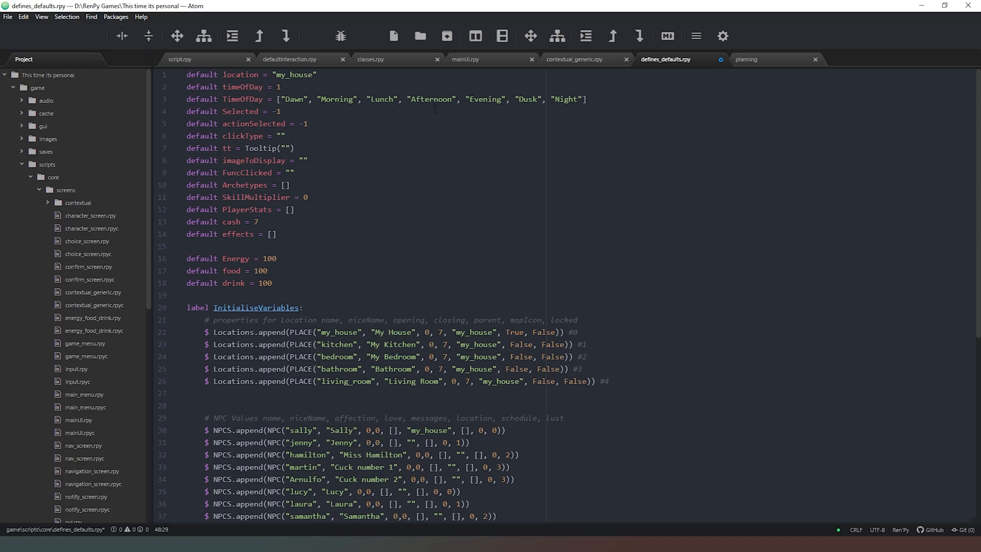
pyautogui.scroll(-3)
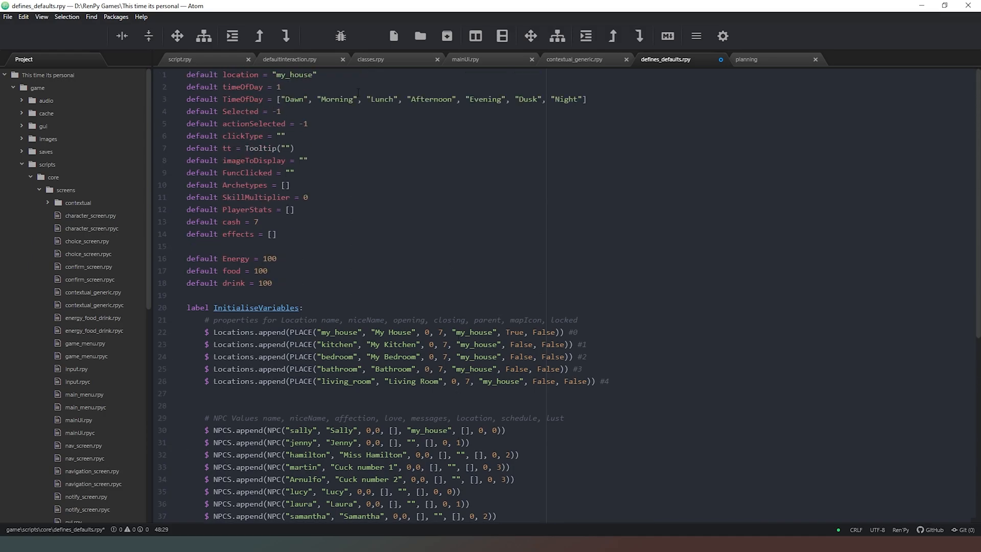
pyautogui.scroll(-3)
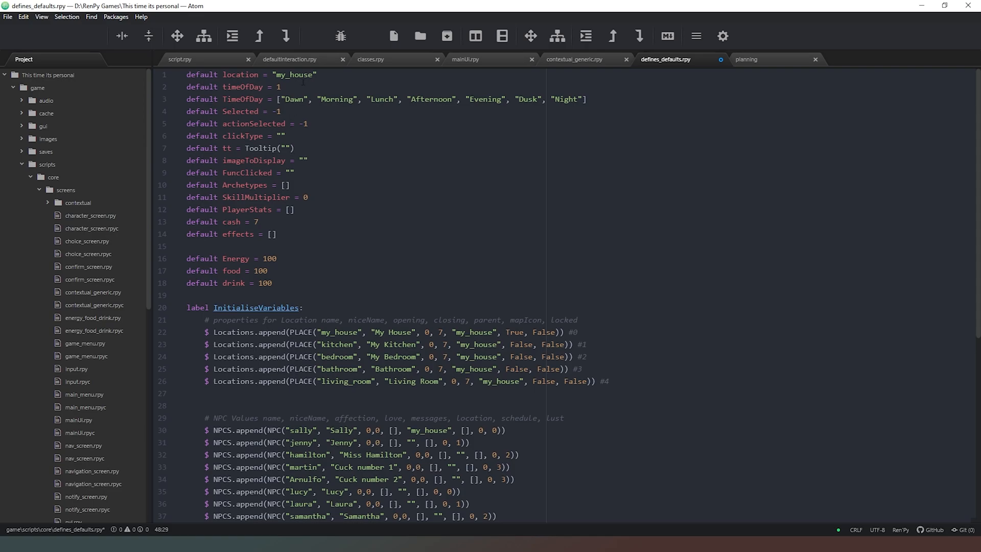
pyautogui.scroll(-3)
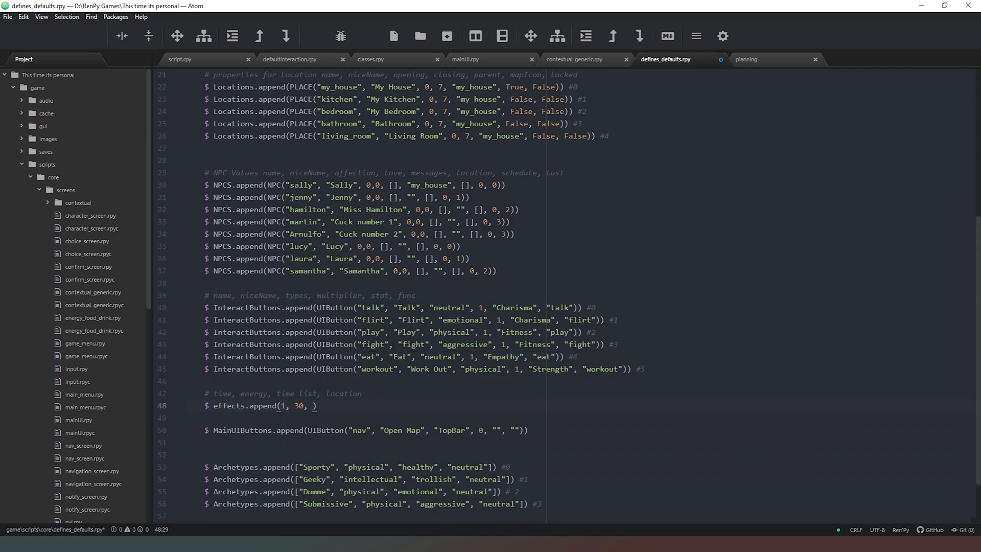
# Add the time list [1,2,3,4] as the third effects.append argument
pyautogui.write('[]')
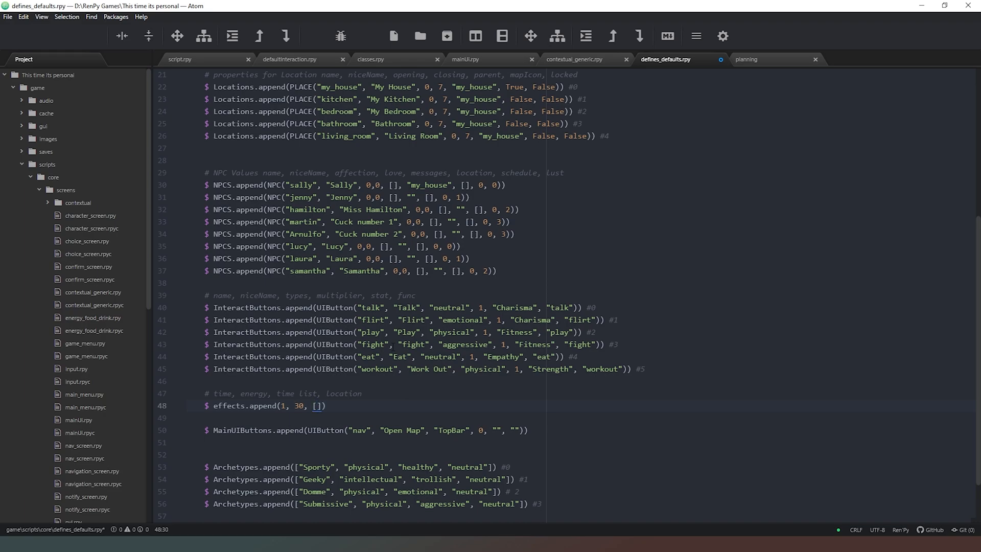
pyautogui.write('1,2,3,')
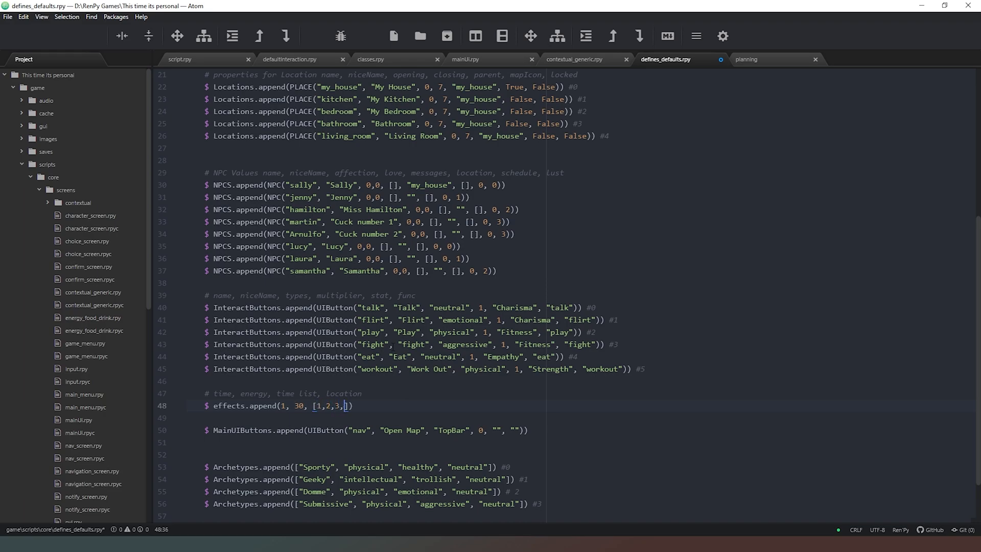
pyautogui.write('4')
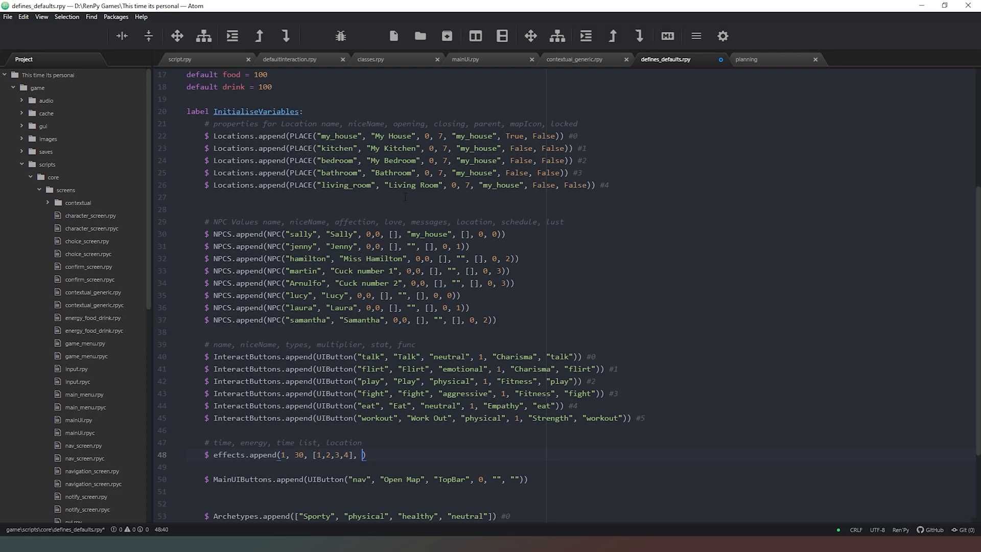
pyautogui.scroll(-3)
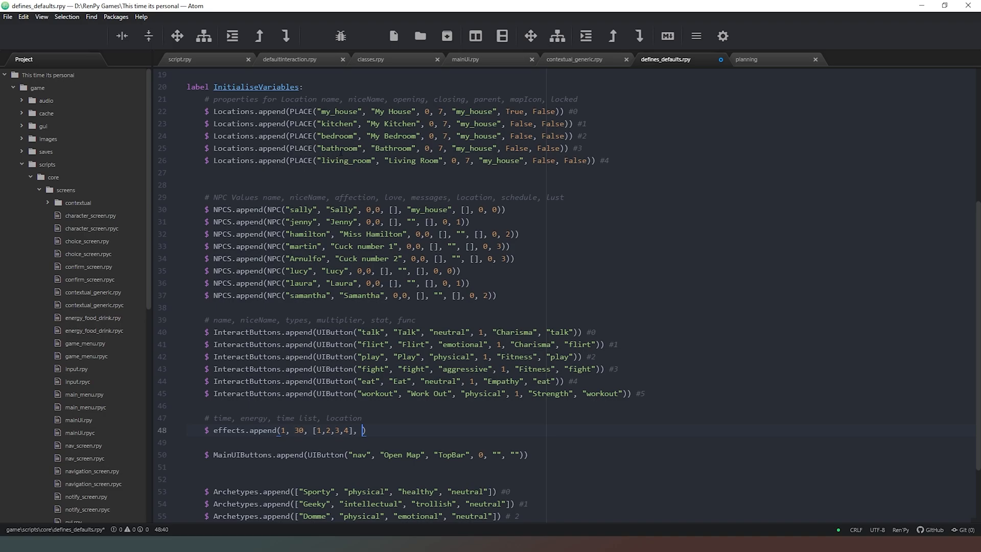
# Add the location group (0,1,2,4) as the final effects.append argument
pyautogui.write('[]')
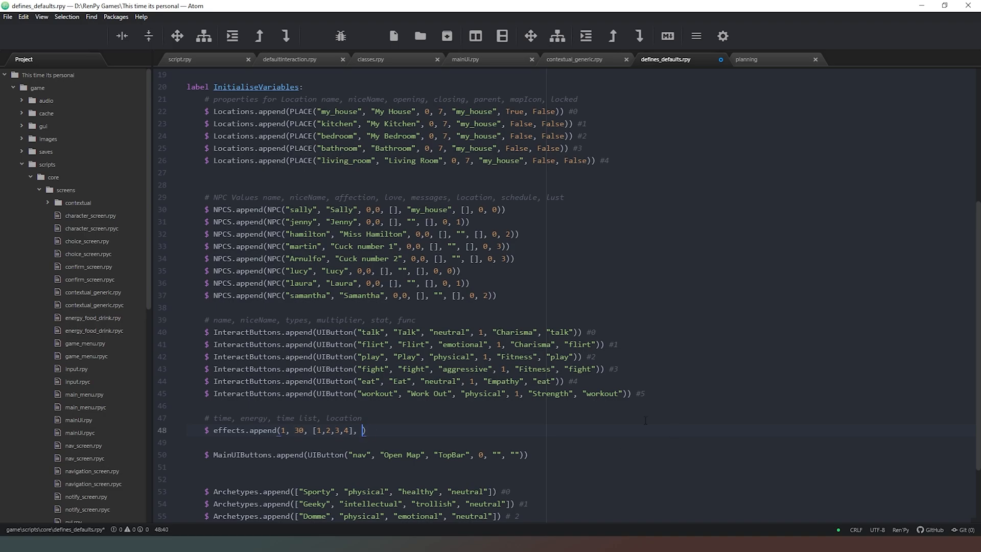
pyautogui.write('(')
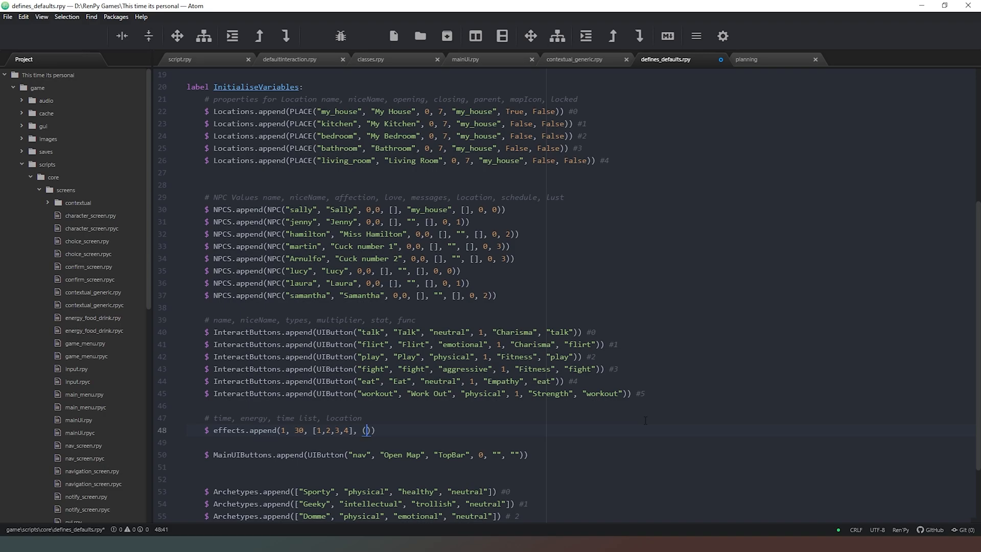
pyautogui.write('1,2,')
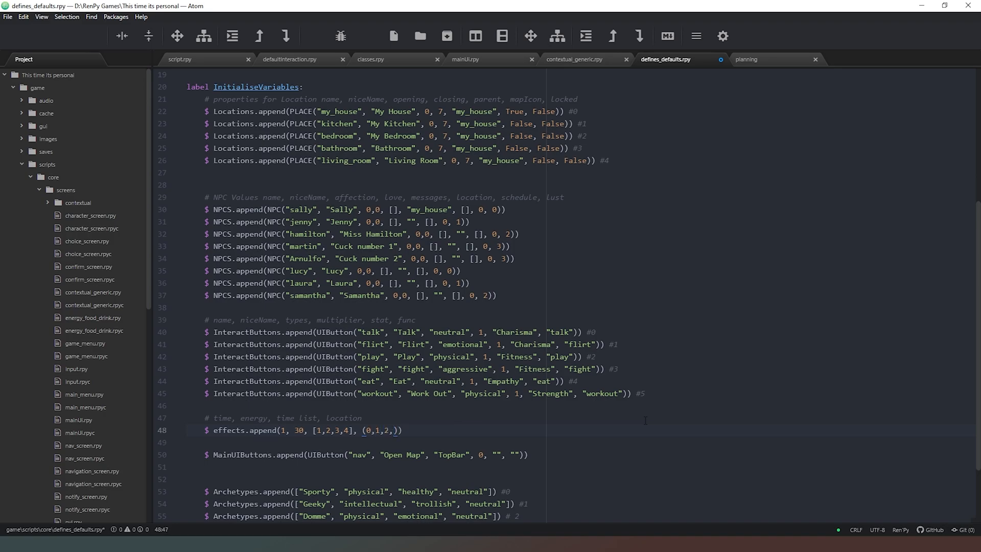
pyautogui.write('4')
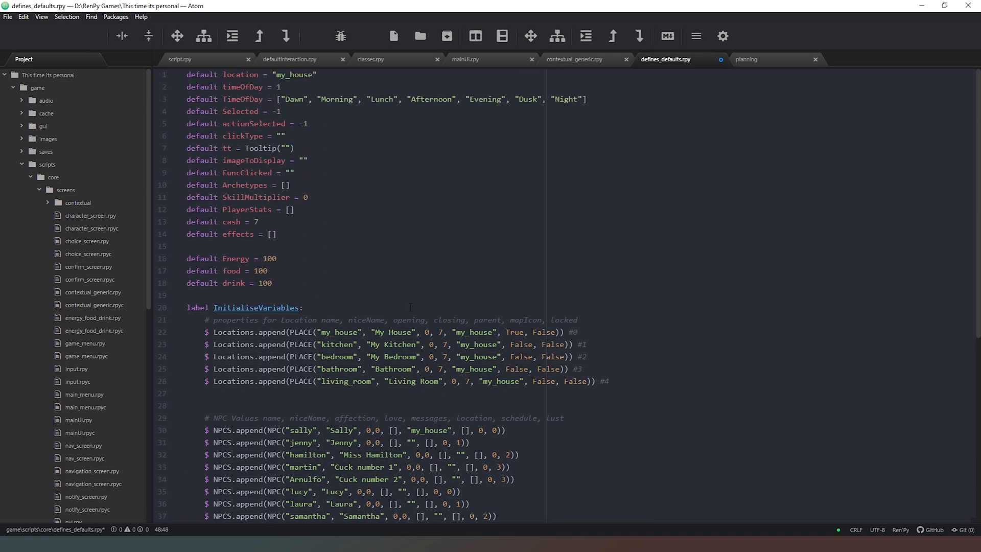
# Duplicate effects.append into six tuple-wrapped entries with varied energy costs, then open contextual_default.rpy
pyautogui.scroll(-3)
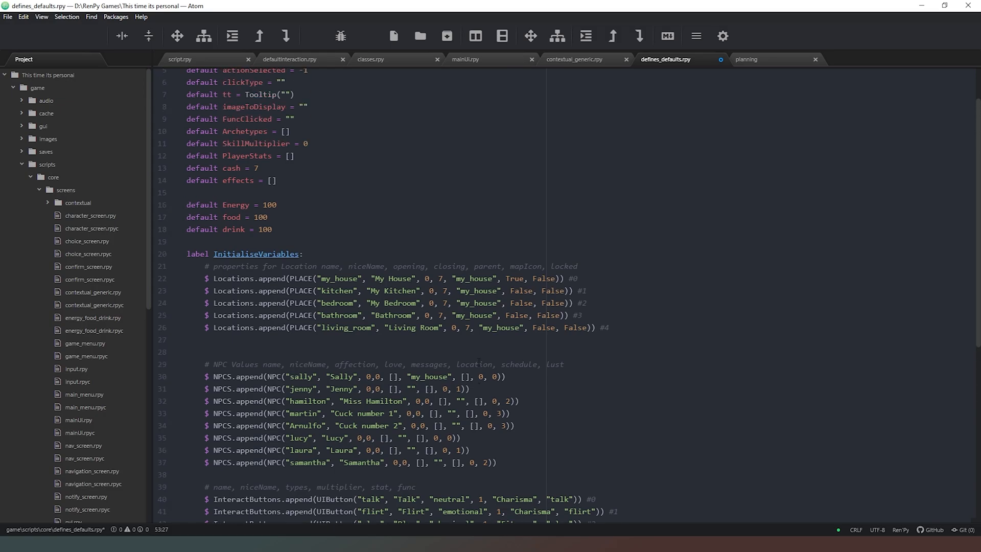
pyautogui.scroll(-3)
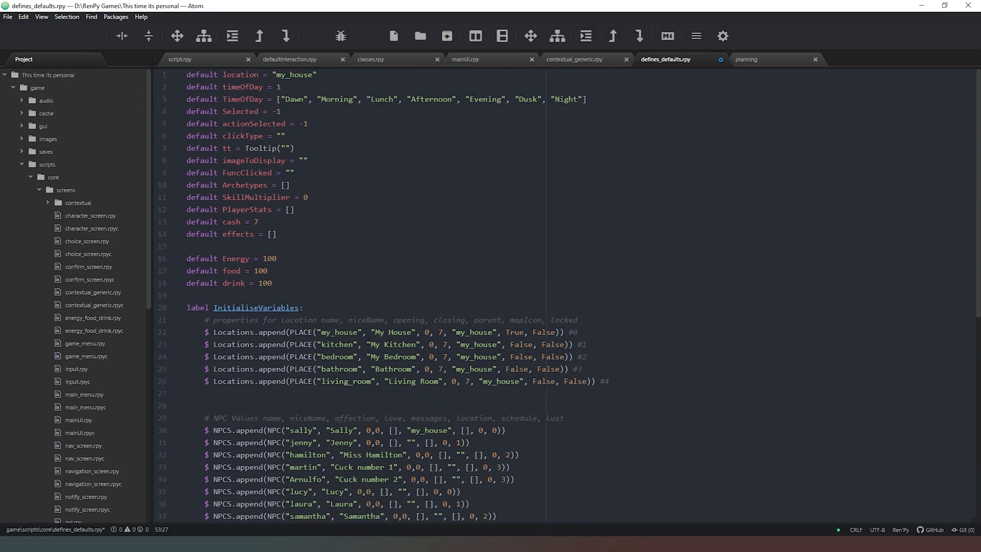
pyautogui.moveTo(346, 187)
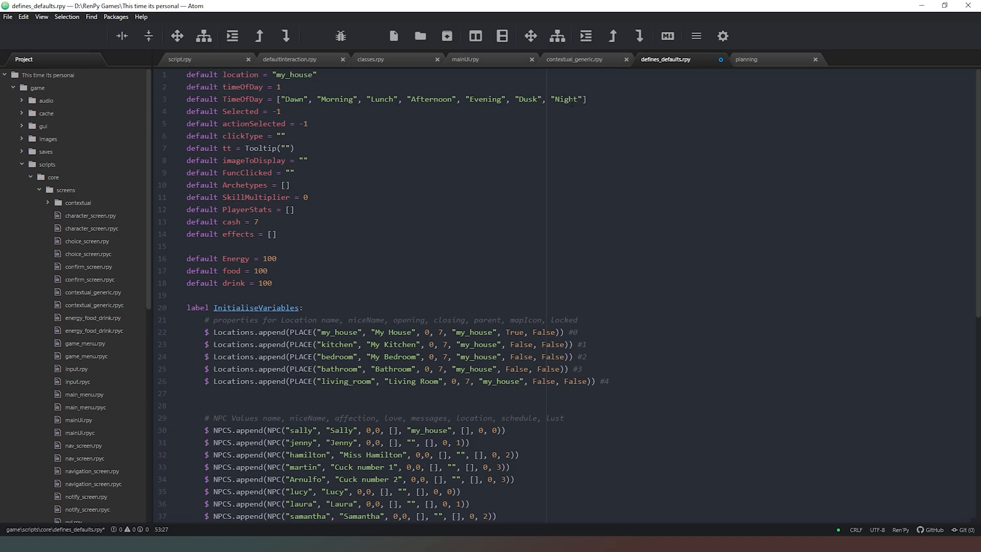
pyautogui.scroll(-3)
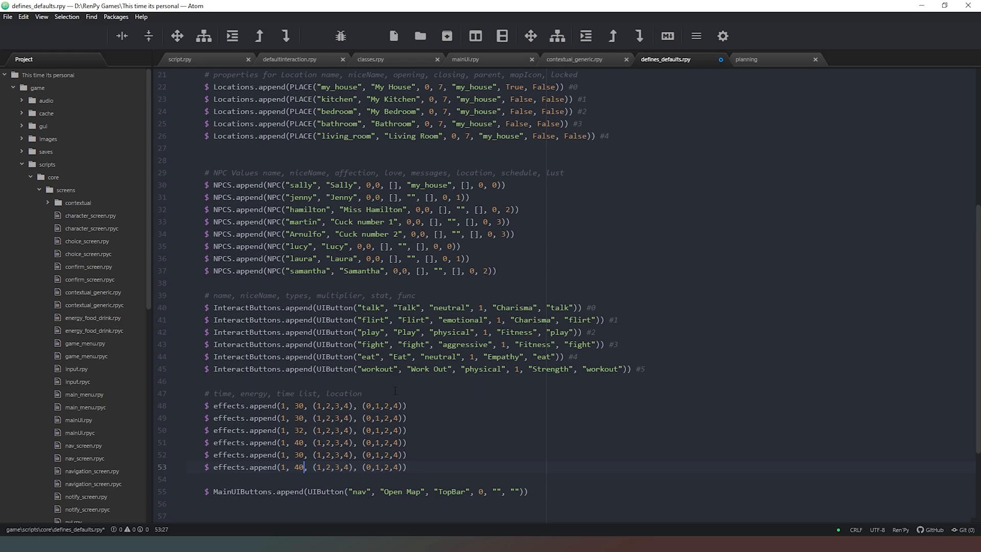
pyautogui.scroll(3)
pyautogui.write('(')
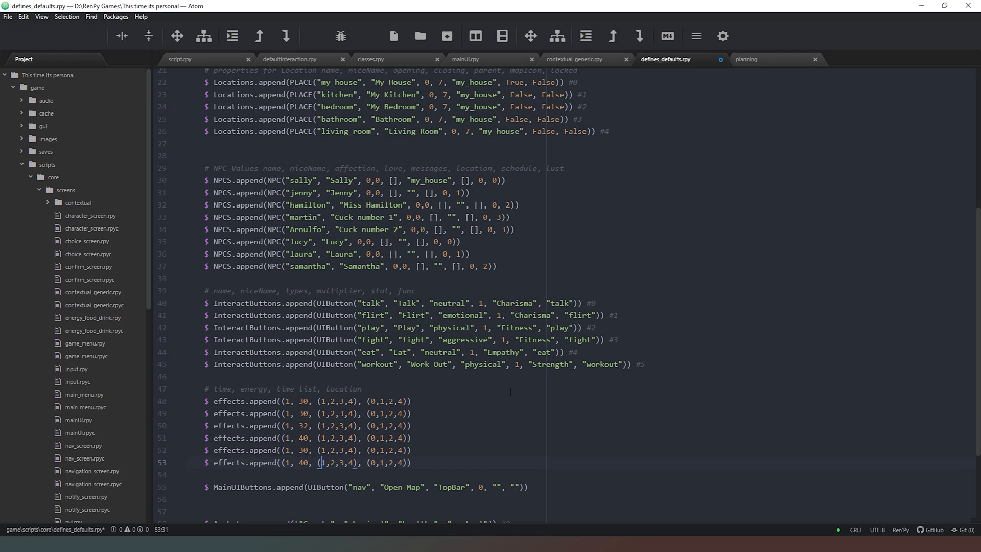
pyautogui.click(407, 401)
pyautogui.write(')')
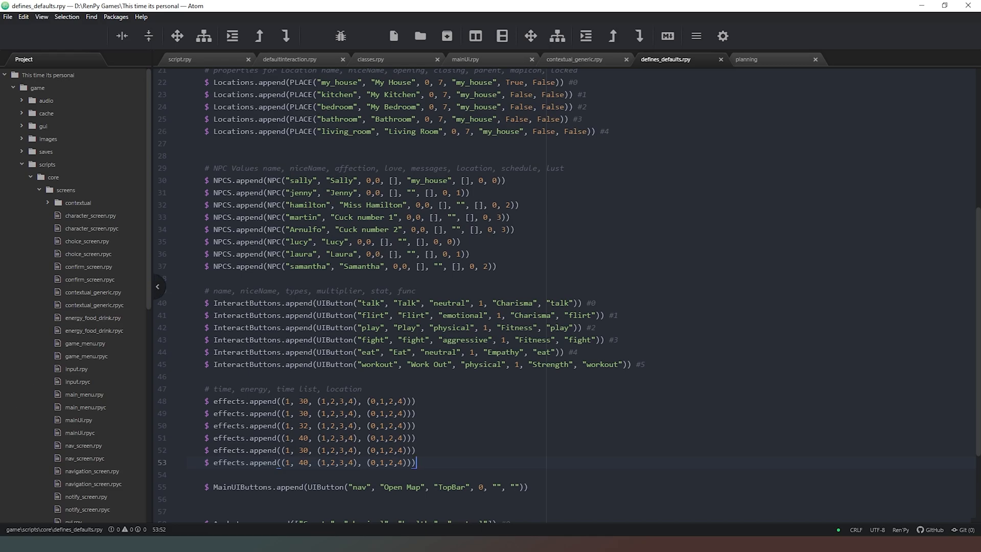
pyautogui.click(77, 203)
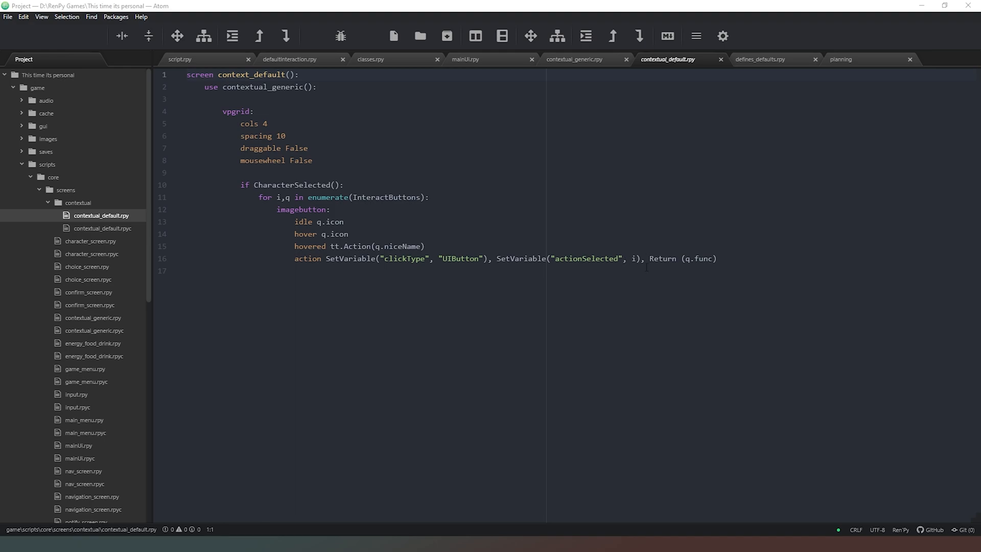
# Copy actionSelected from contextual_default.rpy and paste it on its own line atop defaultInteraction.rpy
pyautogui.click(592, 259)
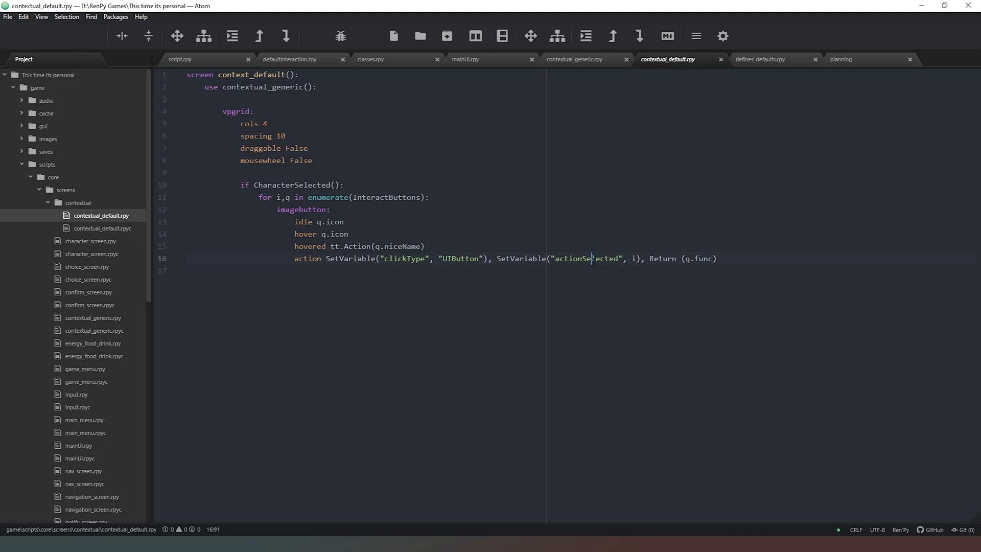
pyautogui.doubleClick(587, 258)
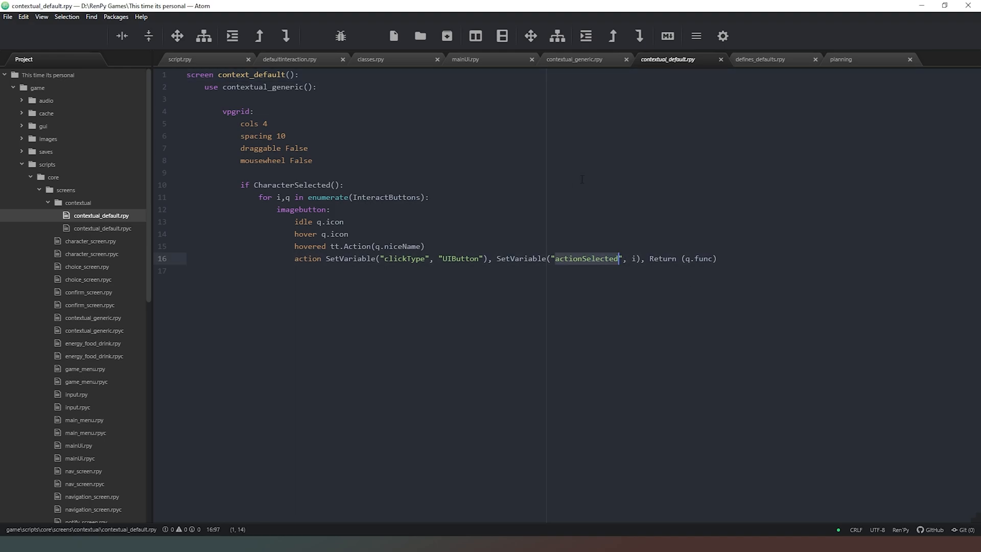
pyautogui.moveTo(292, 64)
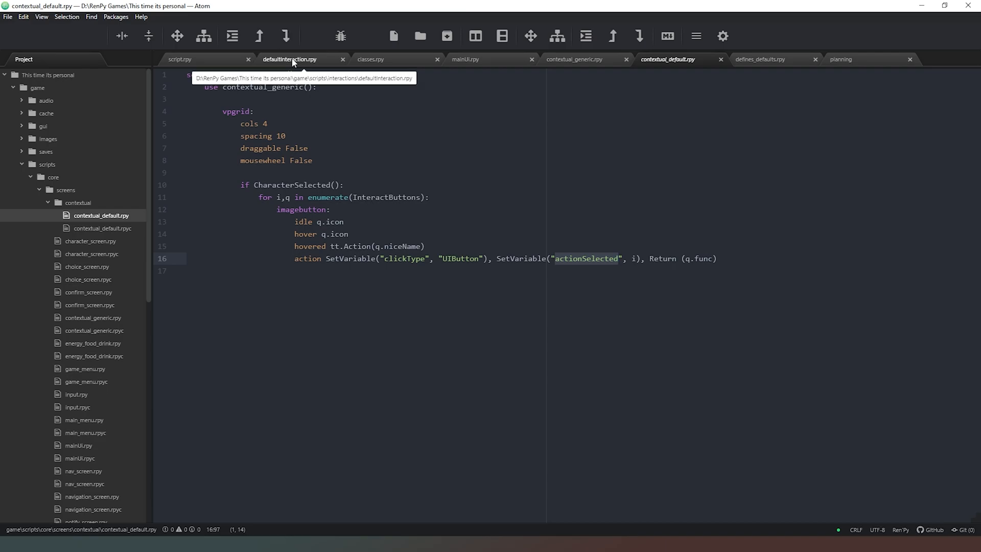
pyautogui.click(291, 59)
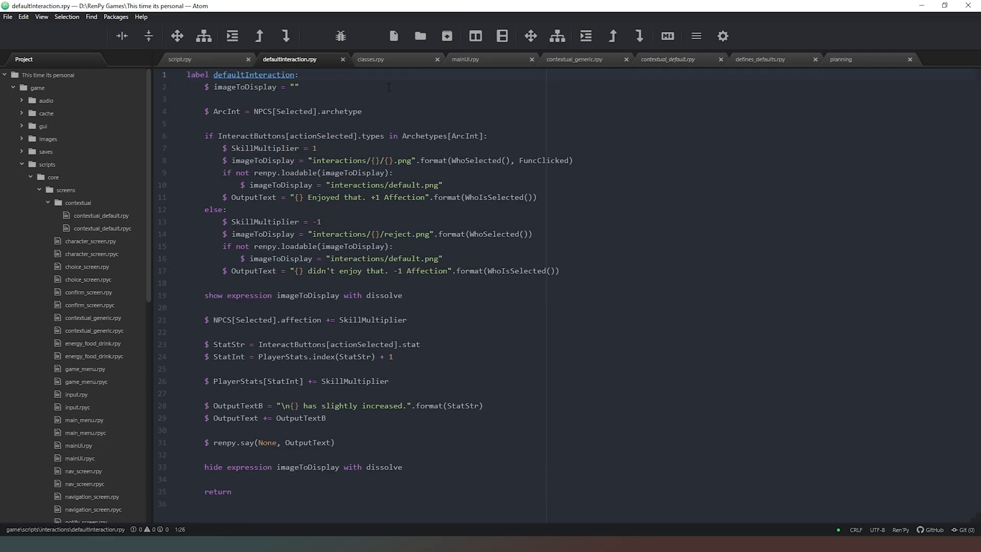
pyautogui.write('actionSelected')
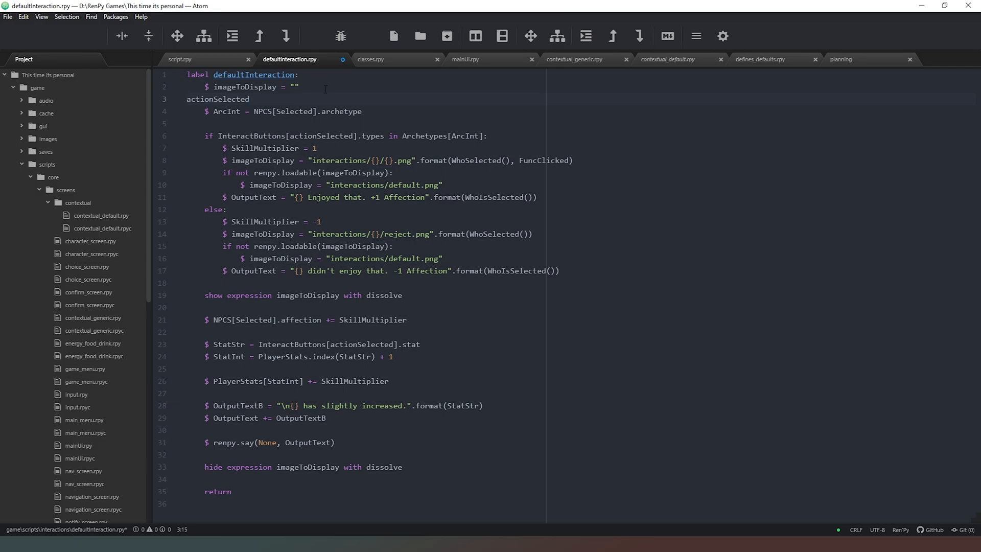
pyautogui.press('enter')
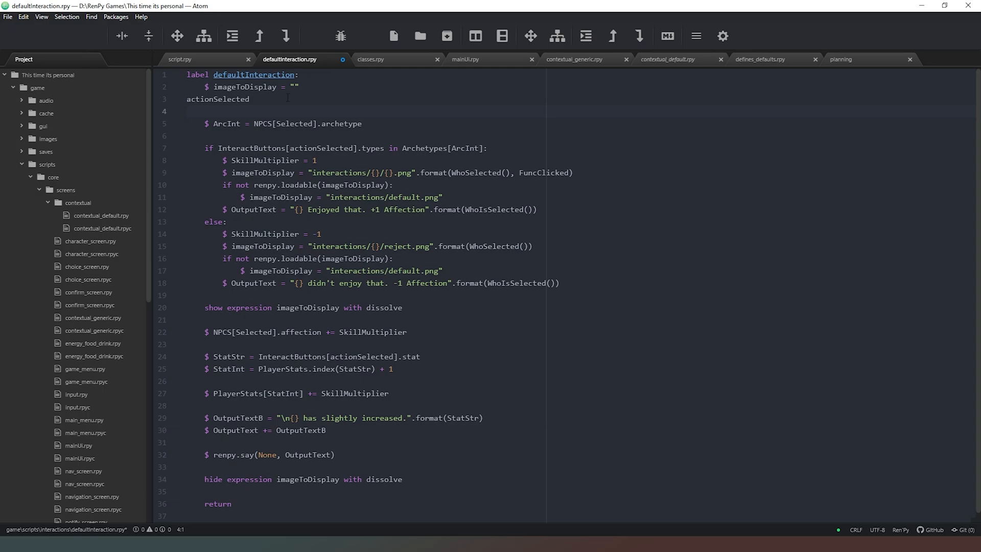
# Start the condition if Energy >= effects[actionSelected][1], checking defines_defaults.rpy for the tuple layout
pyautogui.press('Enter')
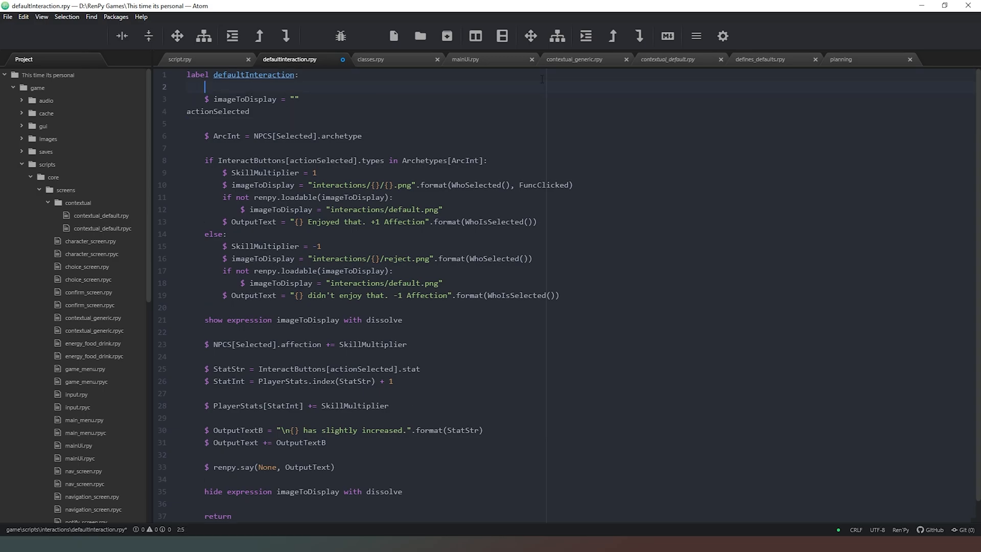
pyautogui.press('Enter')
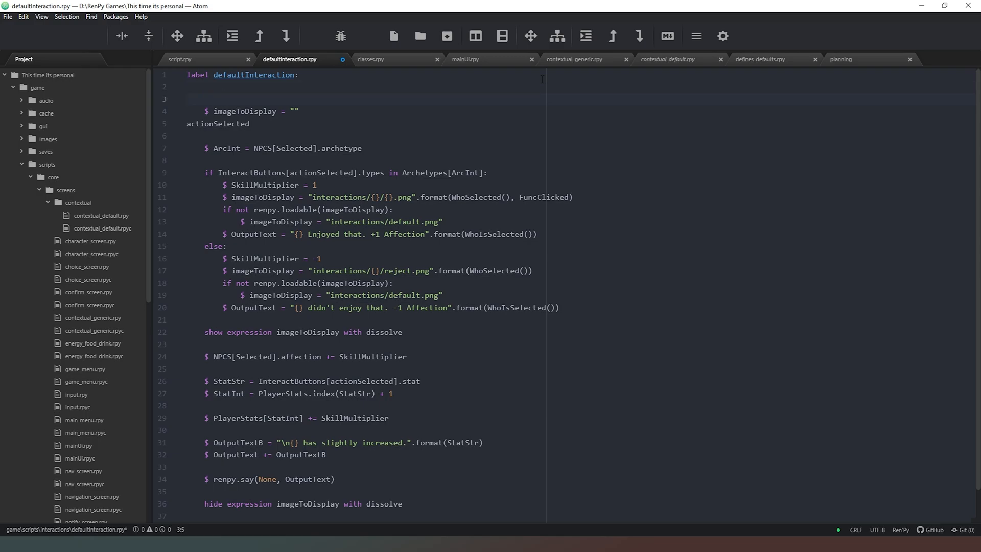
pyautogui.write('if')
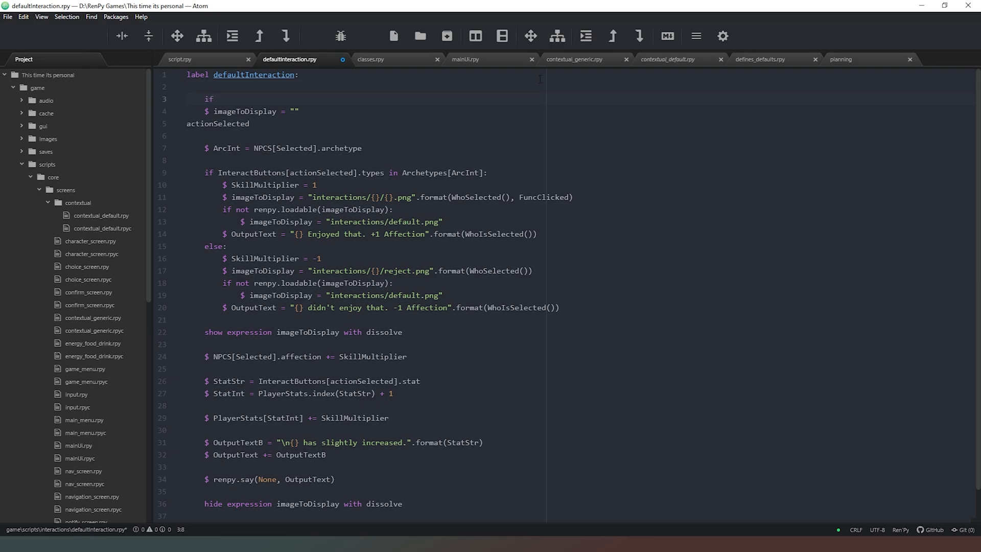
pyautogui.click(765, 60)
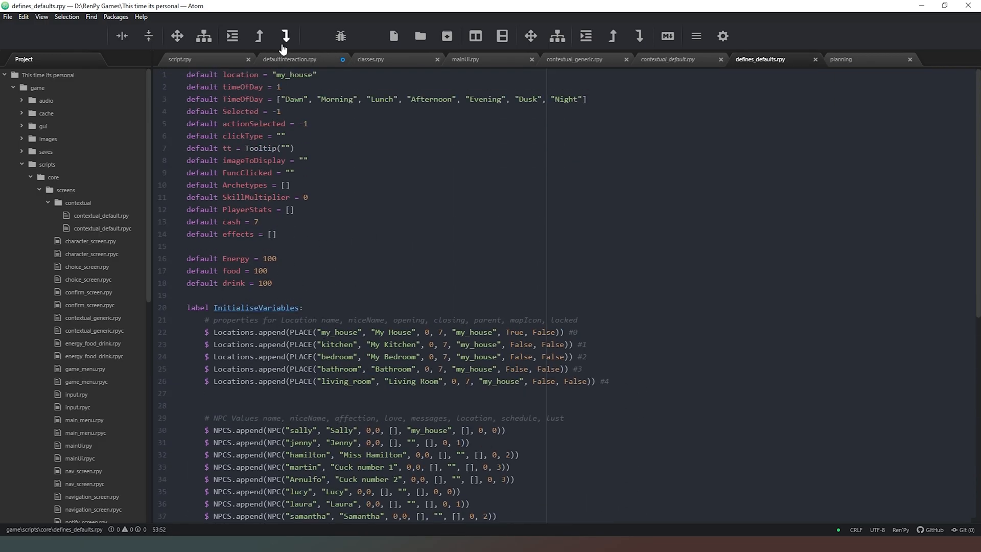
pyautogui.click(289, 59)
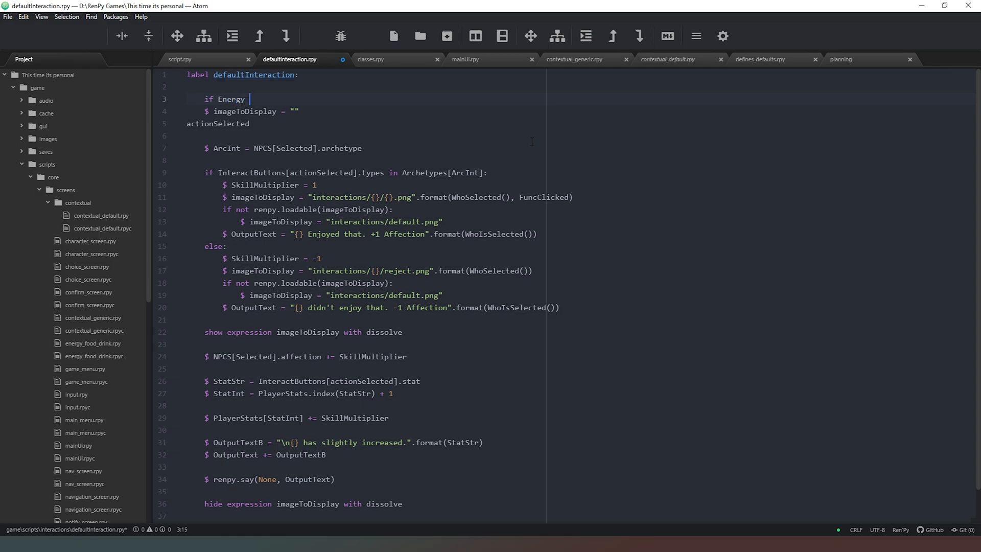
pyautogui.write('>=')
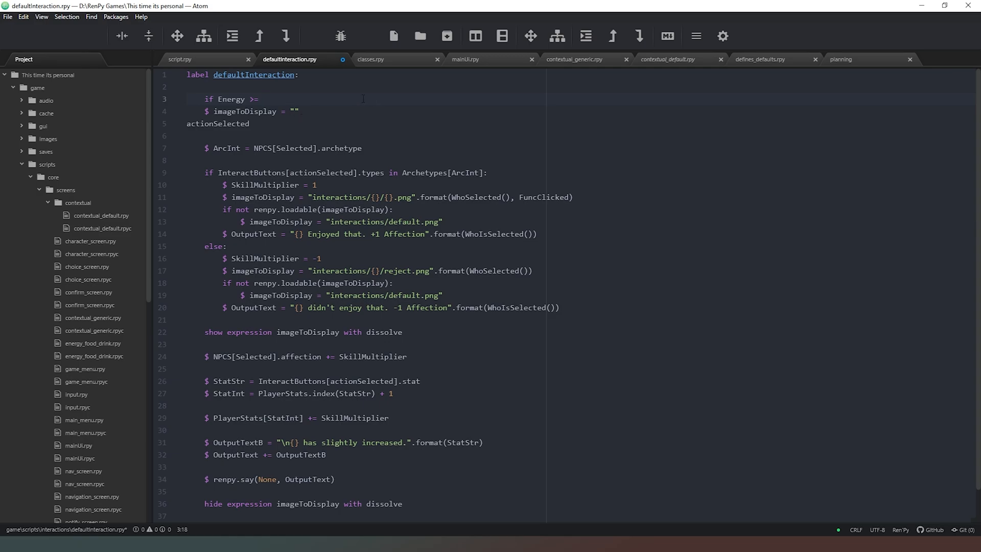
pyautogui.write('effects')
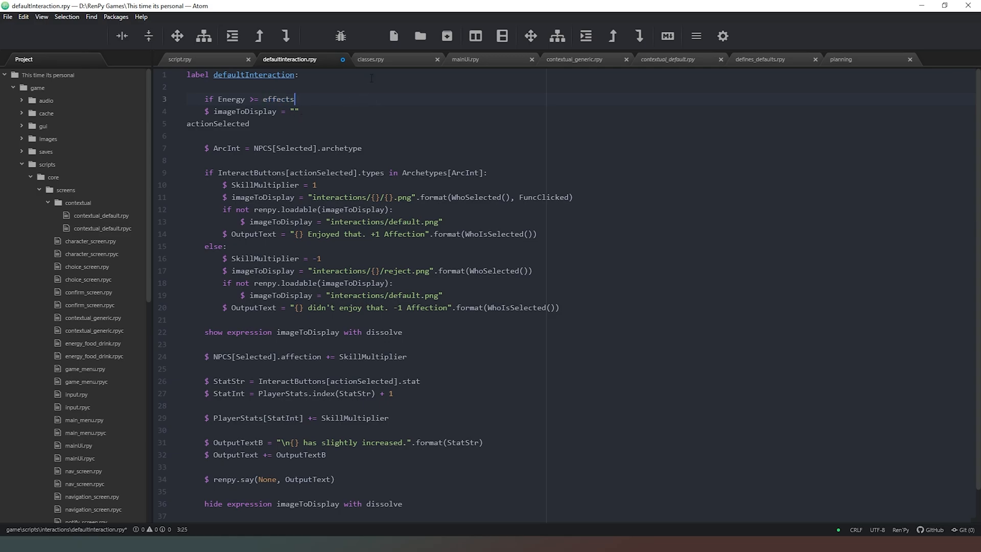
pyautogui.write('[]')
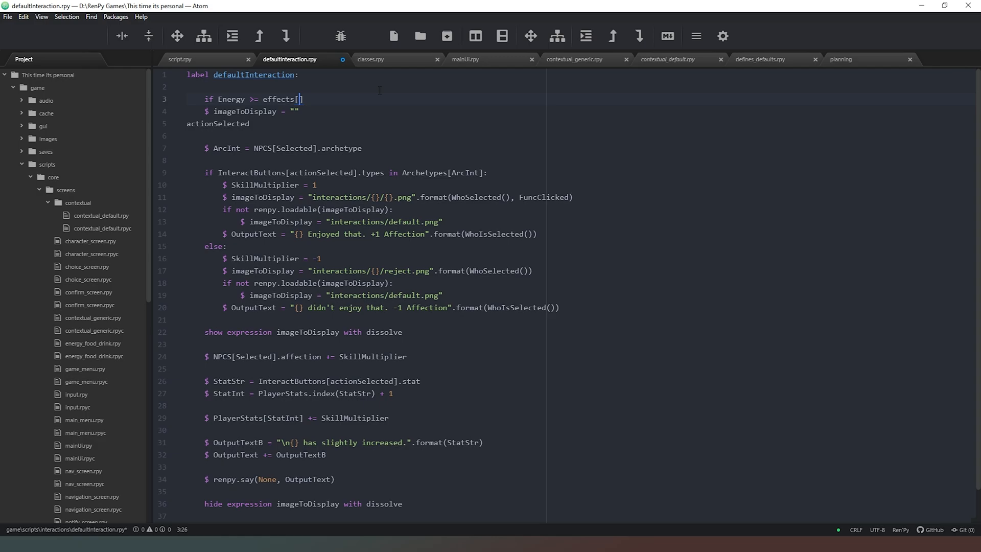
pyautogui.write('actionSelected')
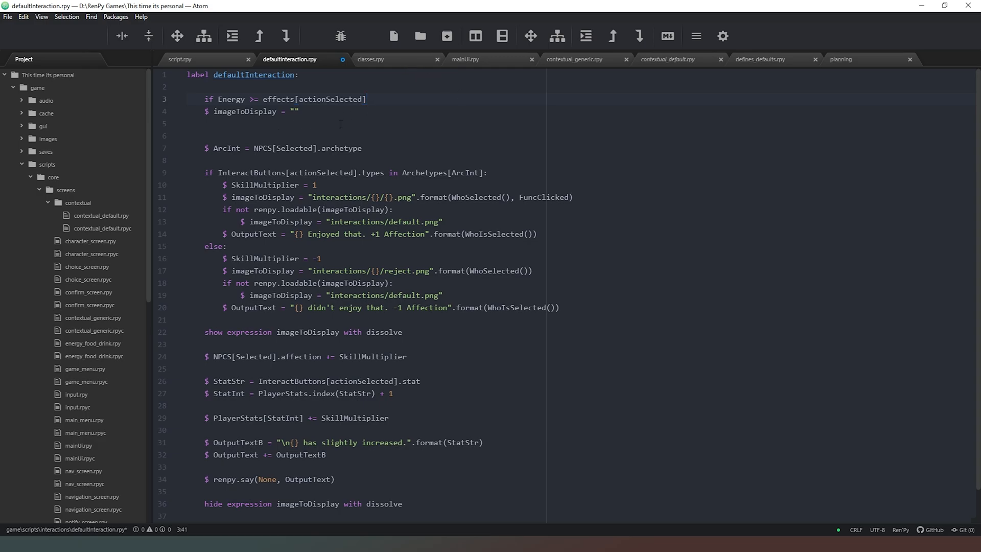
pyautogui.click(762, 59)
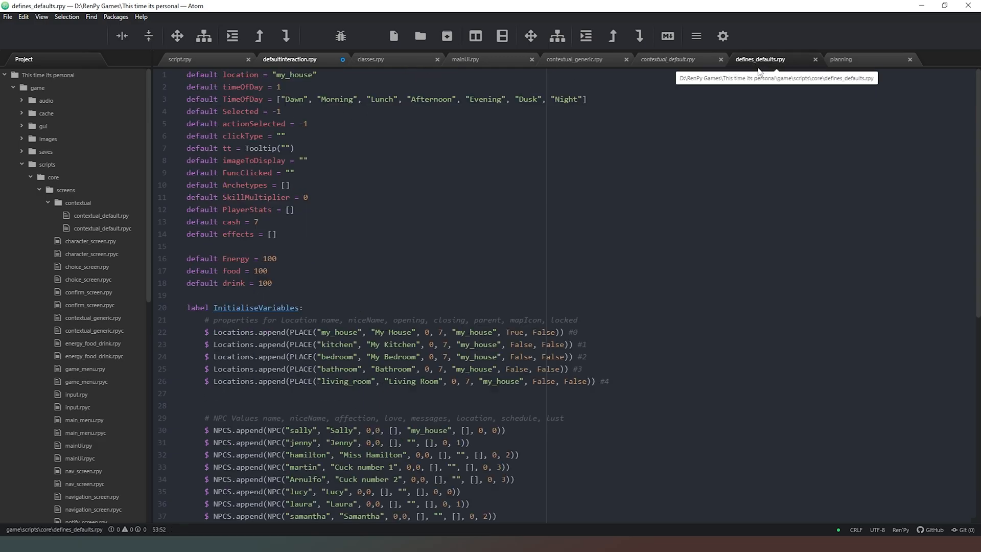
pyautogui.scroll(-3)
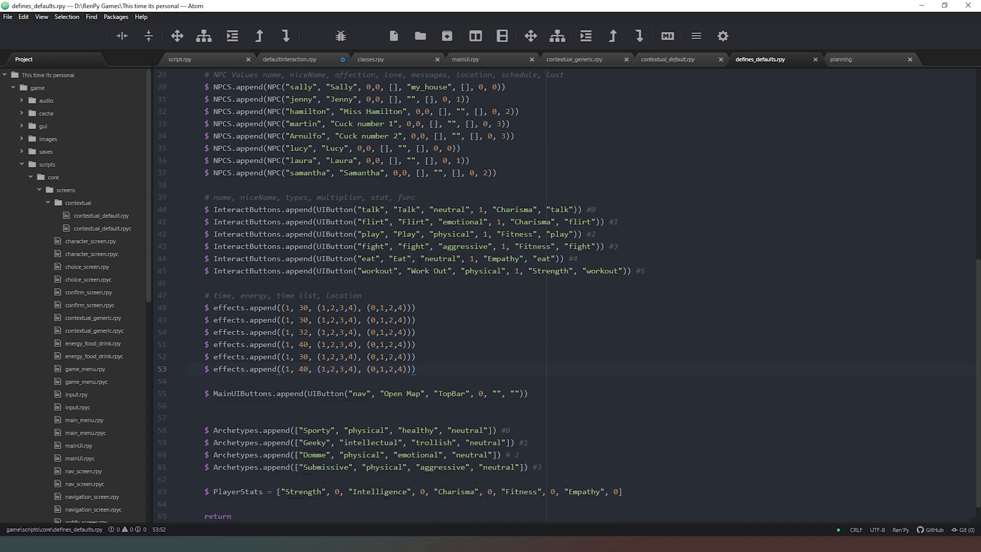
pyautogui.scroll(-3)
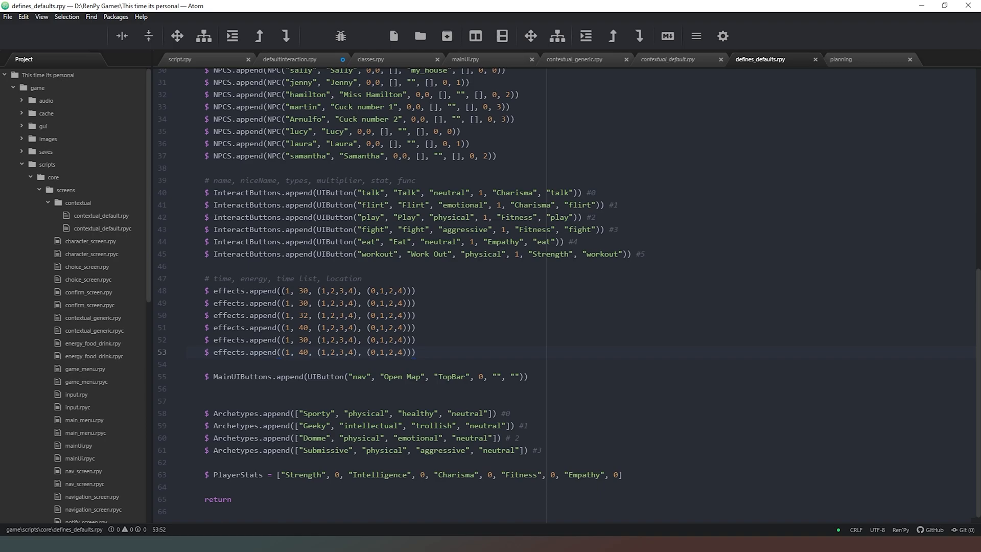
pyautogui.click(288, 59)
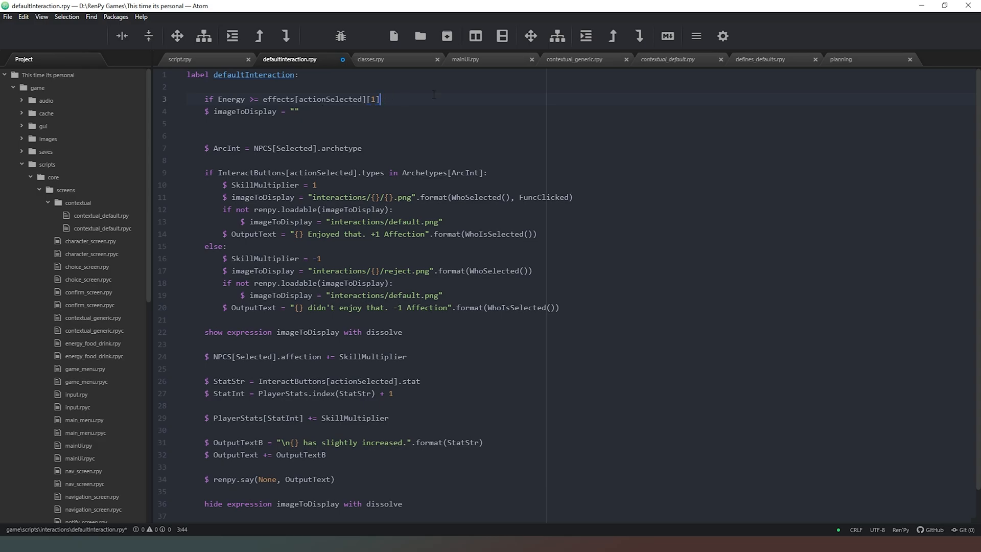
# Extend the condition with and timeOfDay in effects[actionSelected][2]
pyautogui.write('and')
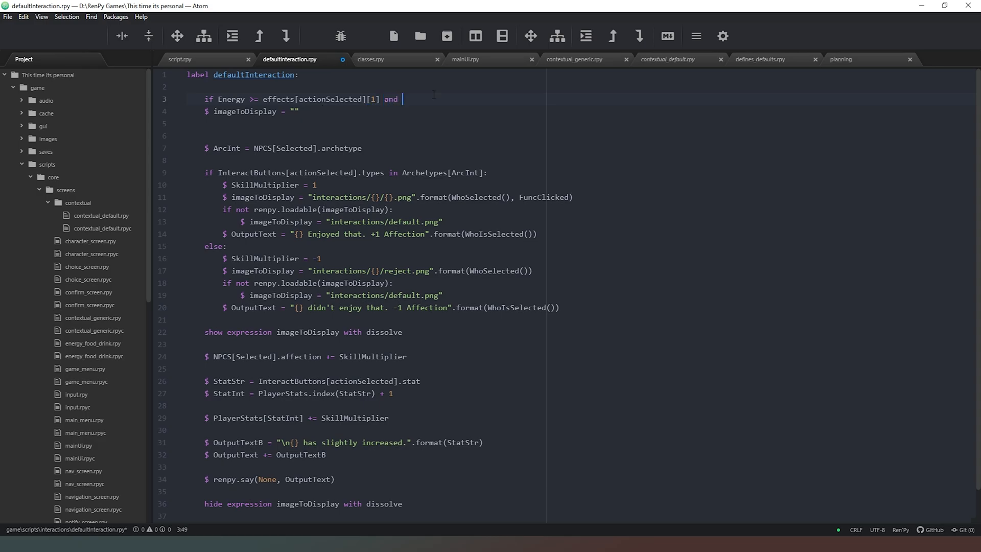
pyautogui.write('t')
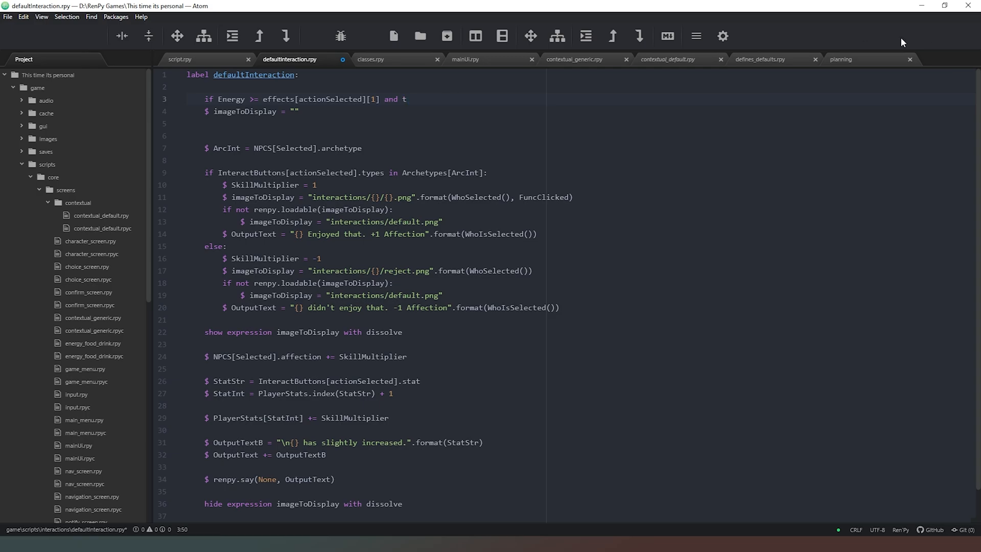
pyautogui.click(763, 59)
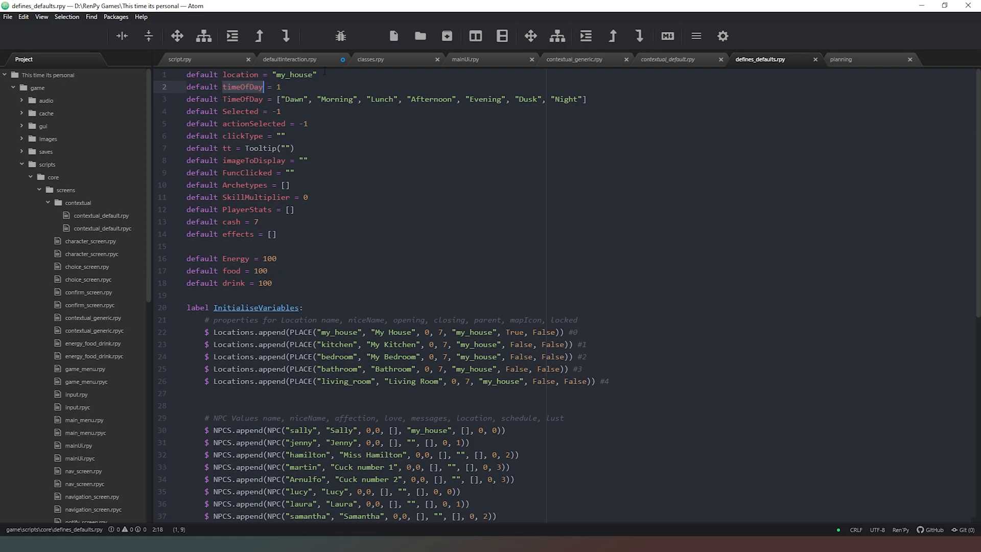
pyautogui.click(290, 59)
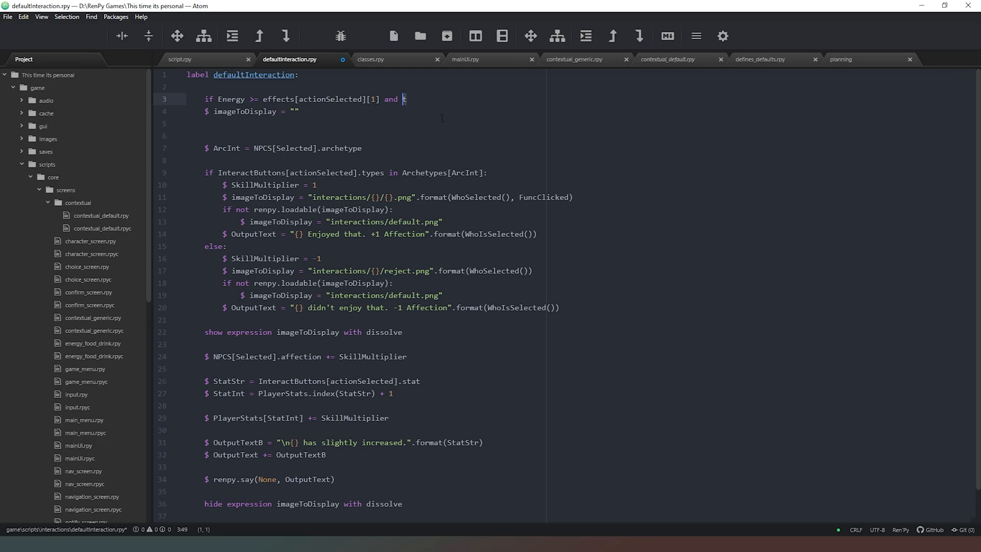
pyautogui.write('imeOfDay in')
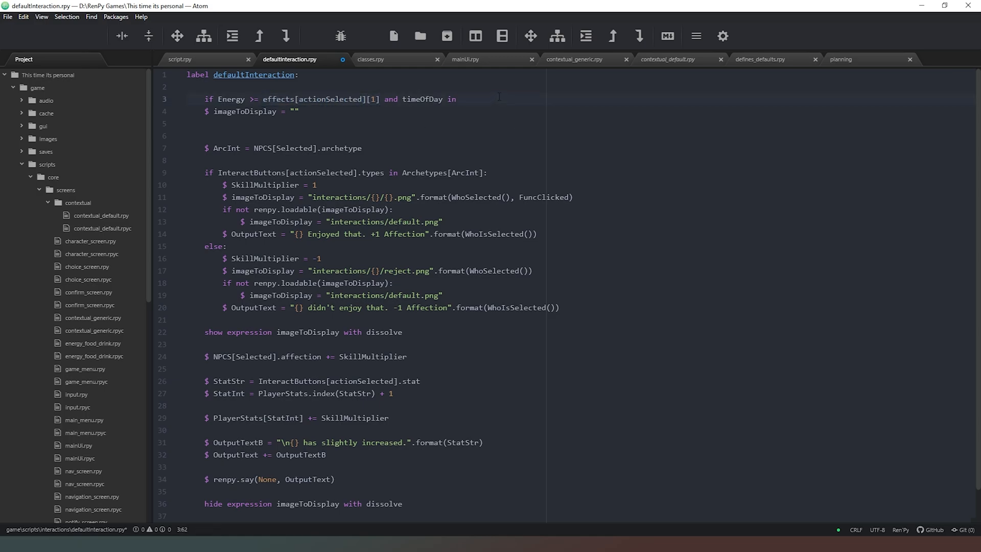
pyautogui.write('effects[actionSelected][]')
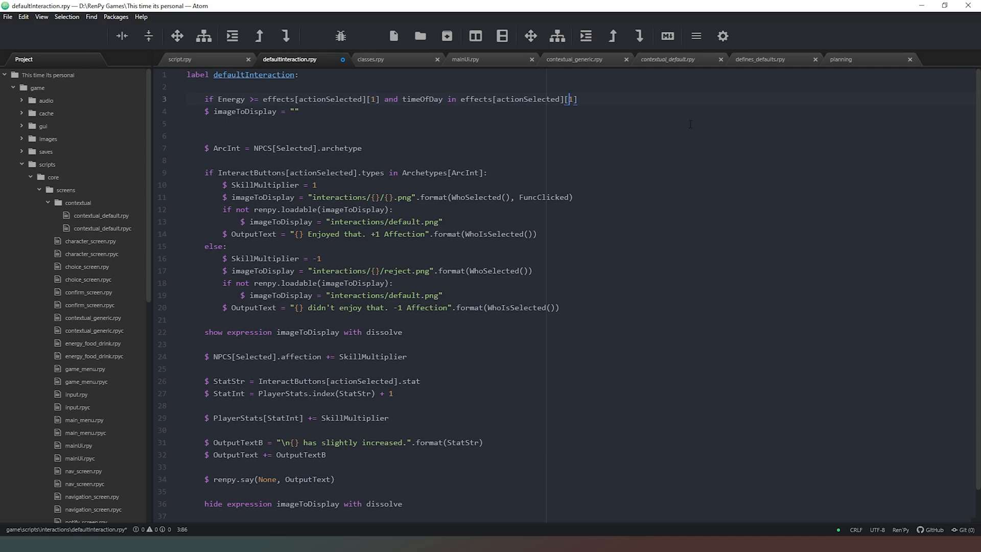
pyautogui.click(764, 60)
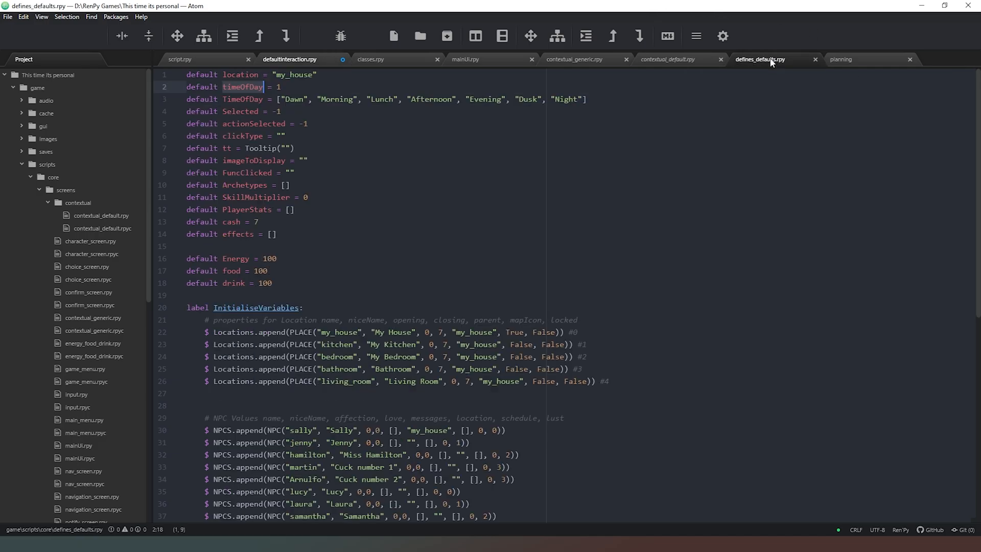
pyautogui.scroll(-3)
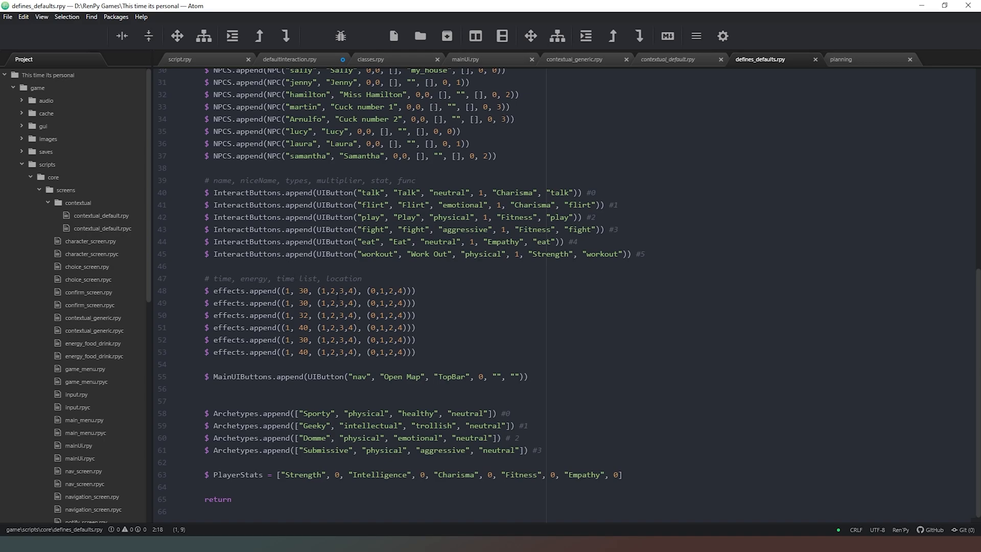
pyautogui.click(288, 59)
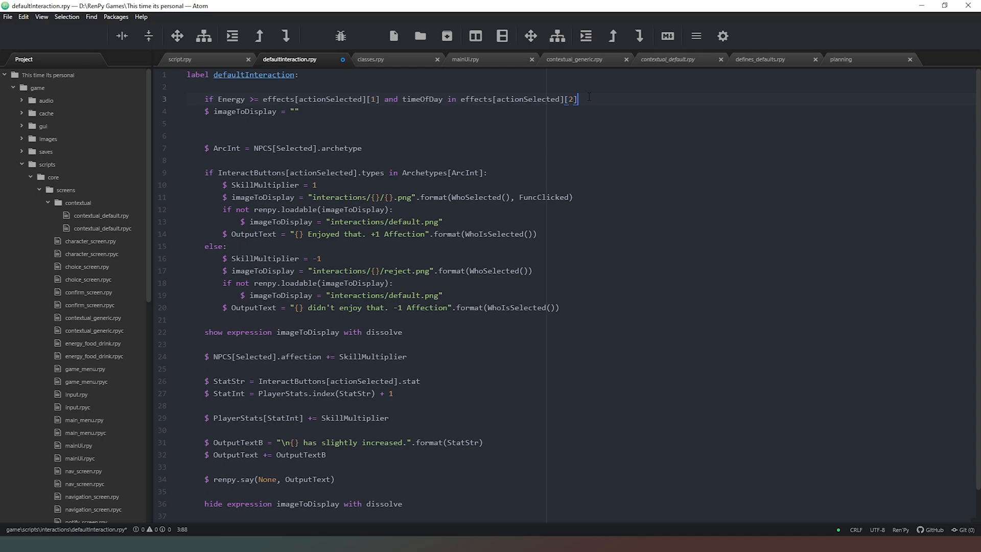
# Add an energy check that says "Not enough energy" and returns when Energy is below effects[...][1]
pyautogui.write(':')
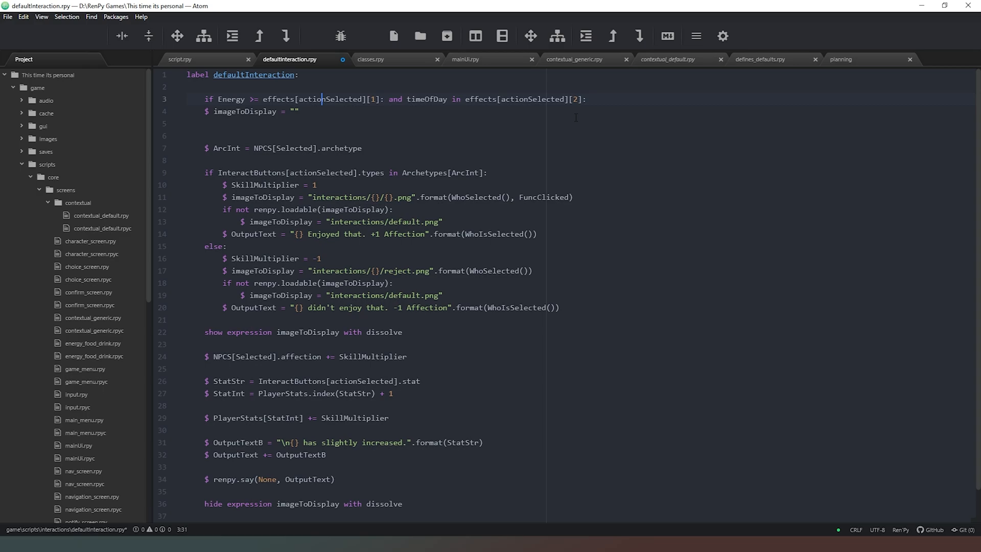
pyautogui.press('Backspace')
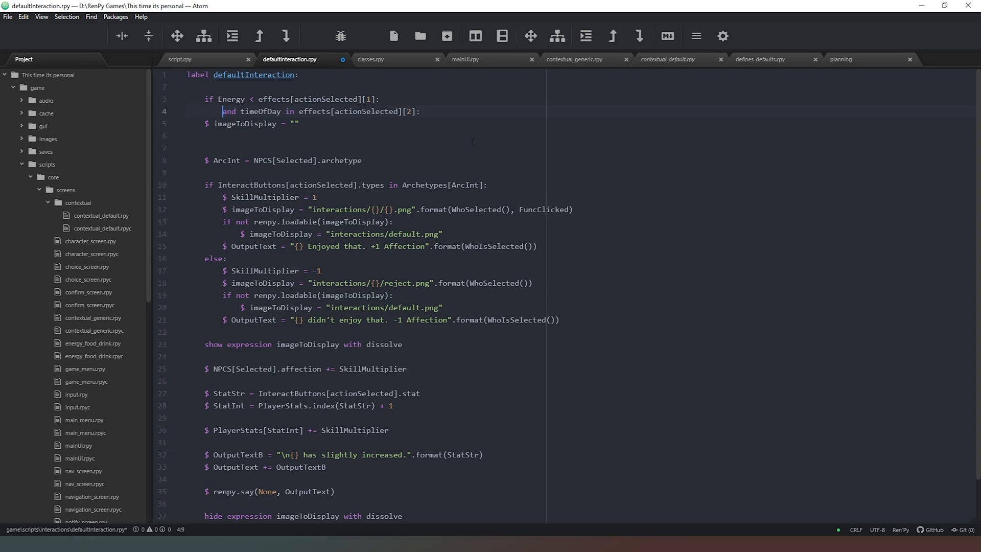
pyautogui.write('""')
pyautogui.write('return')
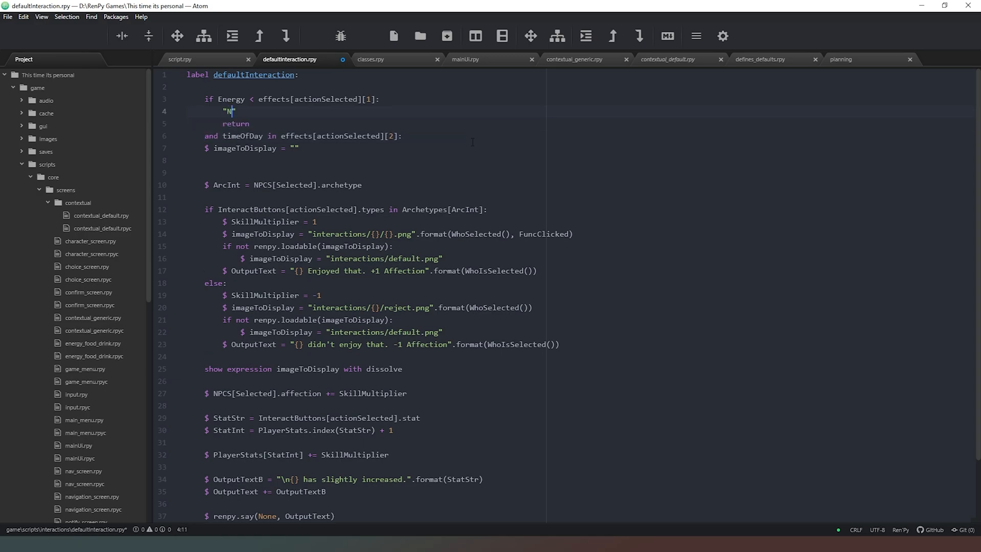
pyautogui.write('ot enough')
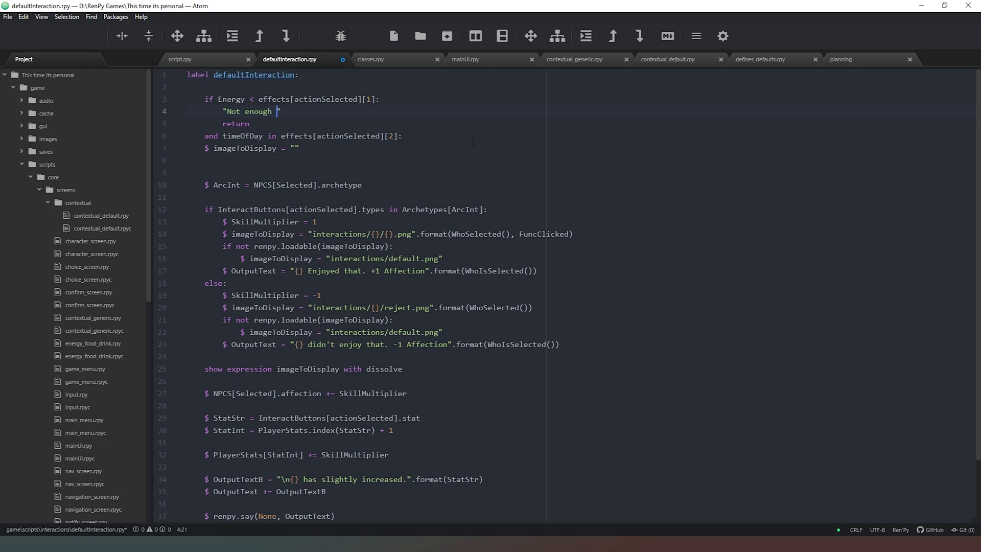
pyautogui.write('energy"')
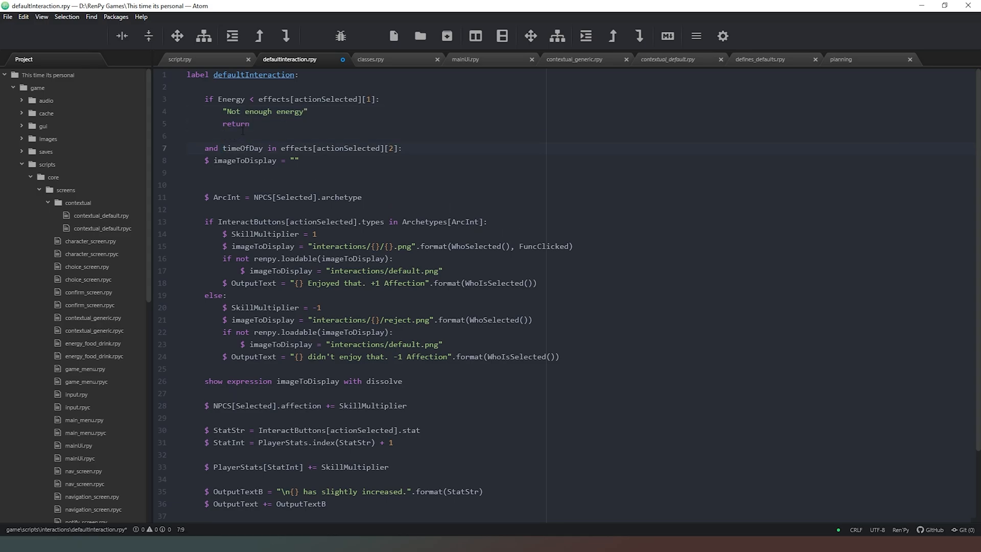
# Add a time check that says "Can't do that right now" and returns when timeOfDay is not in effects[...][2]
pyautogui.write('if')
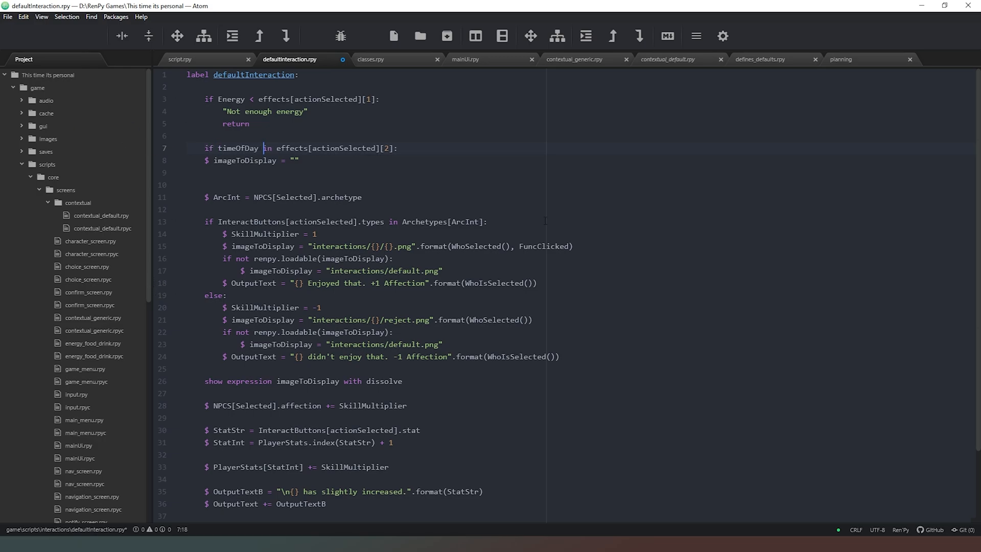
pyautogui.write('not')
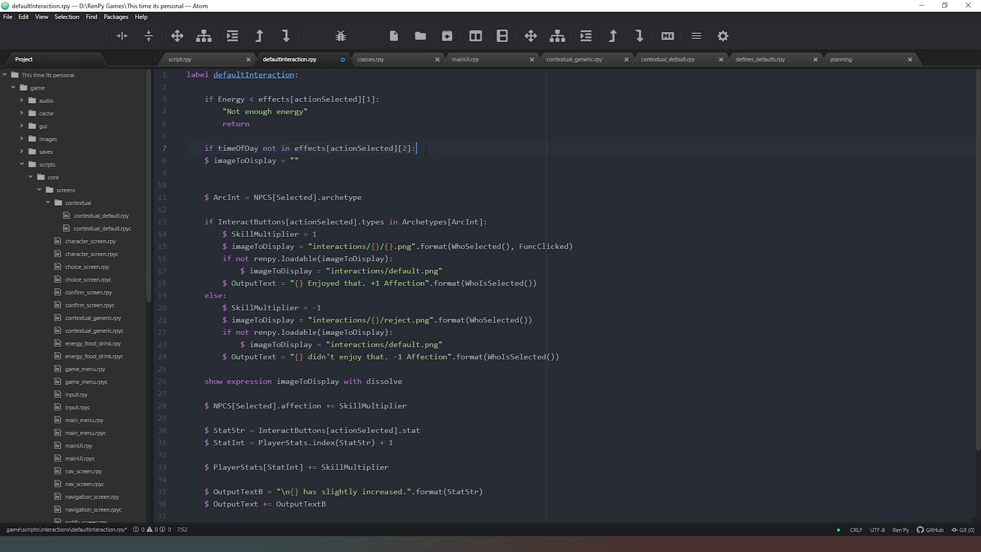
pyautogui.press('enter')
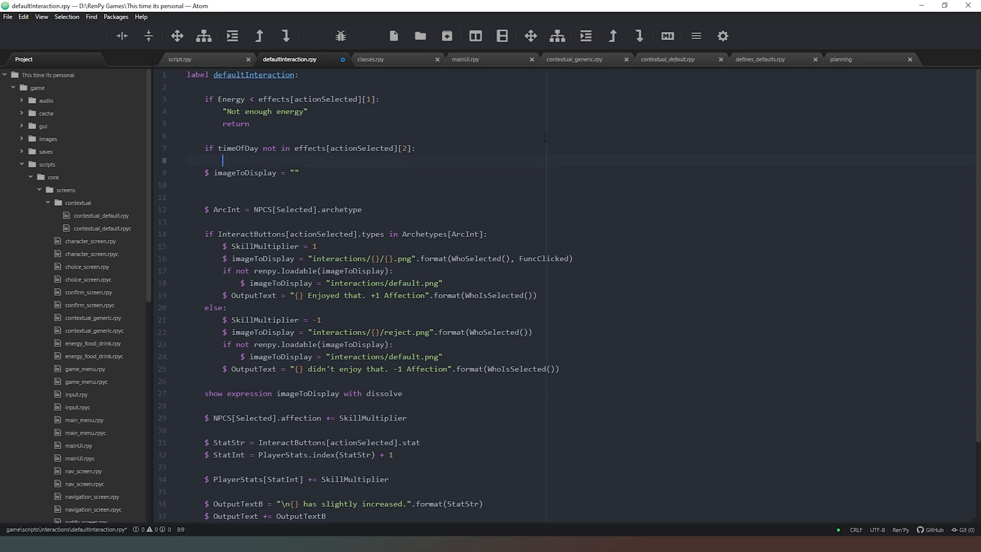
pyautogui.write('"Can\'t do that right now')
pyautogui.write('return')
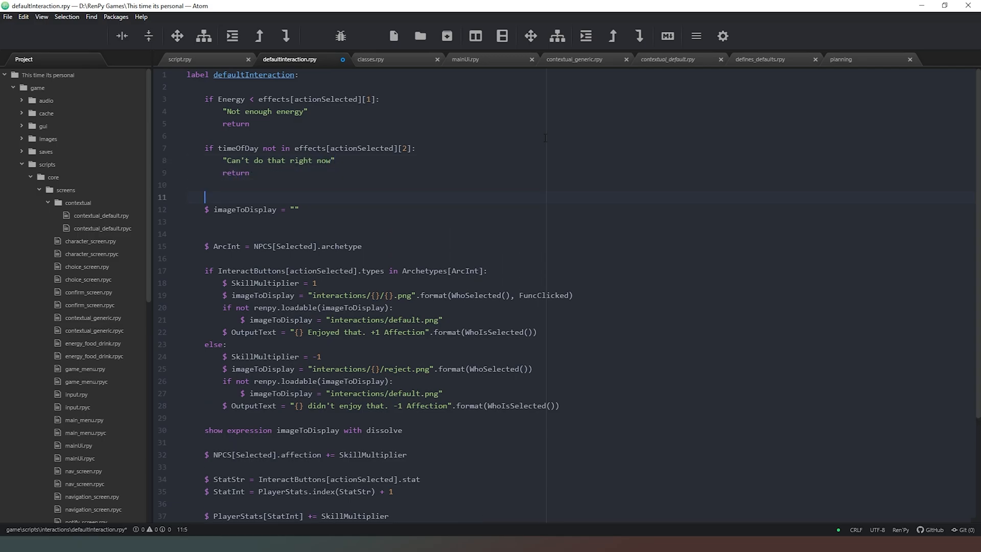
pyautogui.write('if')
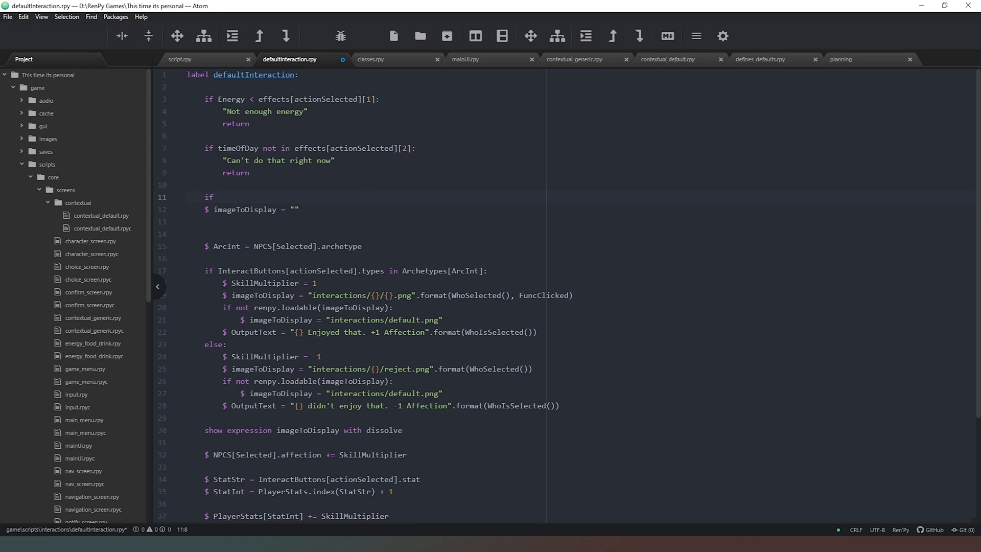
pyautogui.click(370, 59)
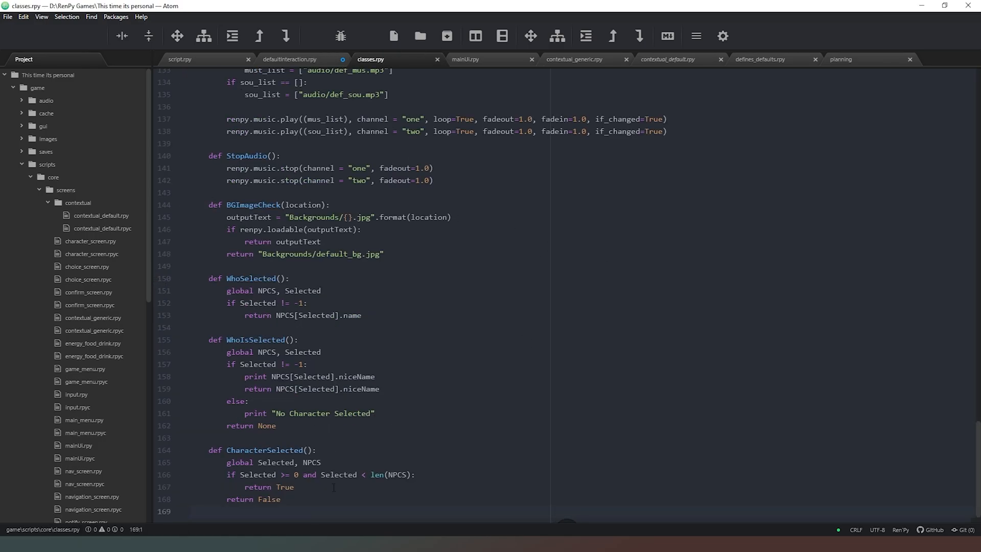
# Define LocationInt() in classes.rpy with globals location and Locations, checking the names in the defaults file
pyautogui.press('Enter')
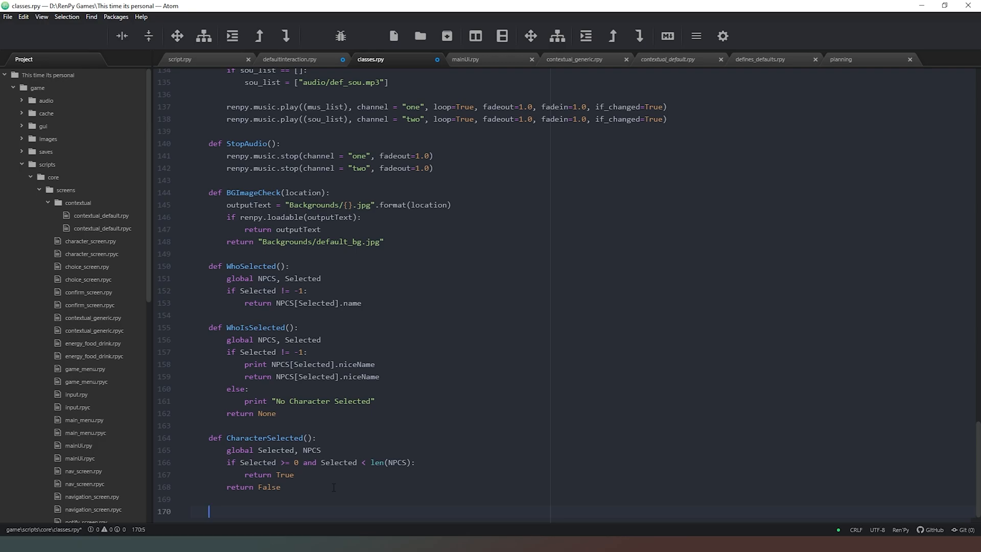
pyautogui.write('def')
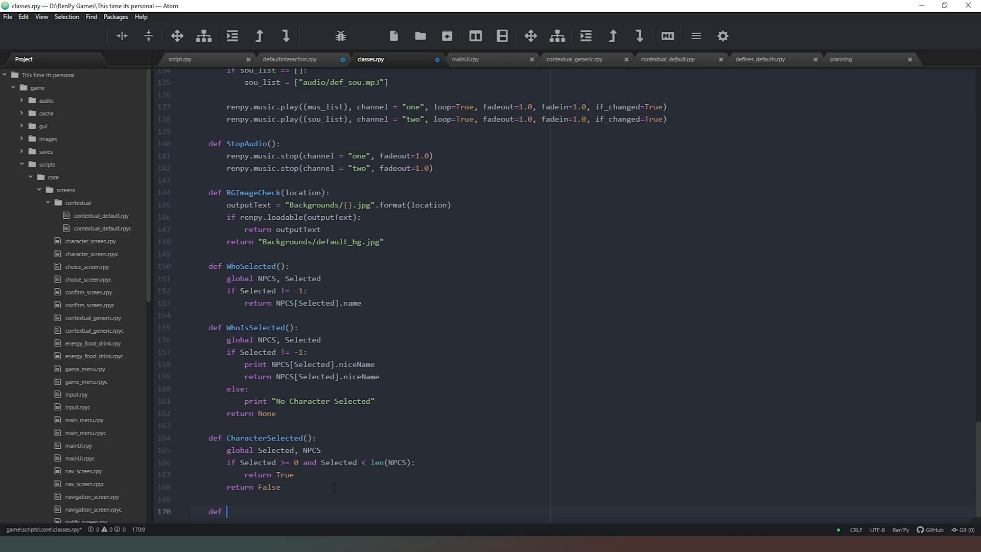
pyautogui.write('wher')
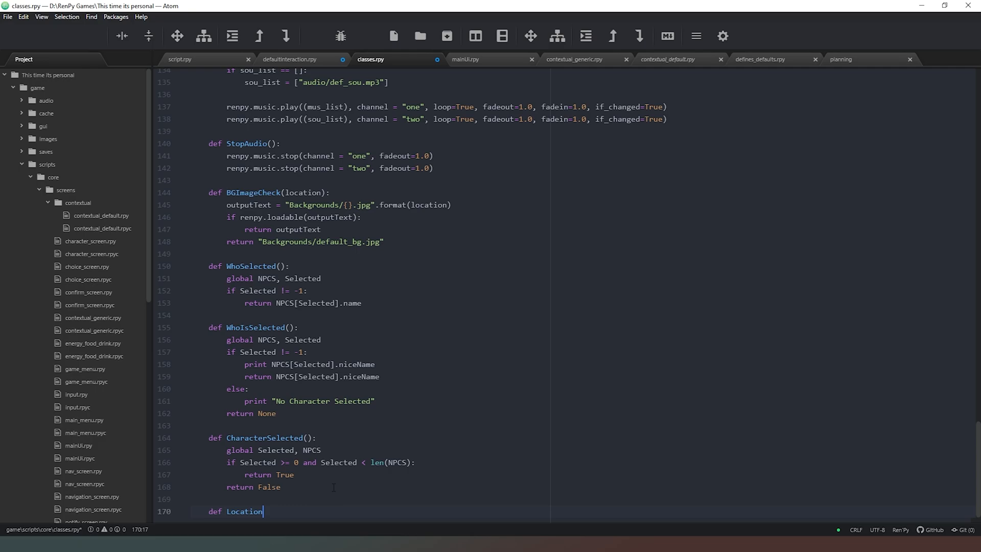
pyautogui.write('Int')
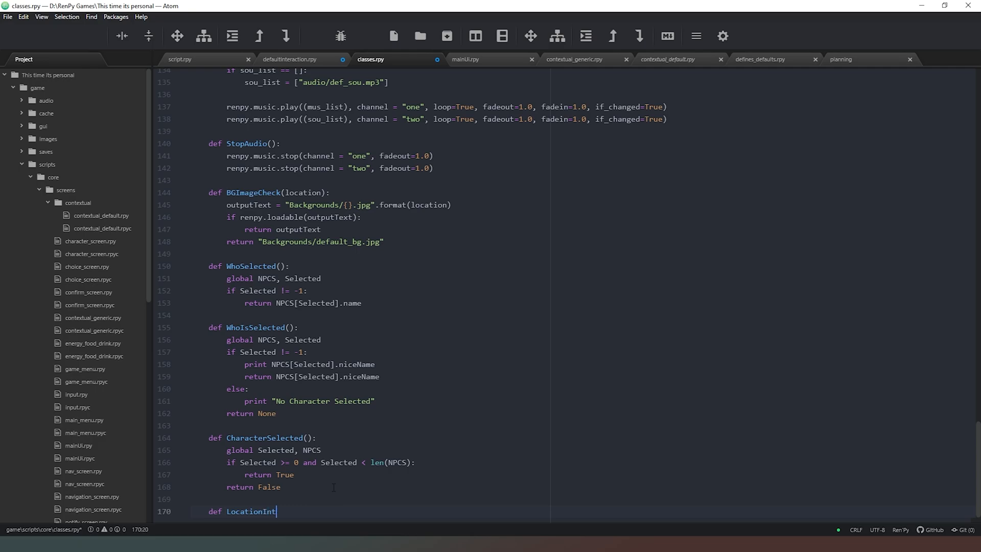
pyautogui.write('():')
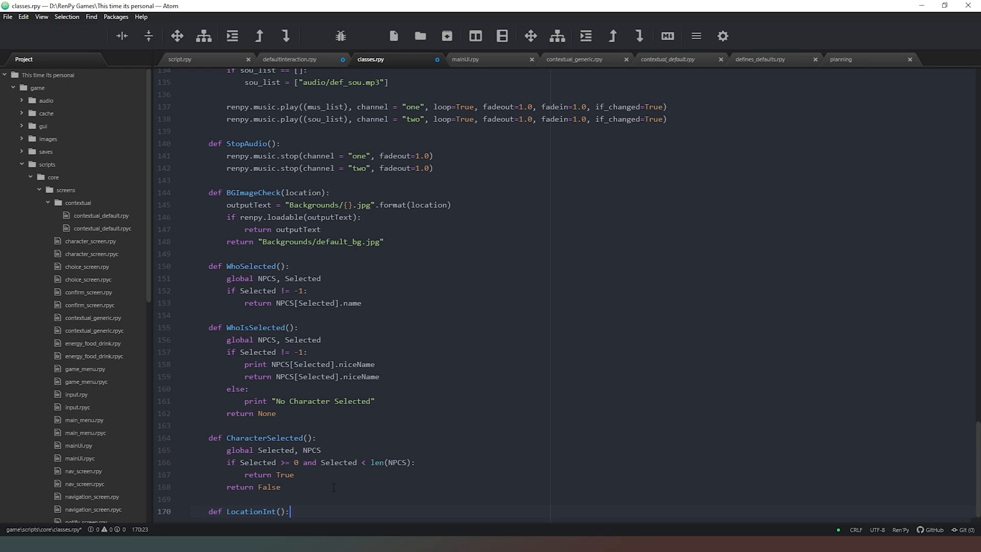
pyautogui.write('g')
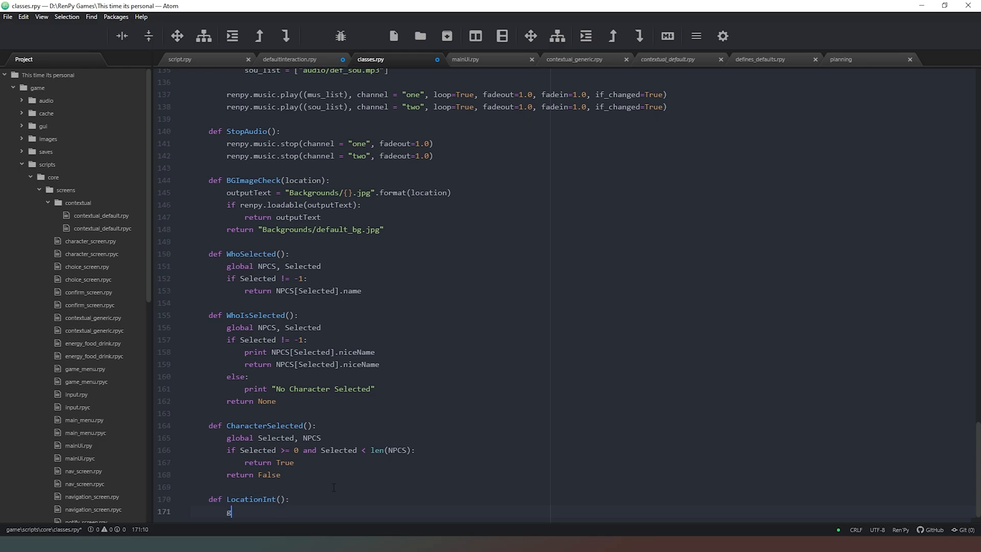
pyautogui.write('global location')
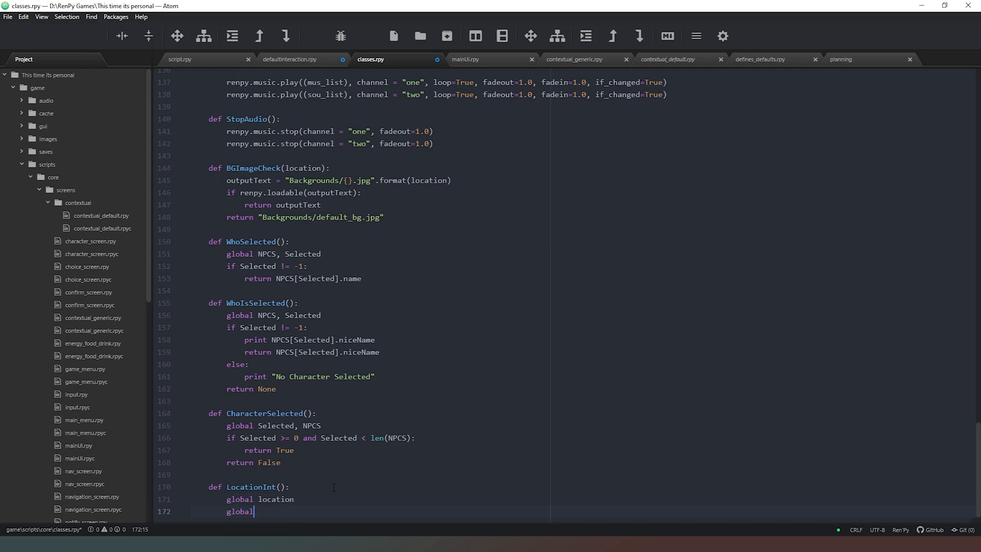
pyautogui.write('Locations')
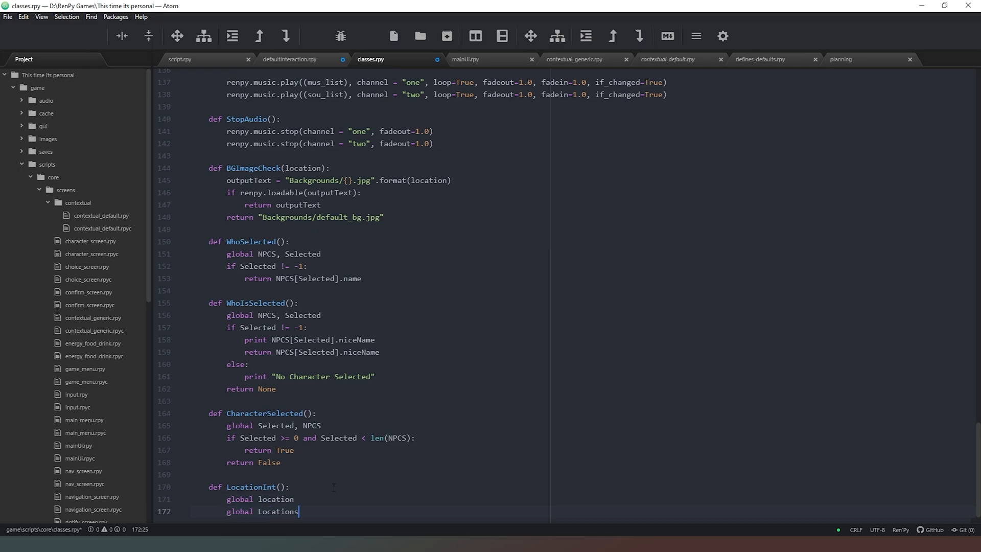
pyautogui.click(762, 60)
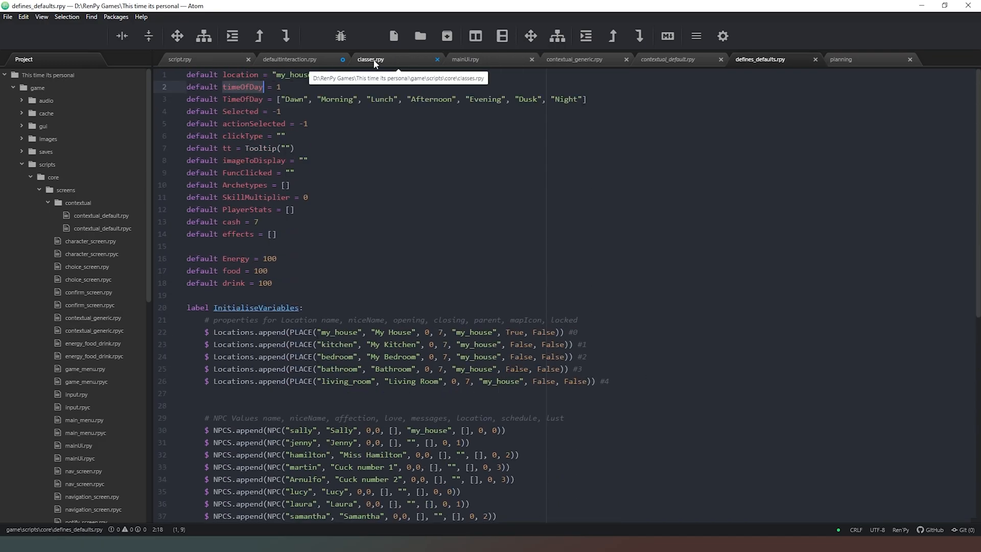
pyautogui.click(370, 59)
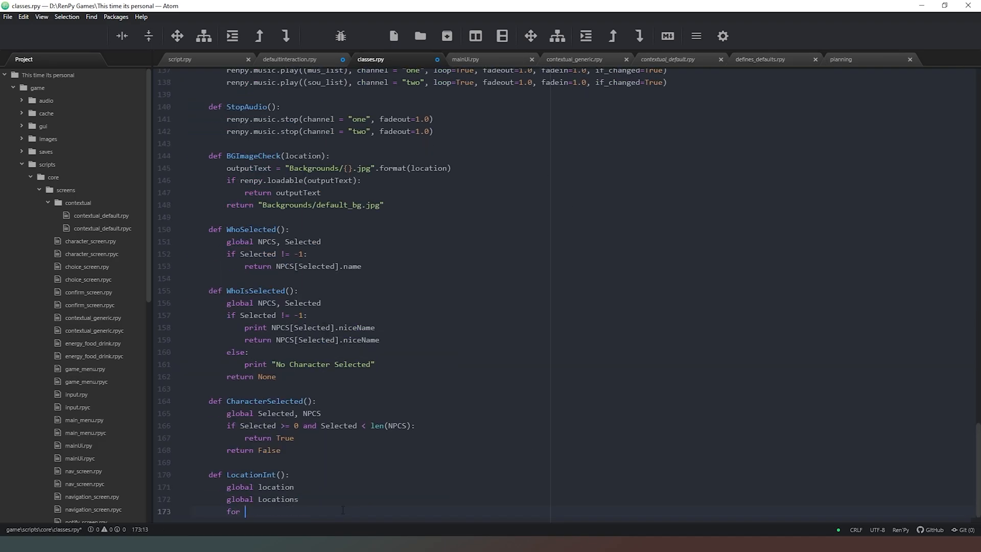
# Loop over Locations with enumerate and compare location against q.name, verifying the property name in defaults
pyautogui.write('q in Lo')
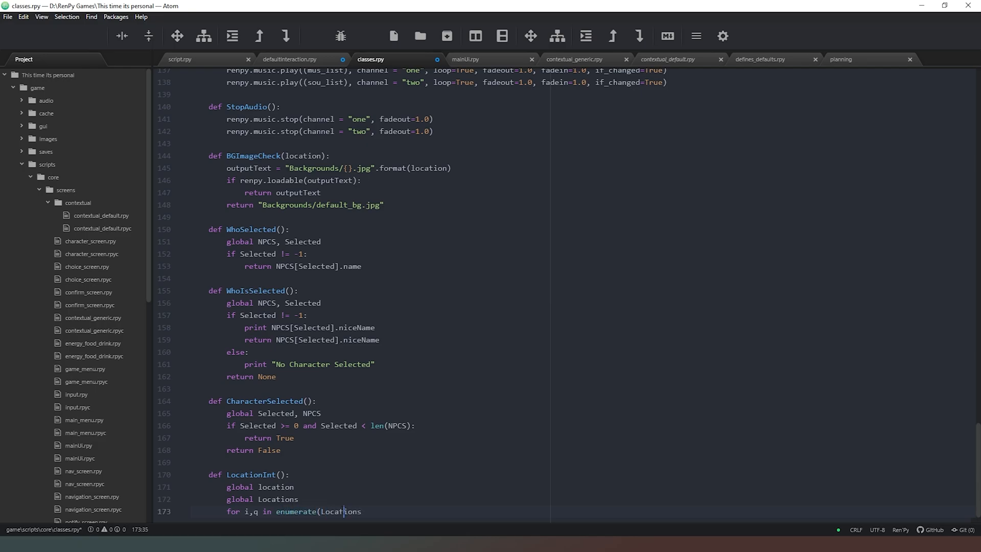
pyautogui.press('Enter')
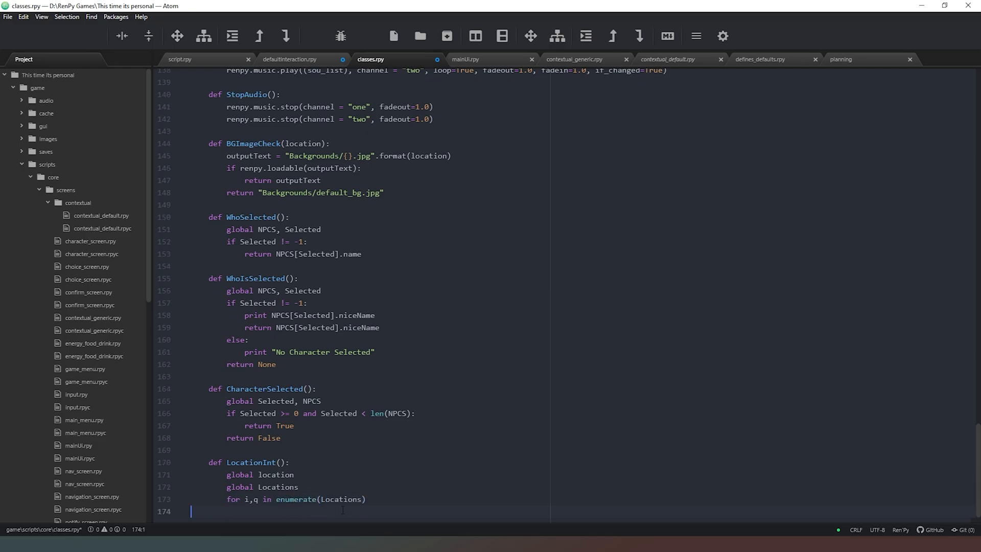
pyautogui.write(':')
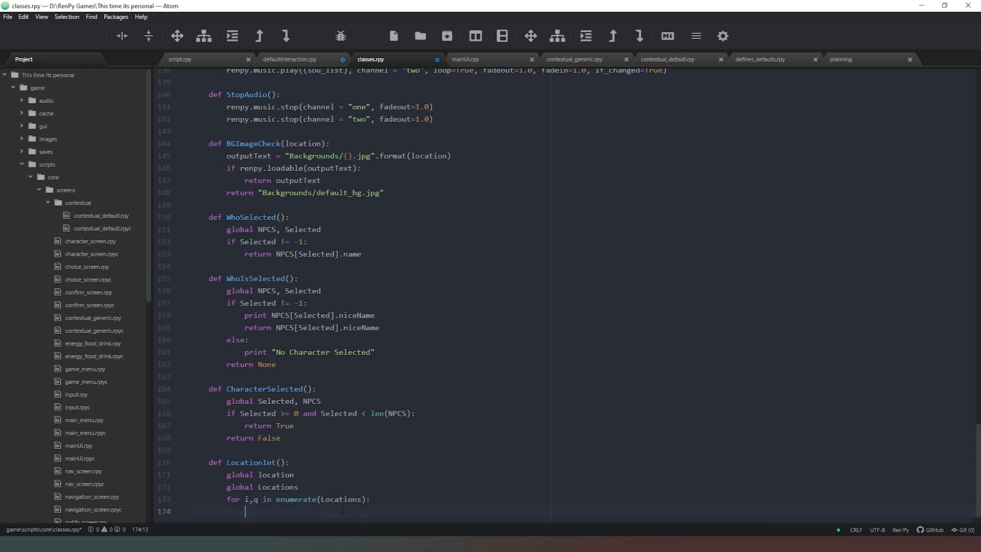
pyautogui.write('if loc')
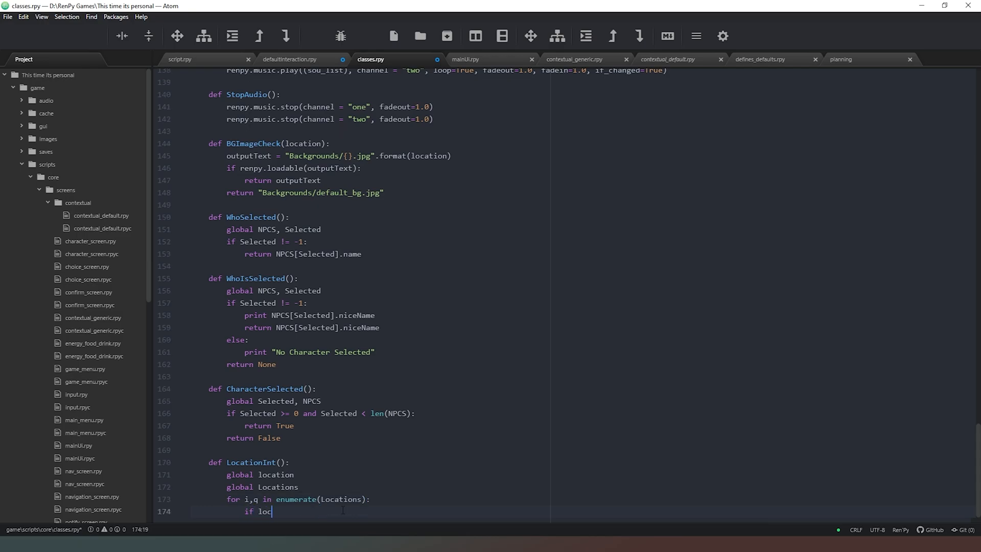
pyautogui.write('ation ==')
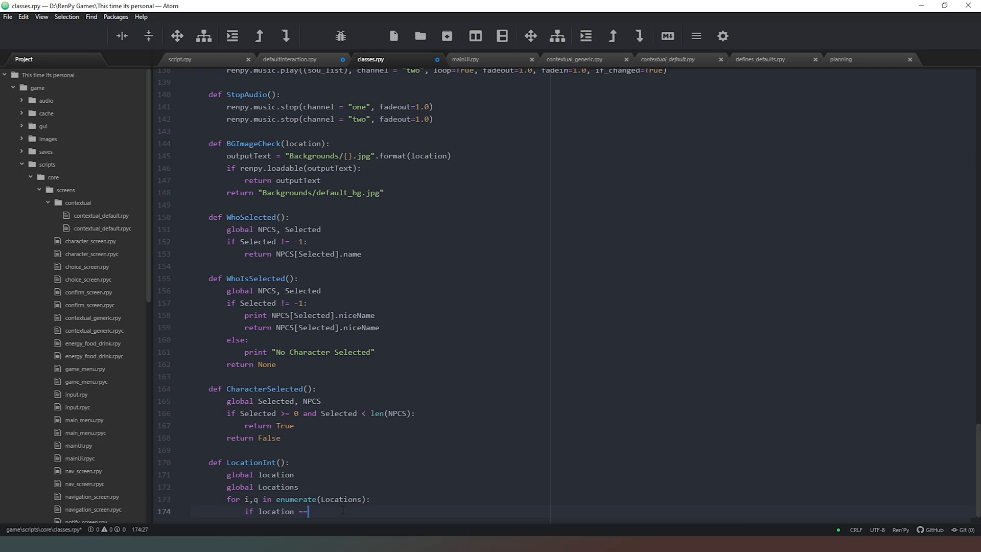
pyautogui.write('q.')
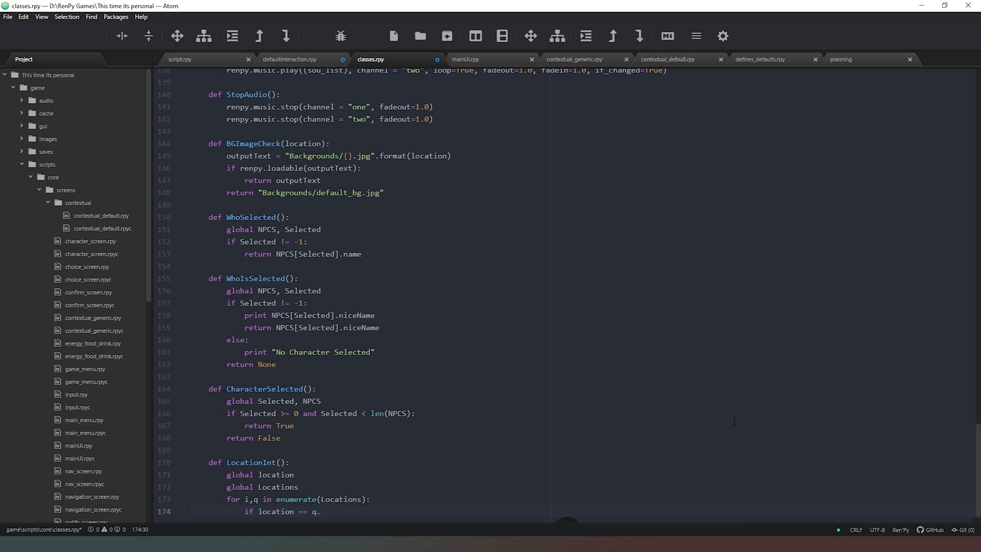
pyautogui.click(765, 60)
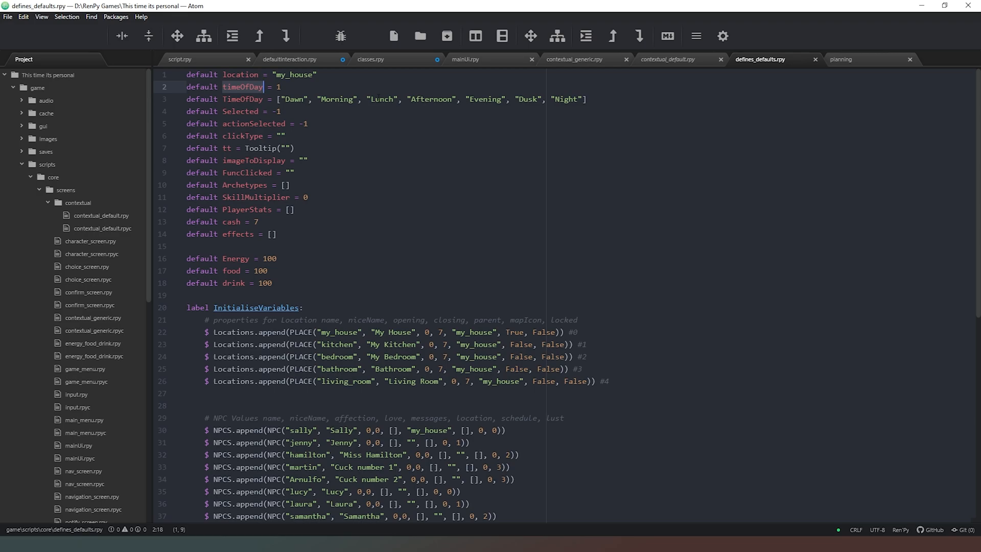
pyautogui.click(370, 60)
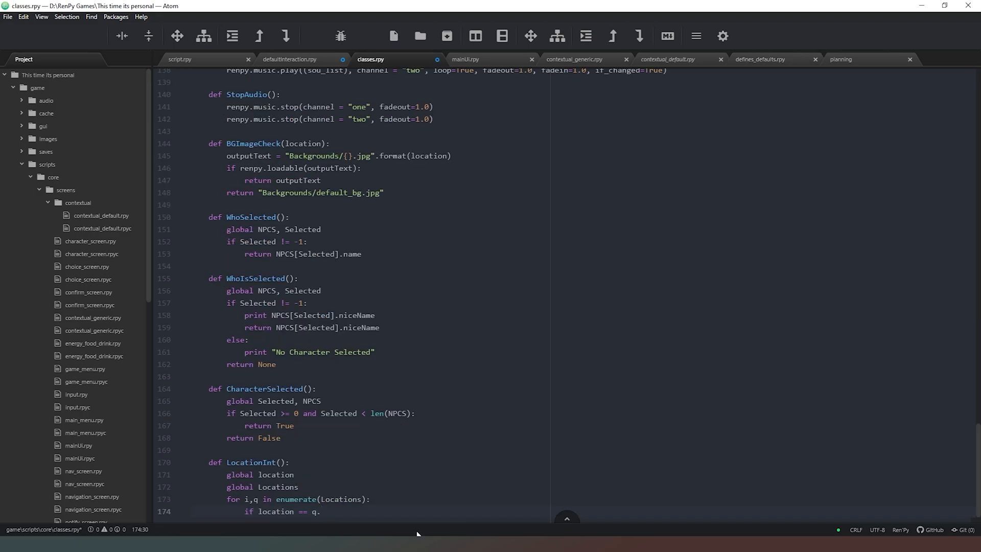
pyautogui.write('.name')
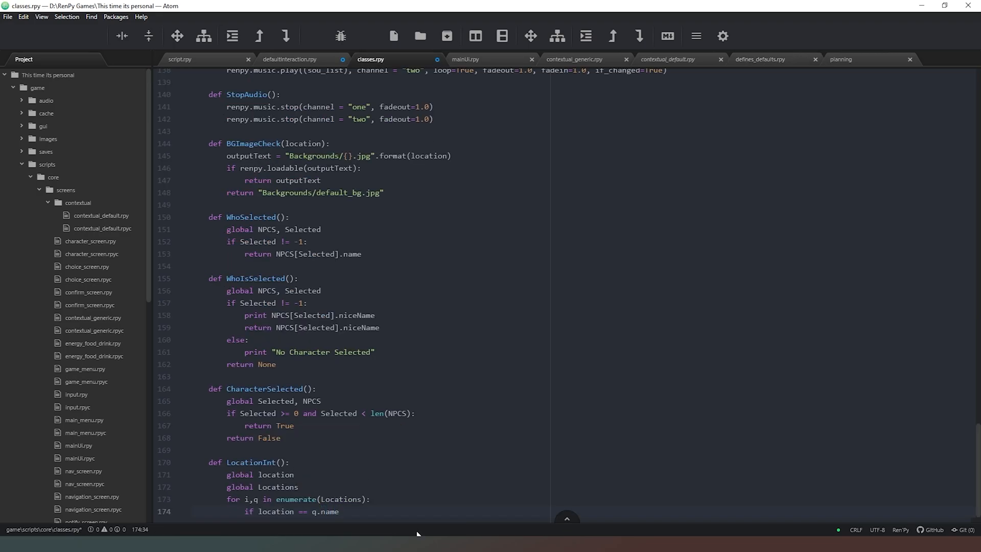
# On a name match set intToReturn = i and return the index
pyautogui.write('retur')
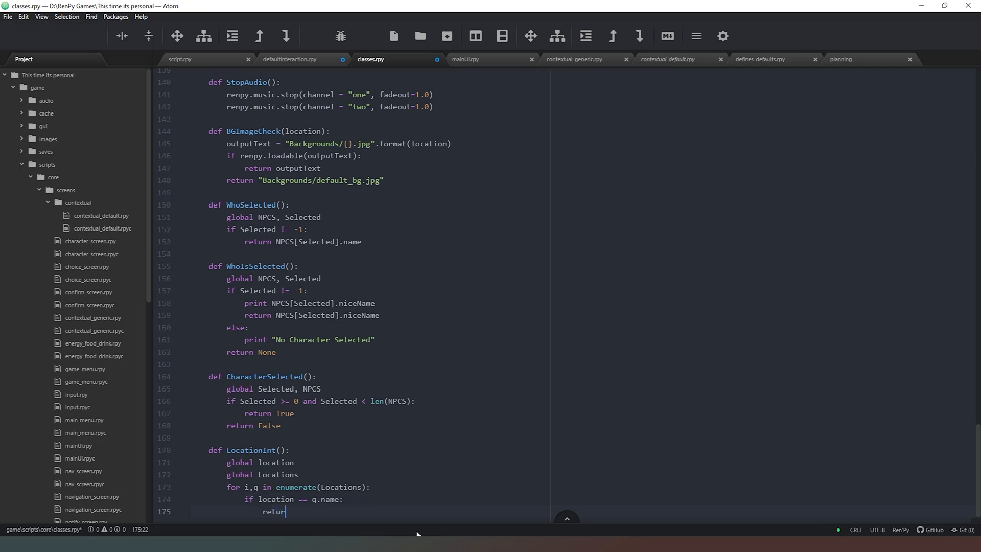
pyautogui.write('"n "')
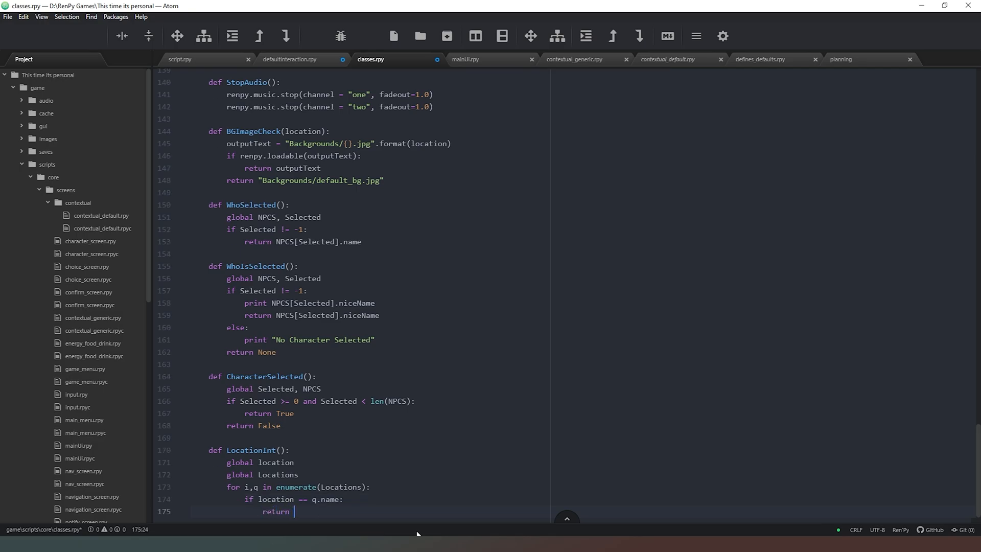
pyautogui.press('Backspace')
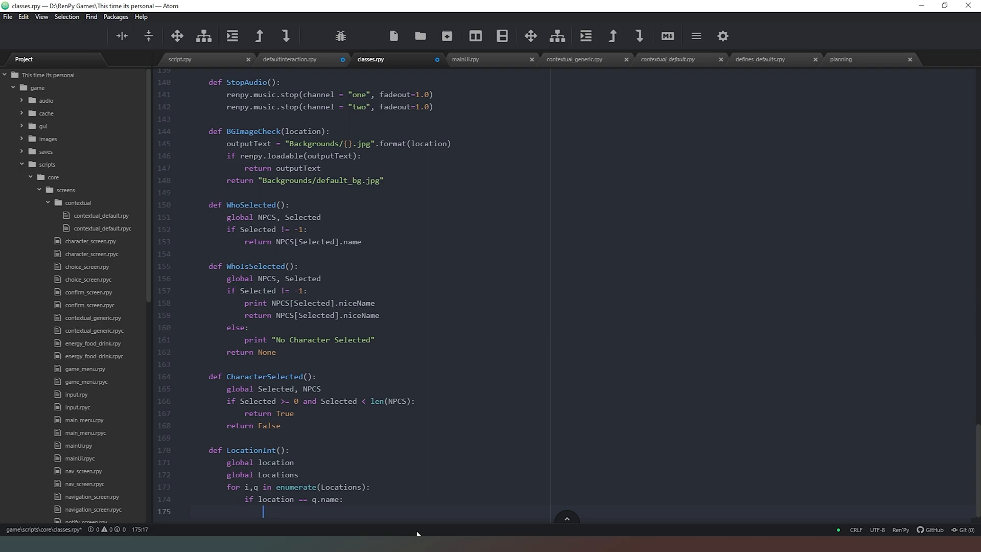
pyautogui.write('int')
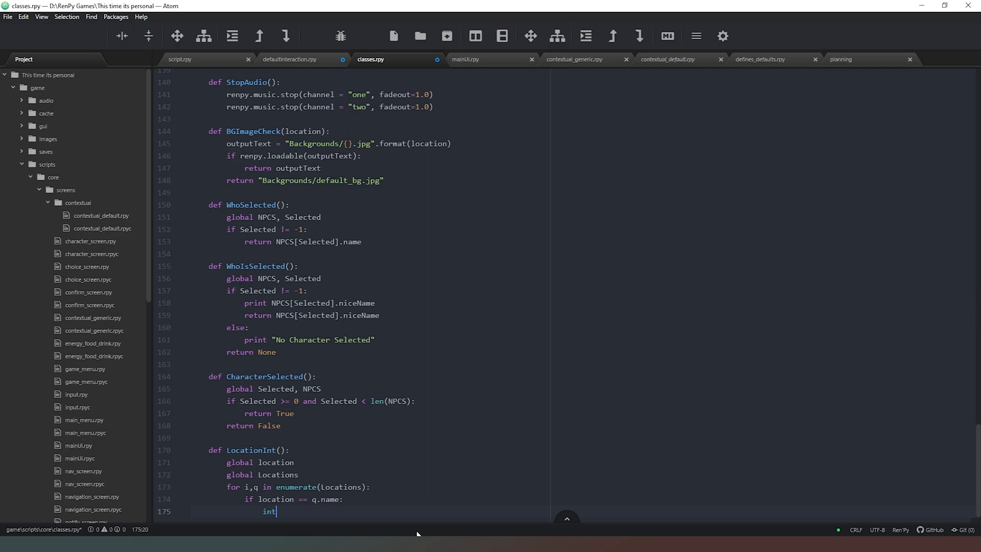
pyautogui.write('ToReturn')
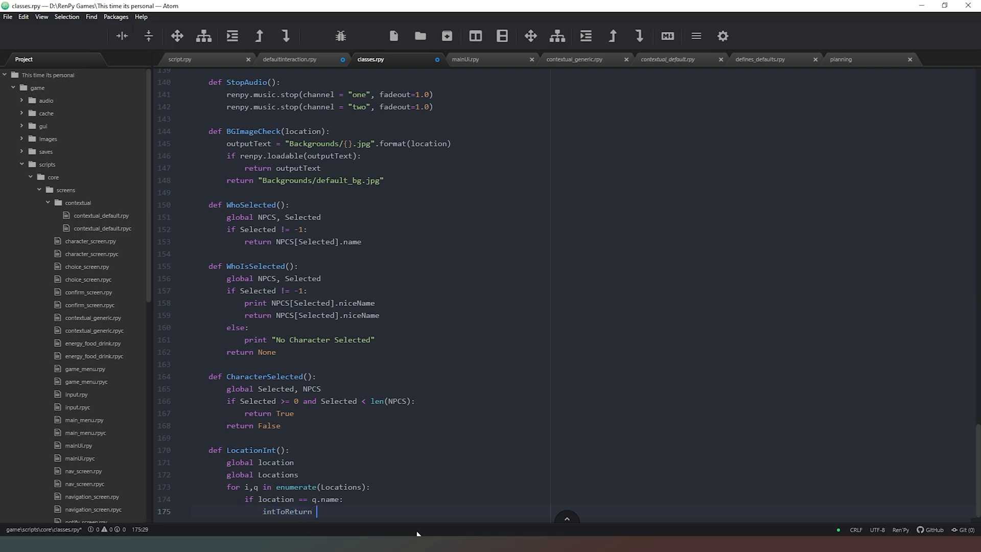
pyautogui.write('= i')
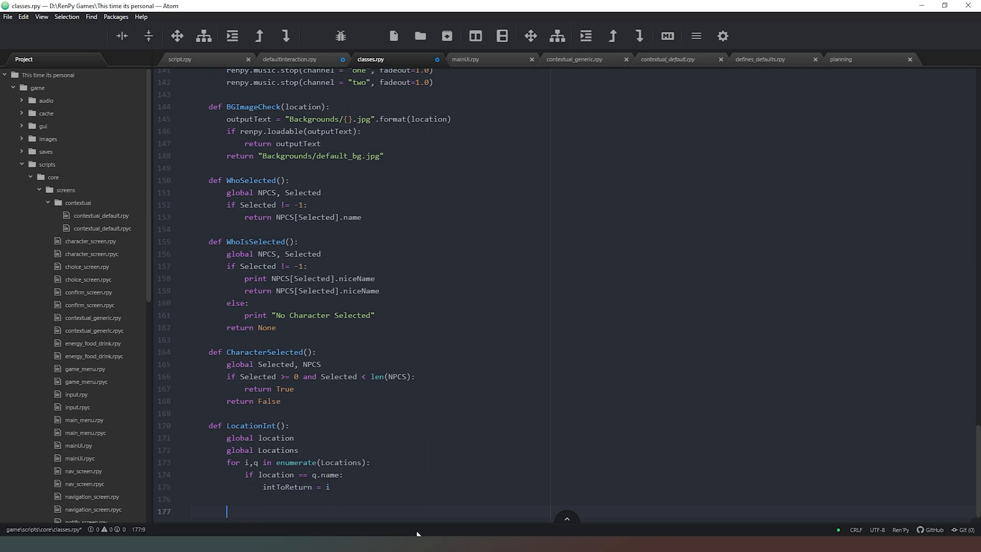
pyautogui.write('re')
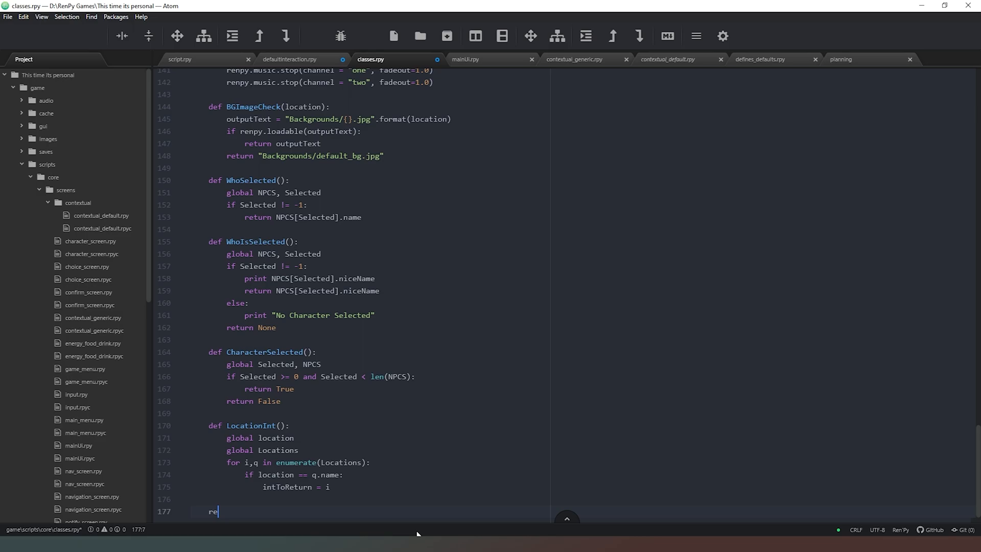
pyautogui.write('turn o')
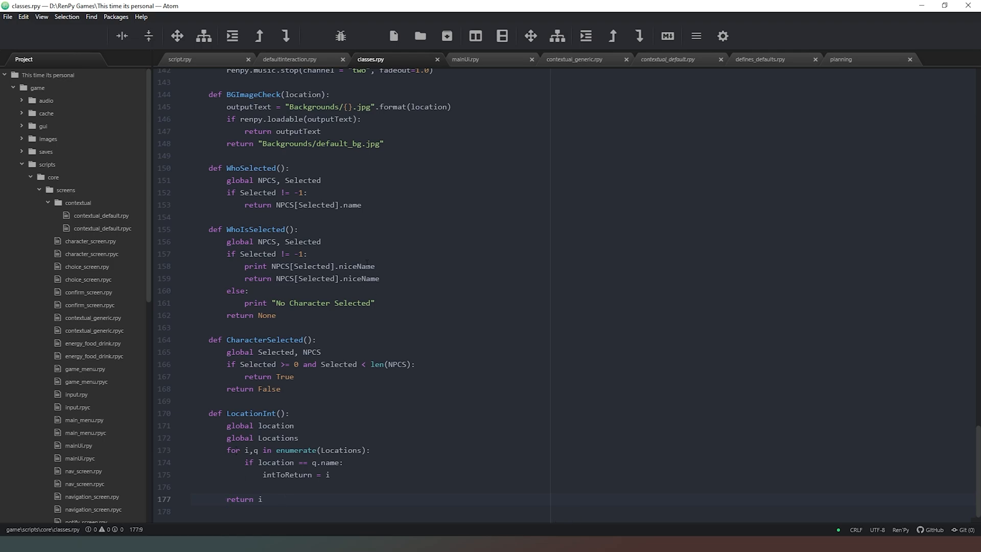
# Begin a third check in defaultInteraction: if LocationInt() in effects[actionSelected][2]
pyautogui.click(289, 59)
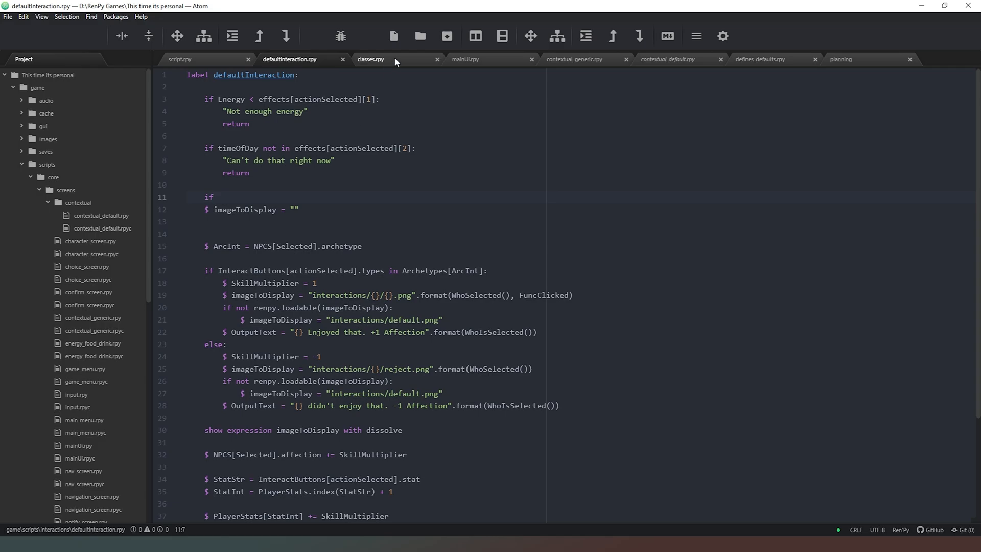
pyautogui.click(370, 59)
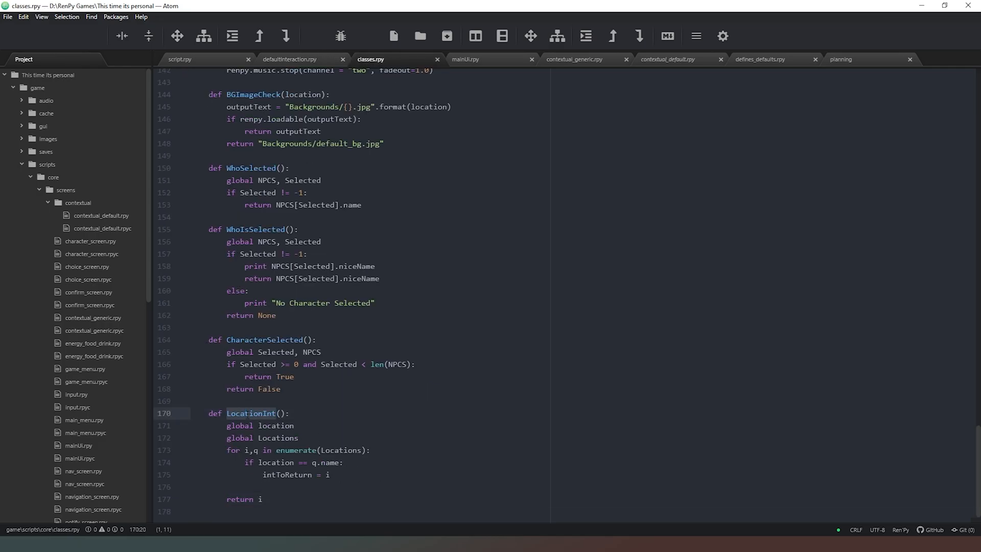
pyautogui.click(289, 59)
pyautogui.write('if LocationInt')
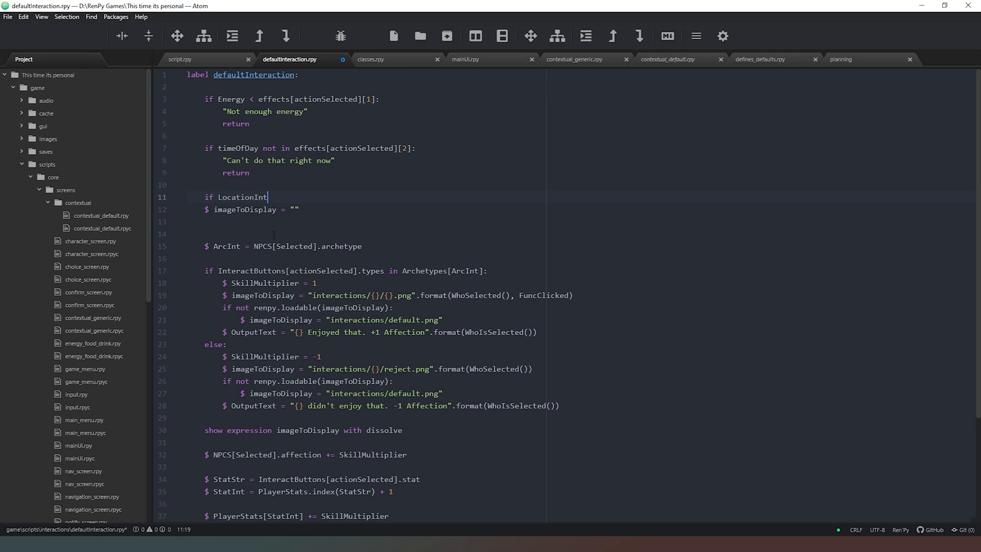
pyautogui.write('()')
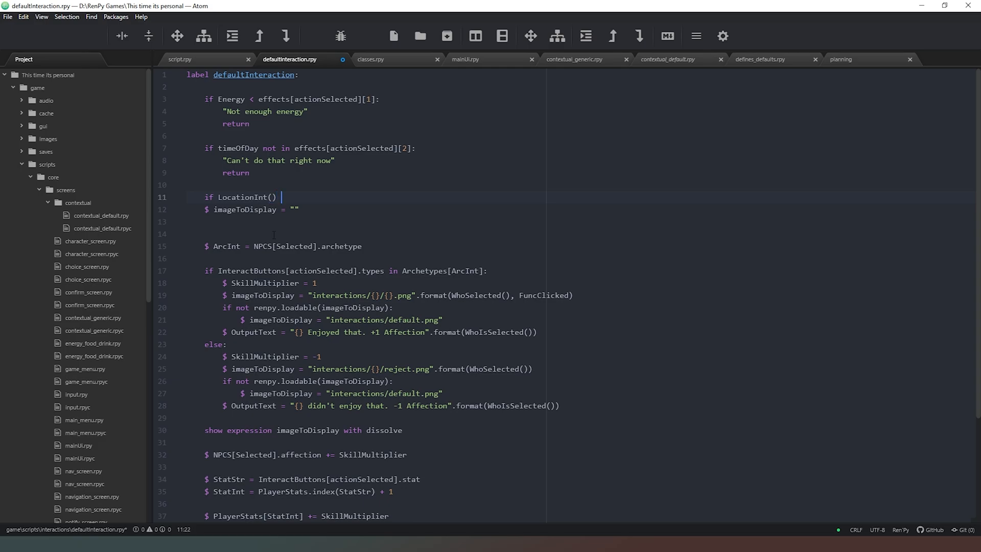
pyautogui.write('i')
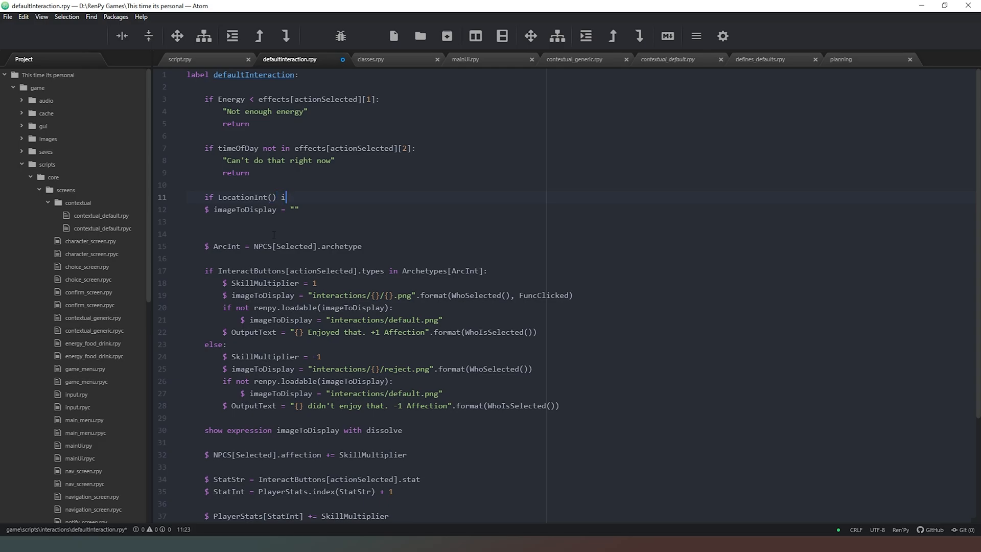
pyautogui.write('n')
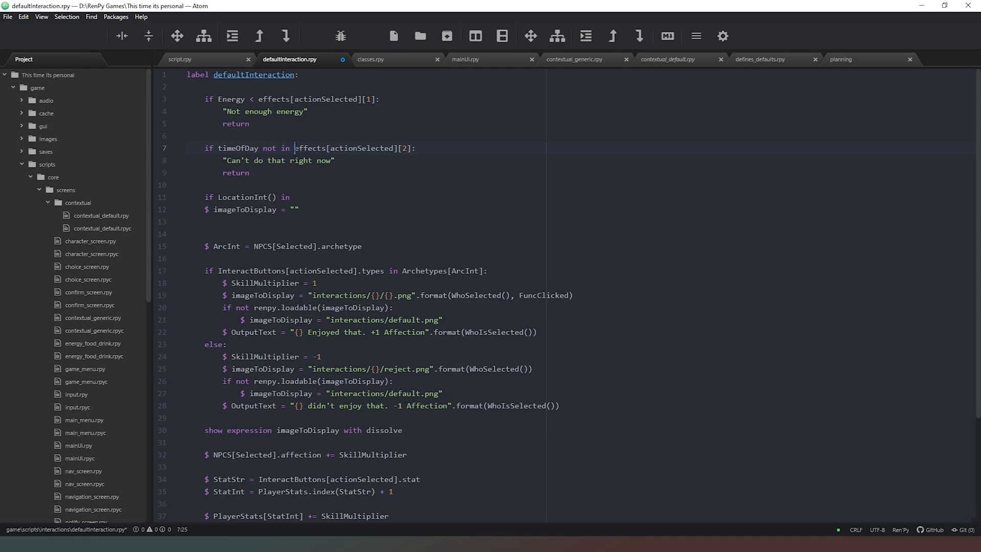
pyautogui.doubleClick(344, 148)
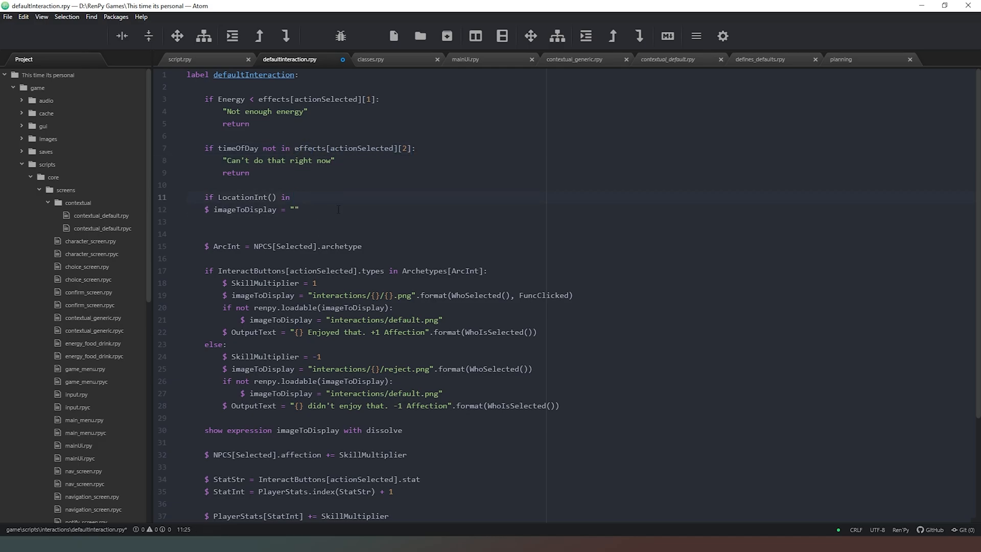
pyautogui.write('effects[actionSelected][2]')
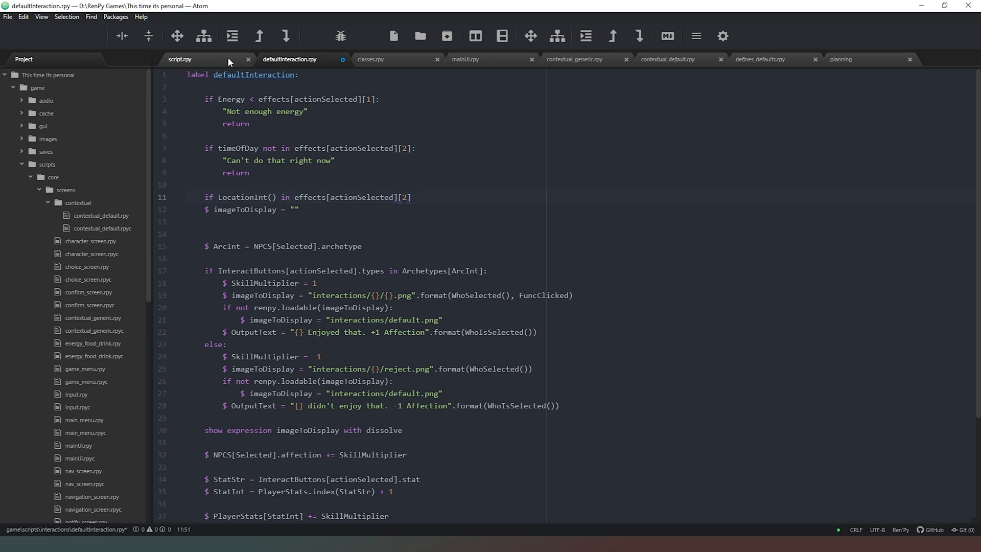
pyautogui.click(763, 59)
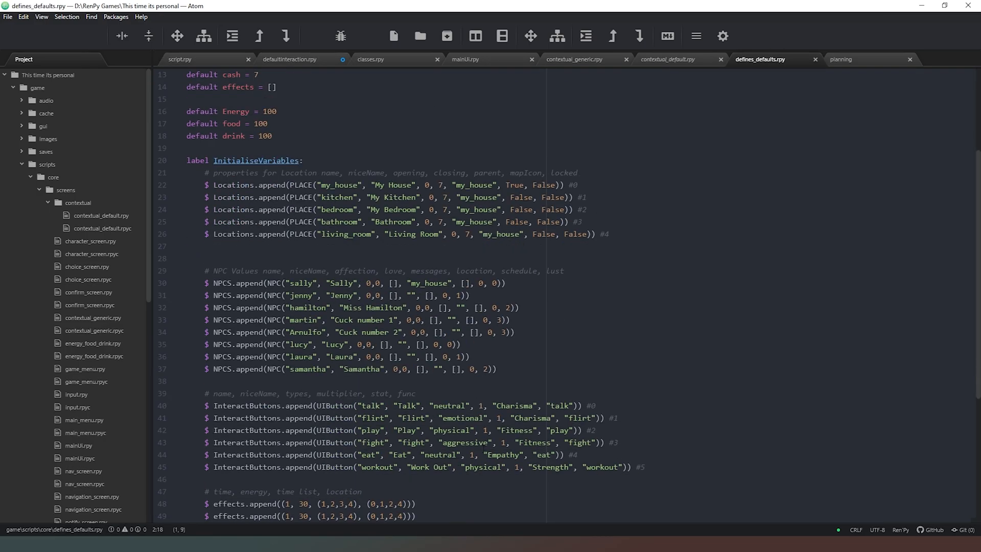
pyautogui.scroll(-3)
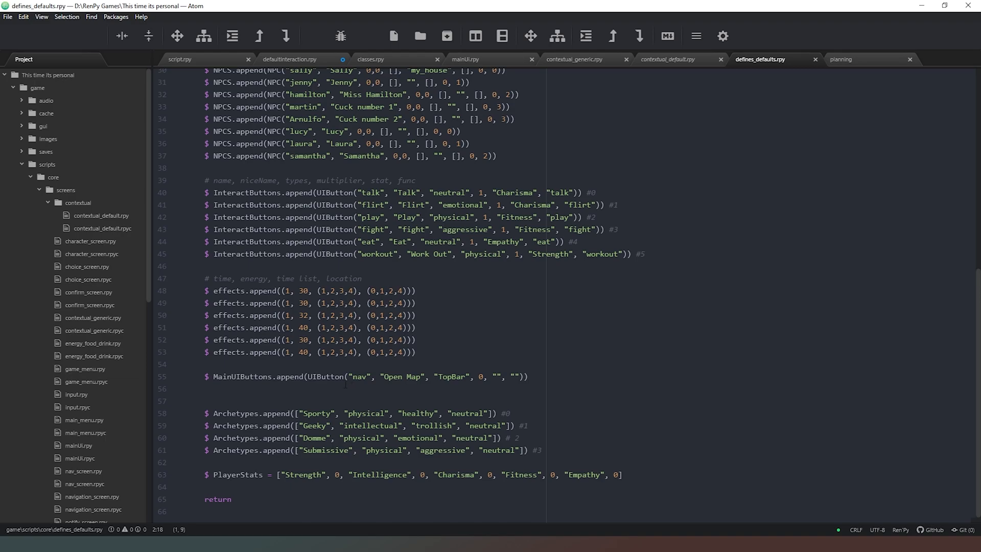
pyautogui.click(304, 59)
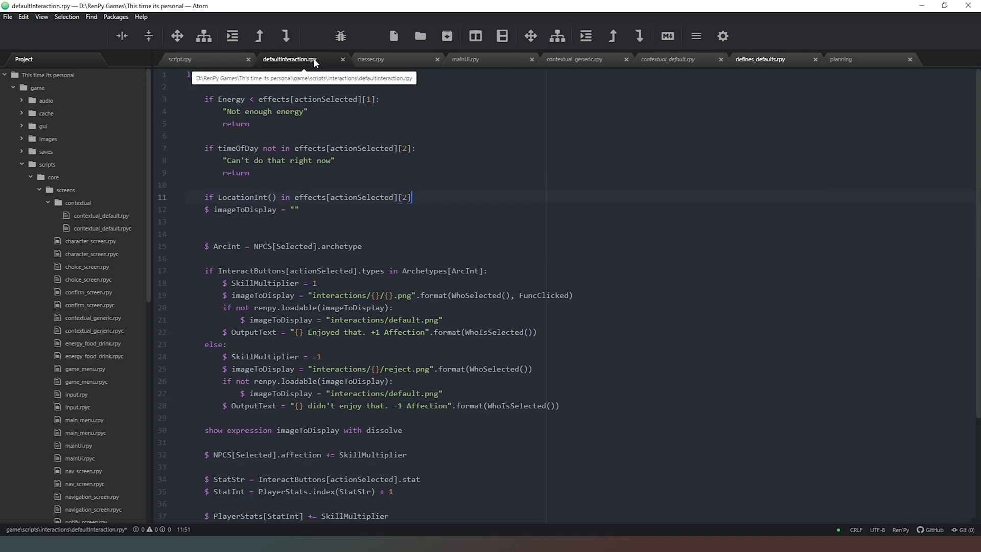
# Make the check 'LocationInt() not in effects[actionSelected][3]' with a "Can't do that here" message and return
pyautogui.write('3')
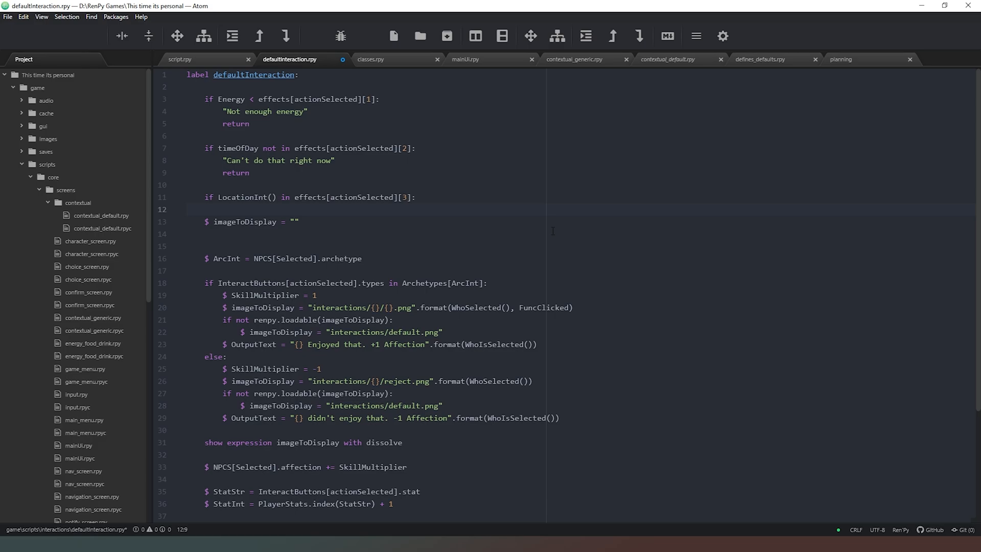
pyautogui.write('""')
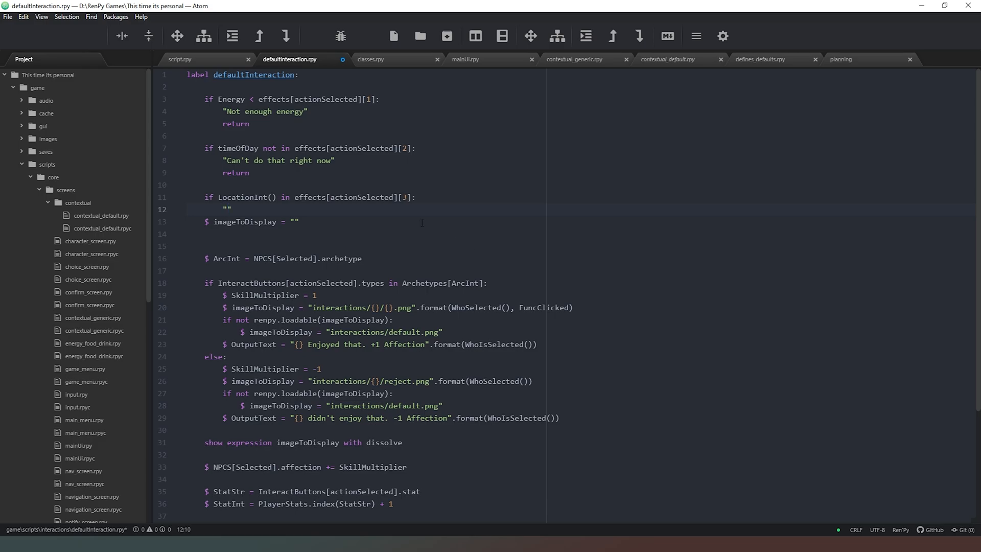
pyautogui.click(286, 197)
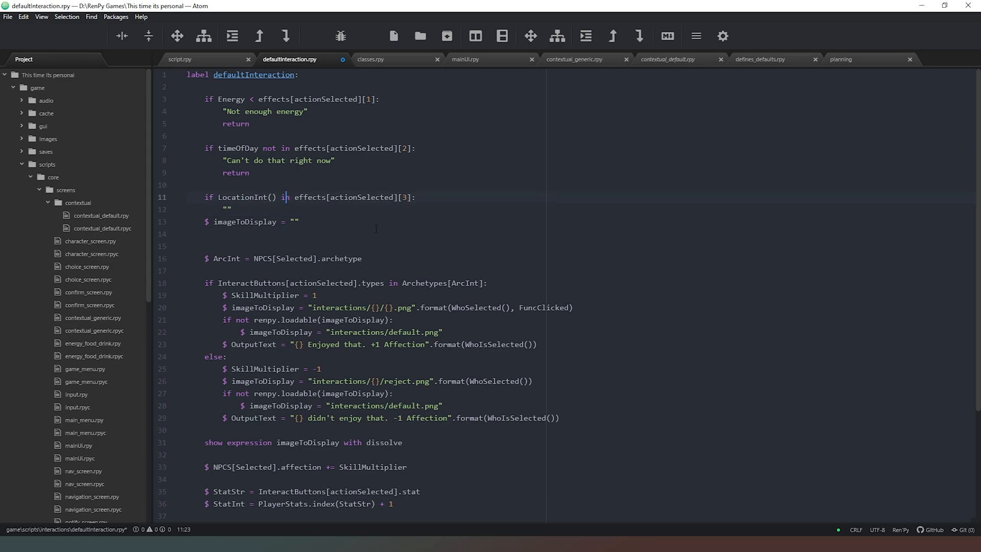
pyautogui.write('not')
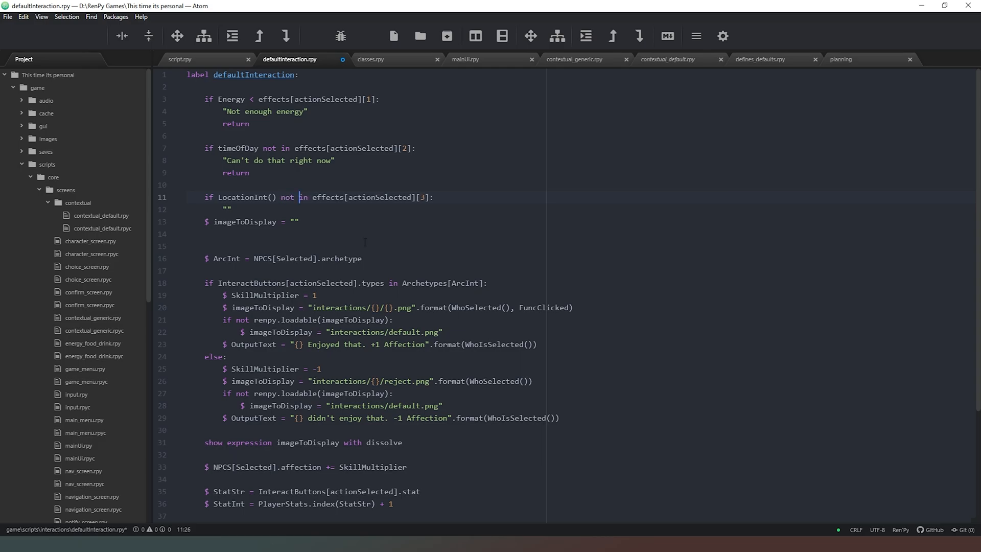
pyautogui.write("Can't do that here")
pyautogui.write('return')
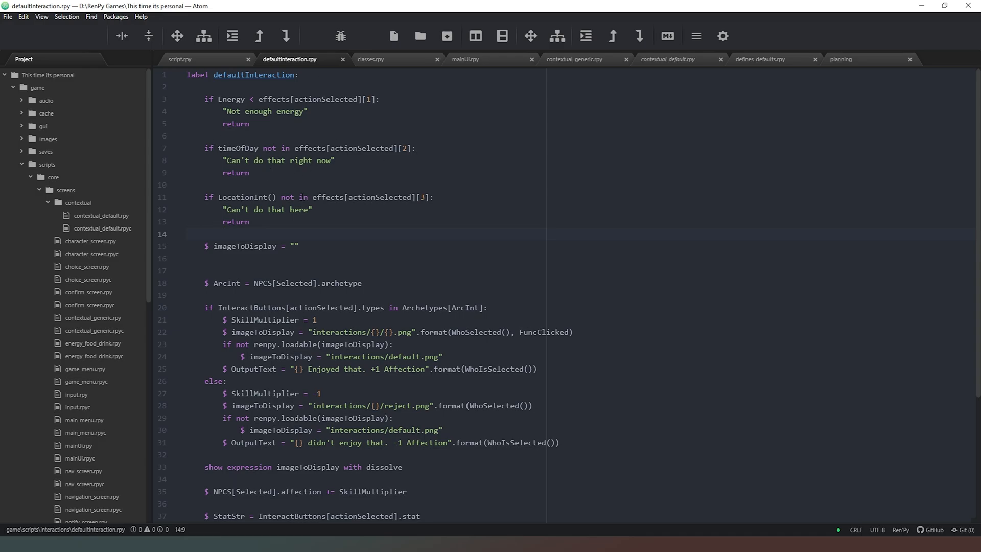
pyautogui.scroll(-3)
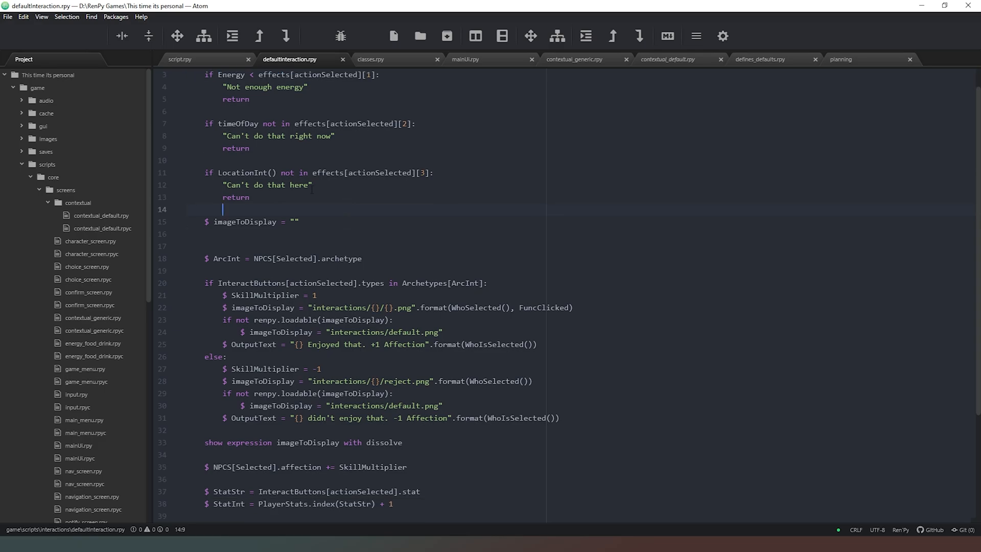
pyautogui.scroll(-3)
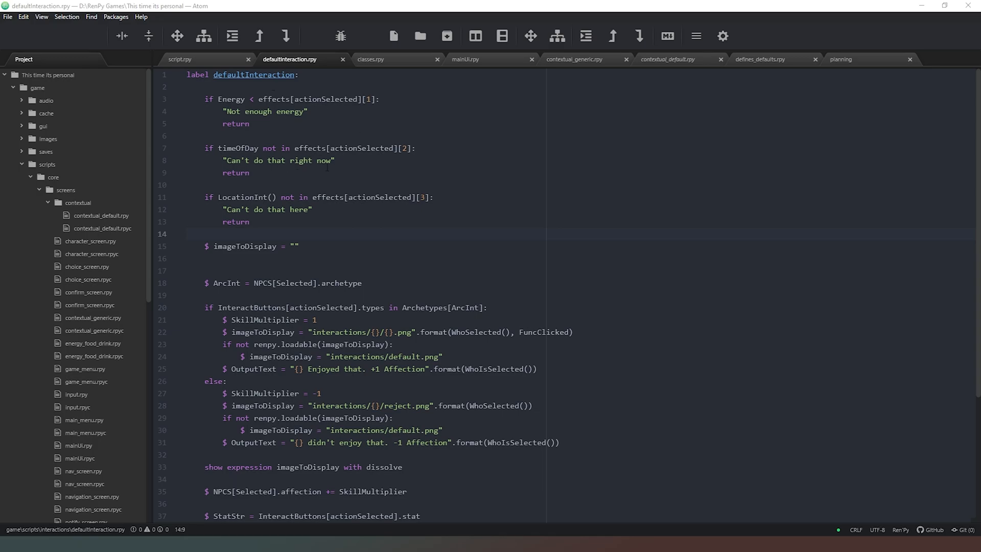
# Add '$ Energy -= effects[actionSelected][1]' before the final return
pyautogui.scroll(-3)
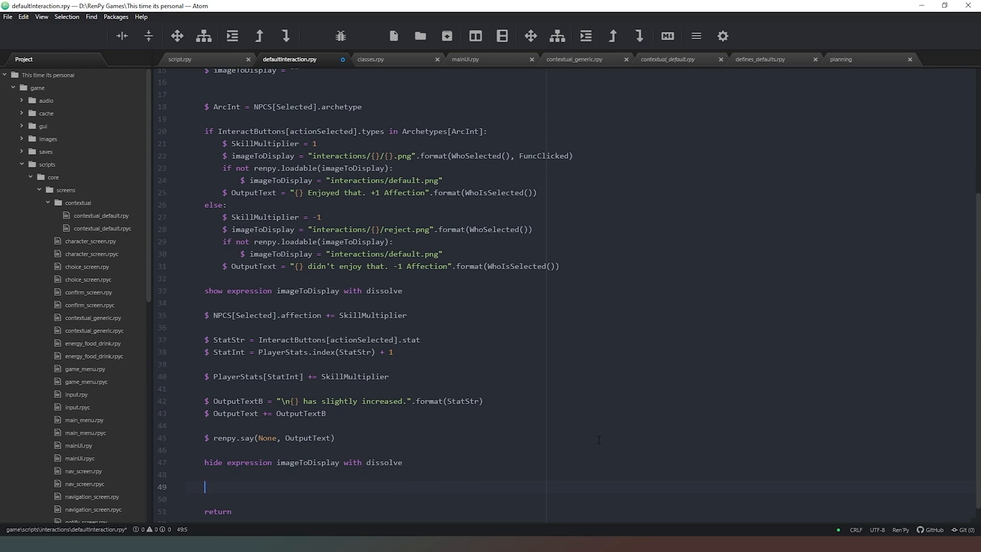
pyautogui.write('$ Ev')
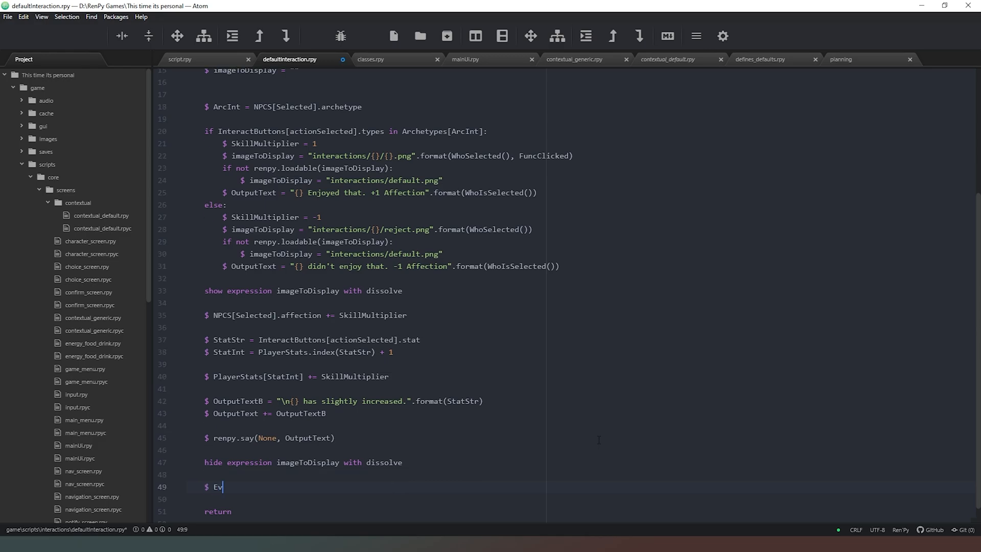
pyautogui.write('ner')
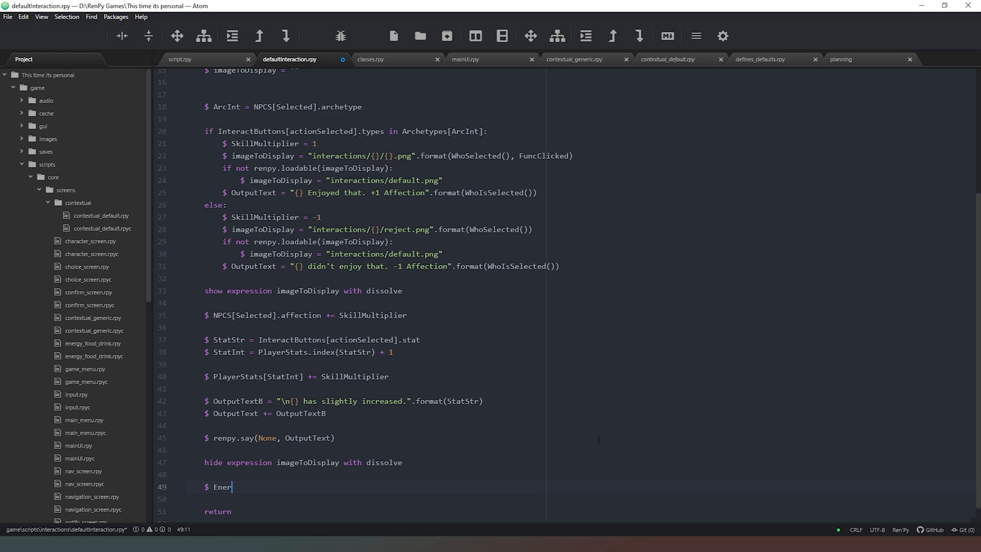
pyautogui.write('gy -=')
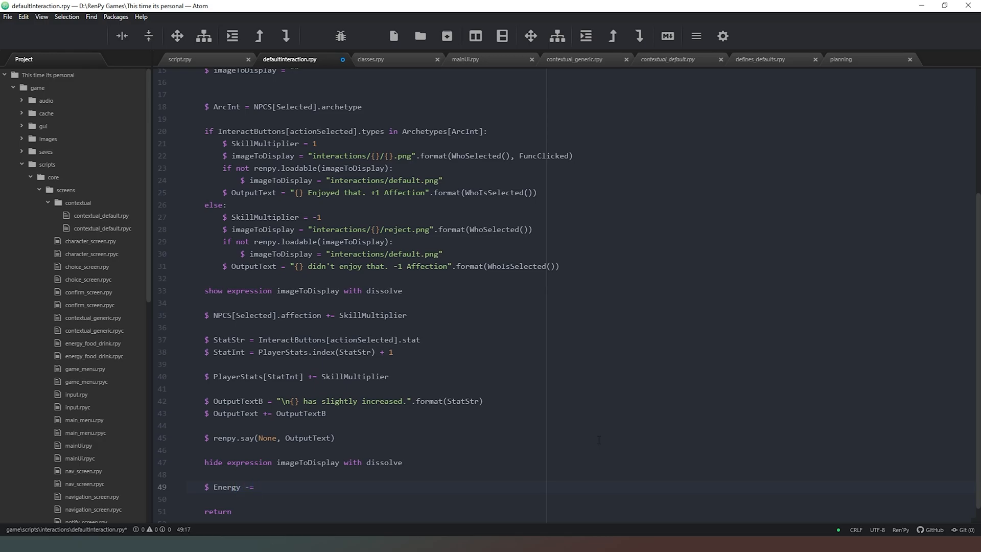
pyautogui.scroll(3)
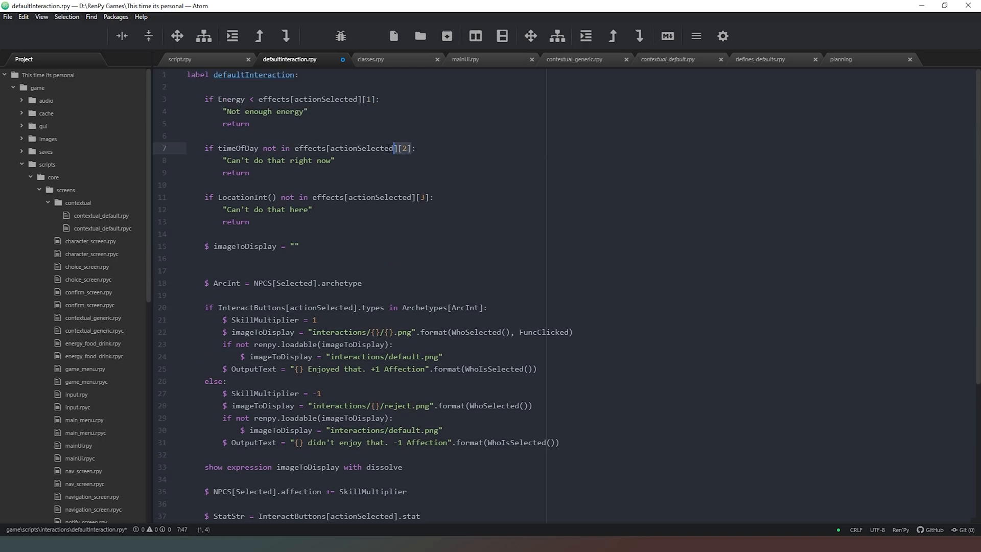
pyautogui.scroll(-3)
pyautogui.write('$')
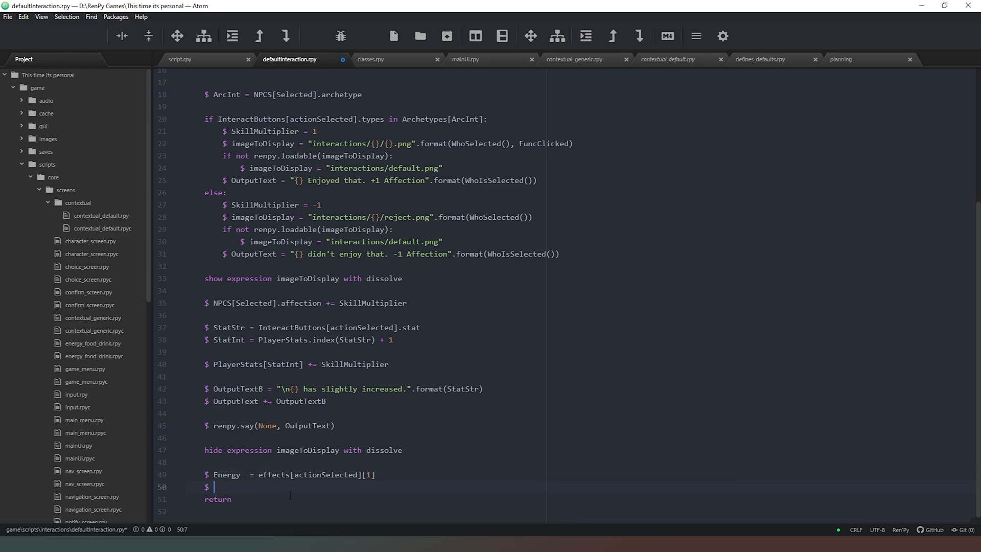
# Add '$ timeOfDay += effects[actionSelected][2]' reusing the effects lookup from line 7
pyautogui.write('timeOfDay +=')
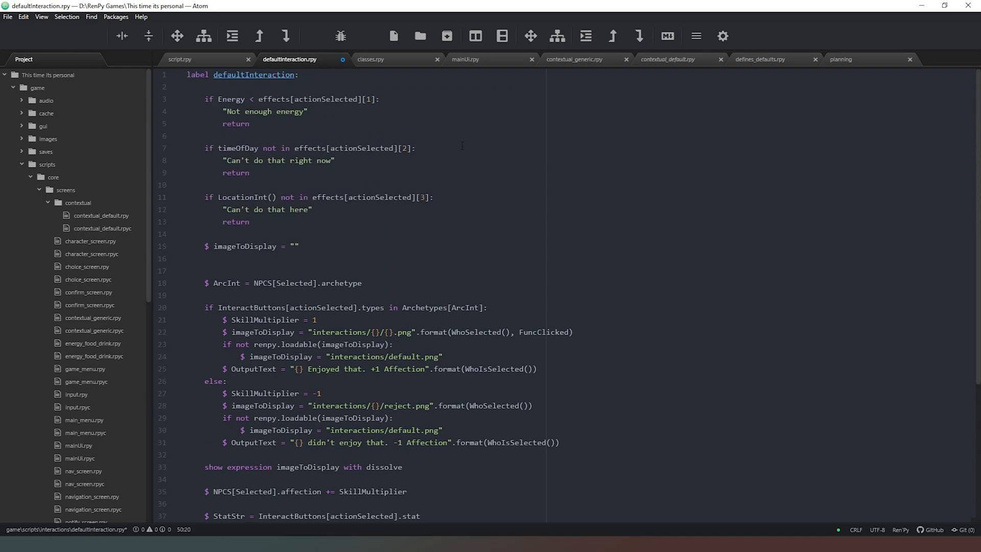
pyautogui.click(307, 148)
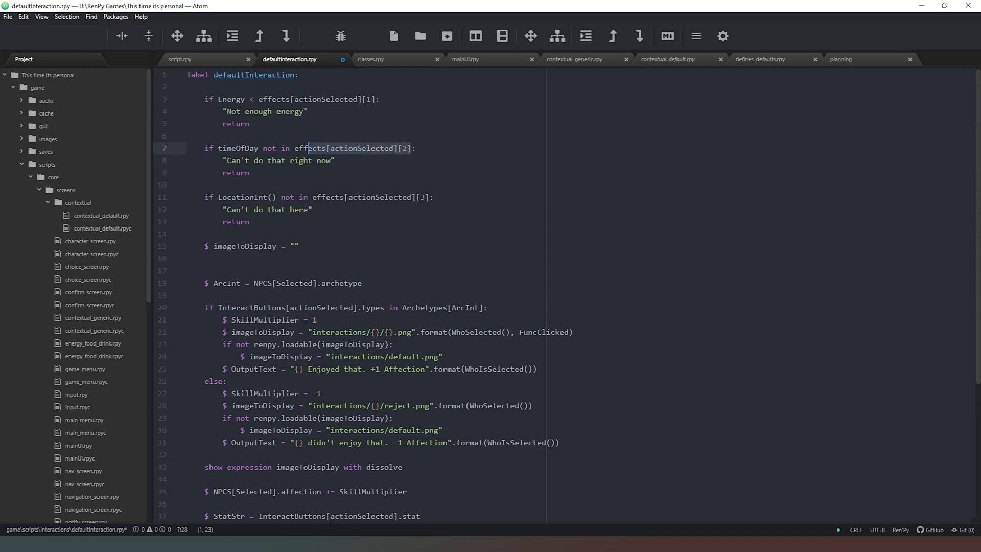
pyautogui.scroll(-3)
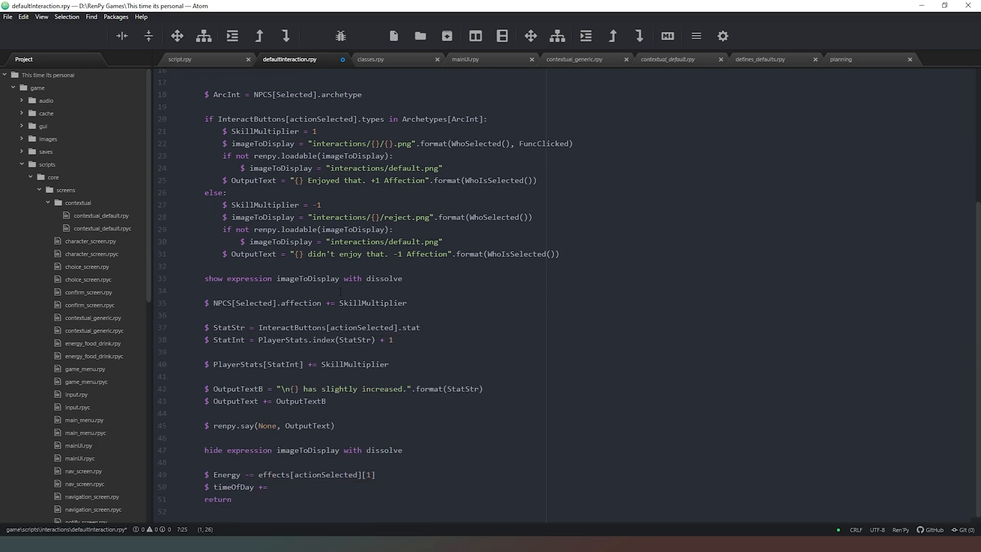
pyautogui.write('effects[actionSelected][2]')
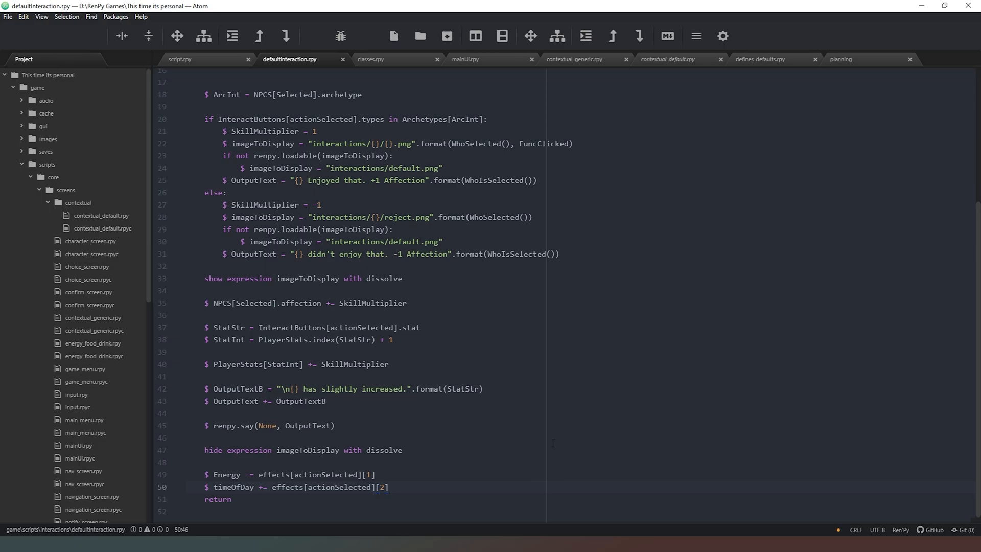
# After checking the effects tuple order in defines_defaults.rpy, change the timeOfDay increment to effects[actionSelected][0] and save
pyautogui.click(761, 59)
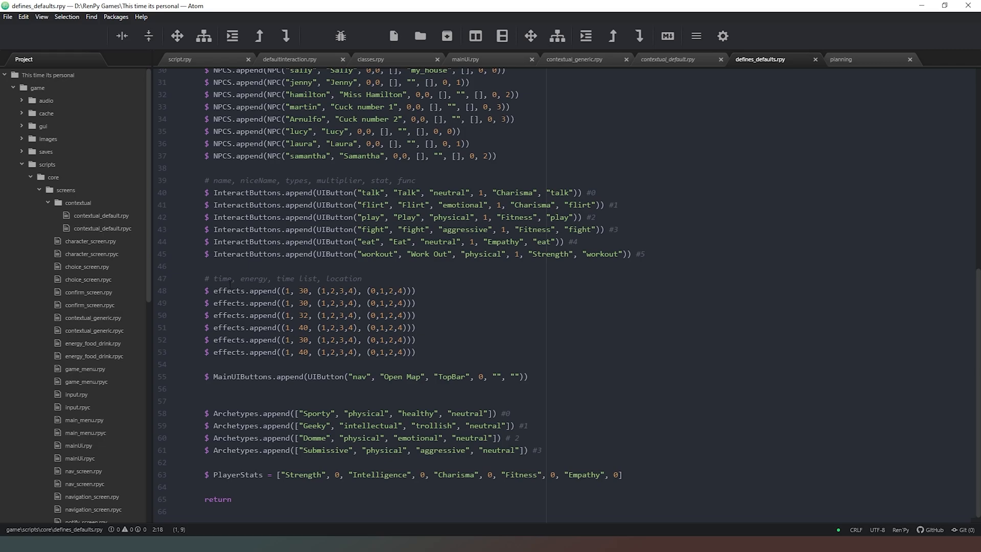
pyautogui.click(289, 59)
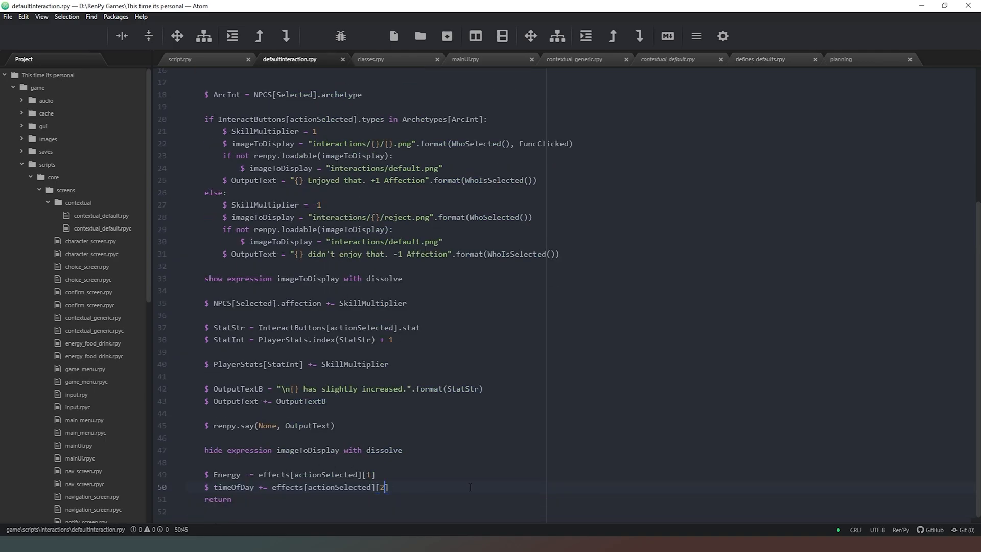
pyautogui.write('0')
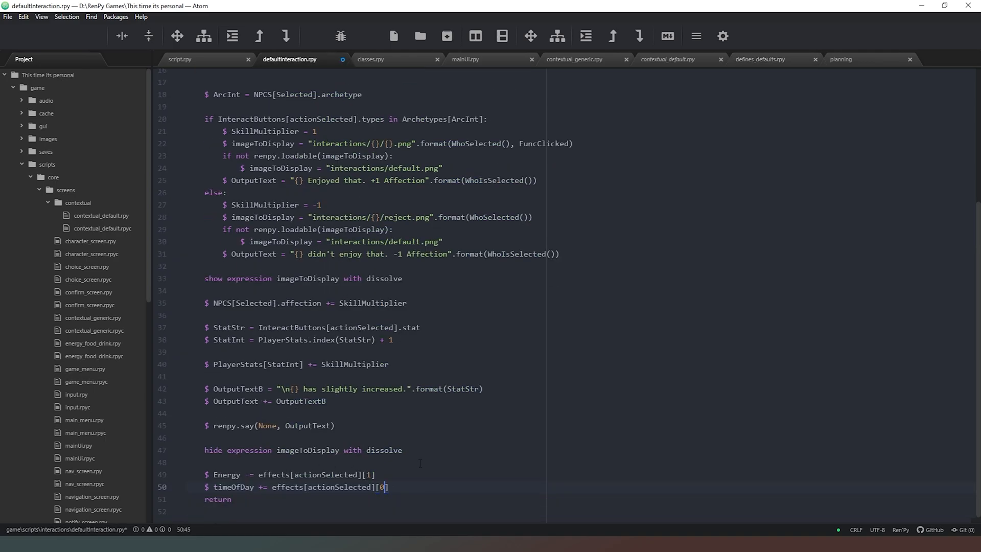
pyautogui.scroll(3)
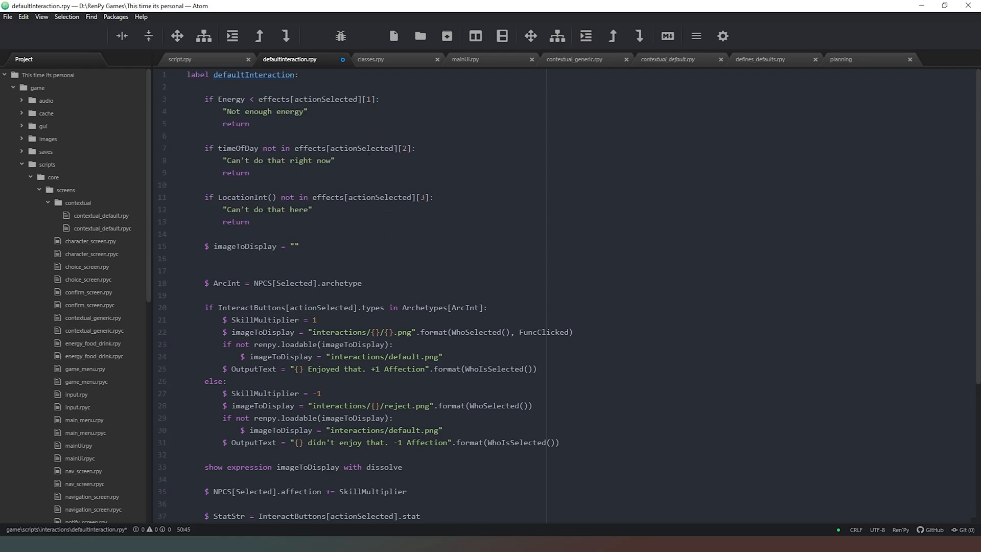
pyautogui.scroll(-3)
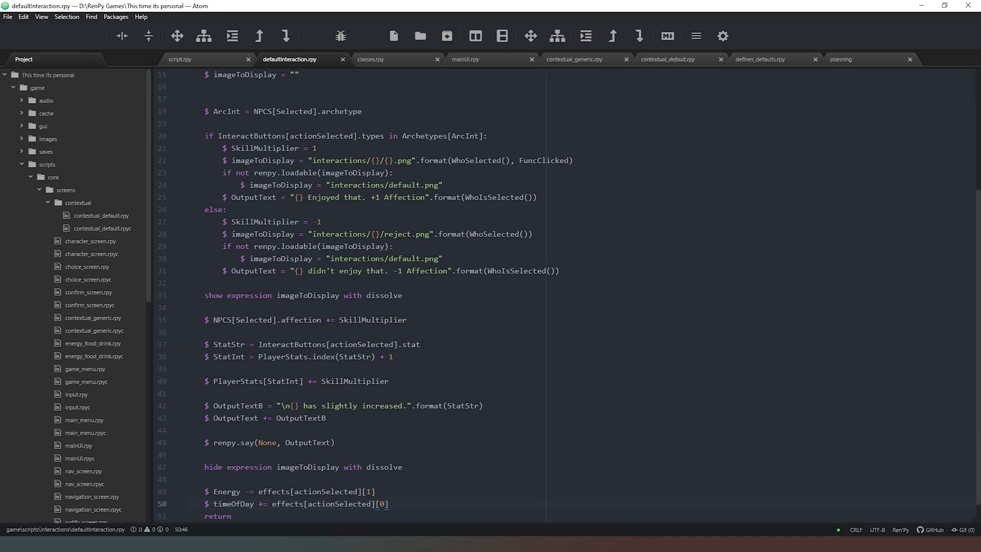
pyautogui.scroll(-3)
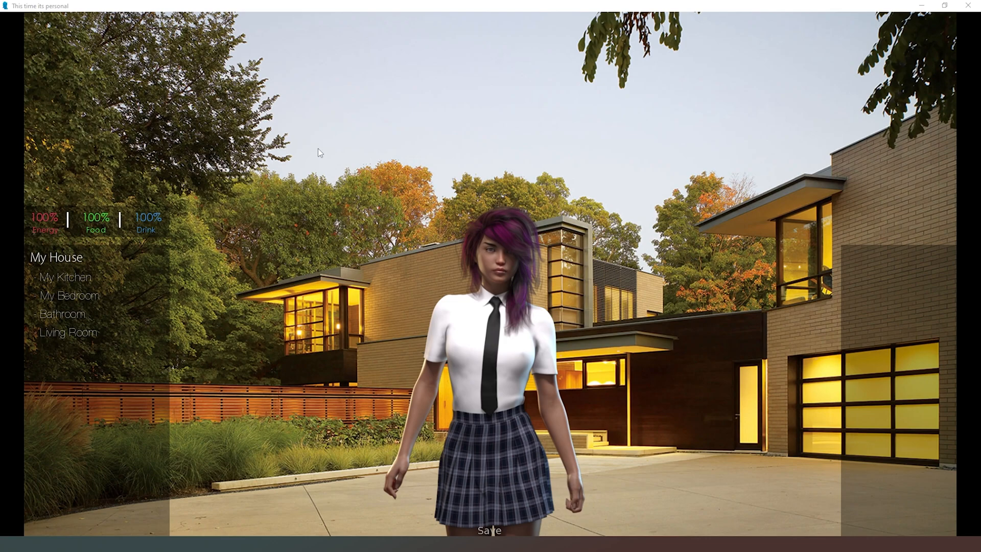
pyautogui.moveTo(415, 174)
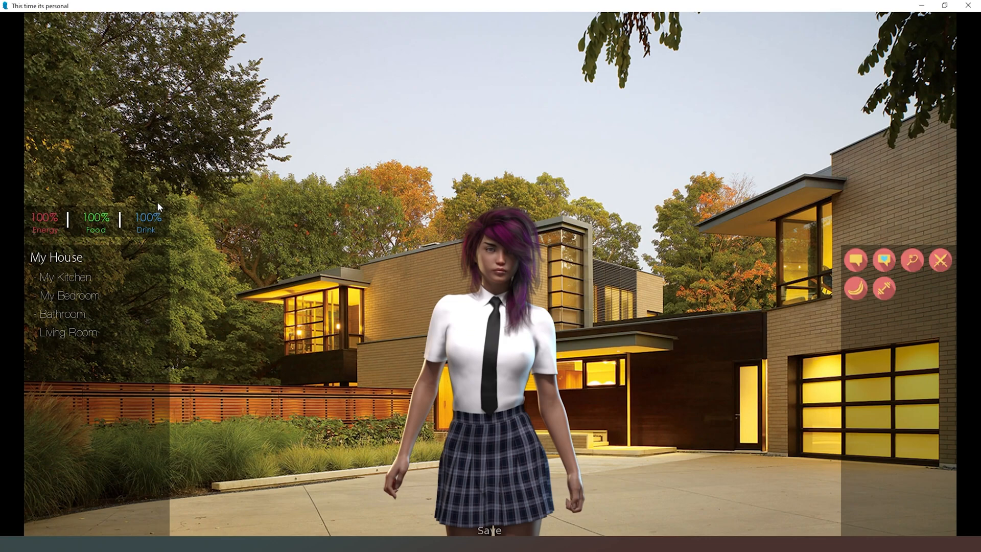
pyautogui.moveTo(818, 179)
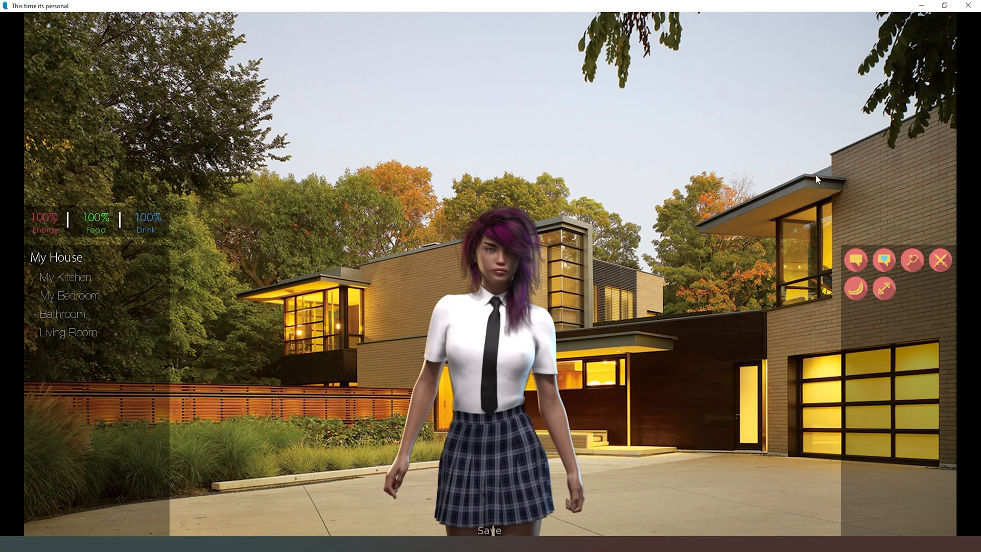
pyautogui.moveTo(761, 235)
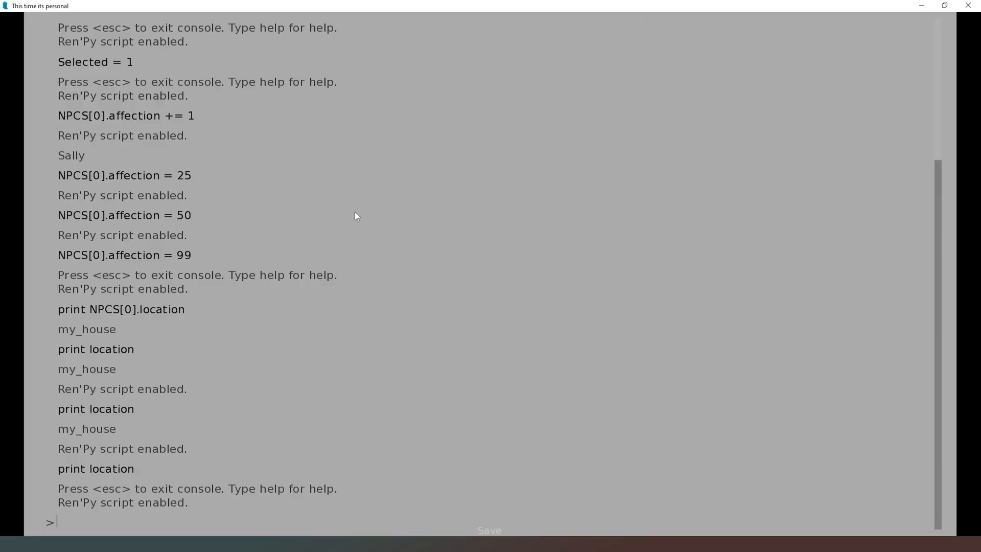
# In the running game's console print timeOfDay and top up Energy to retest the blocked action
pyautogui.write('print t')
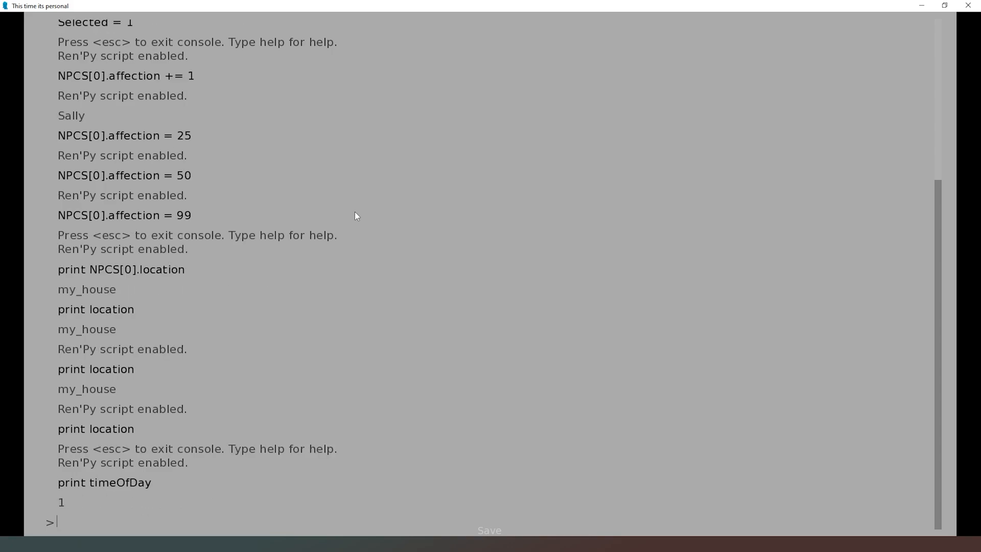
pyautogui.press('escape')
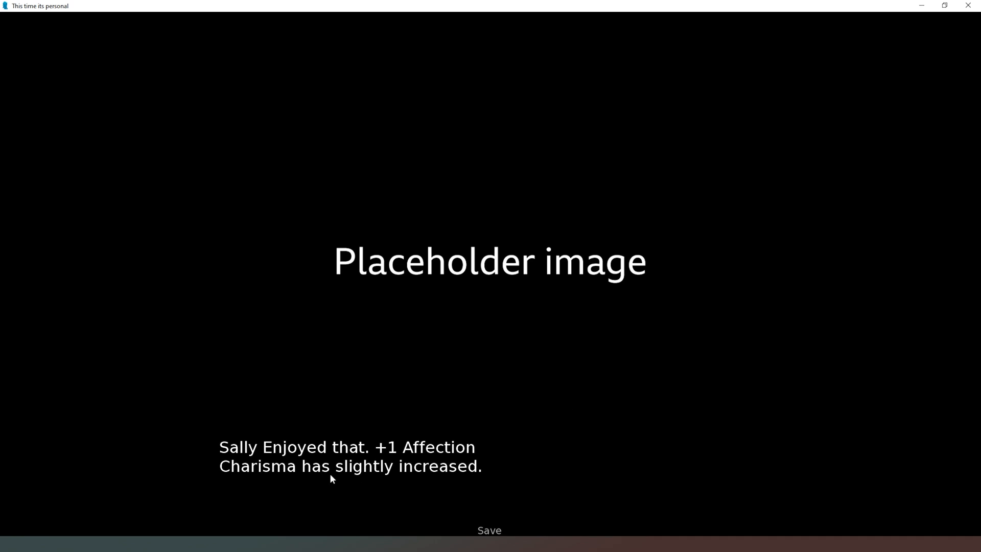
pyautogui.moveTo(651, 307)
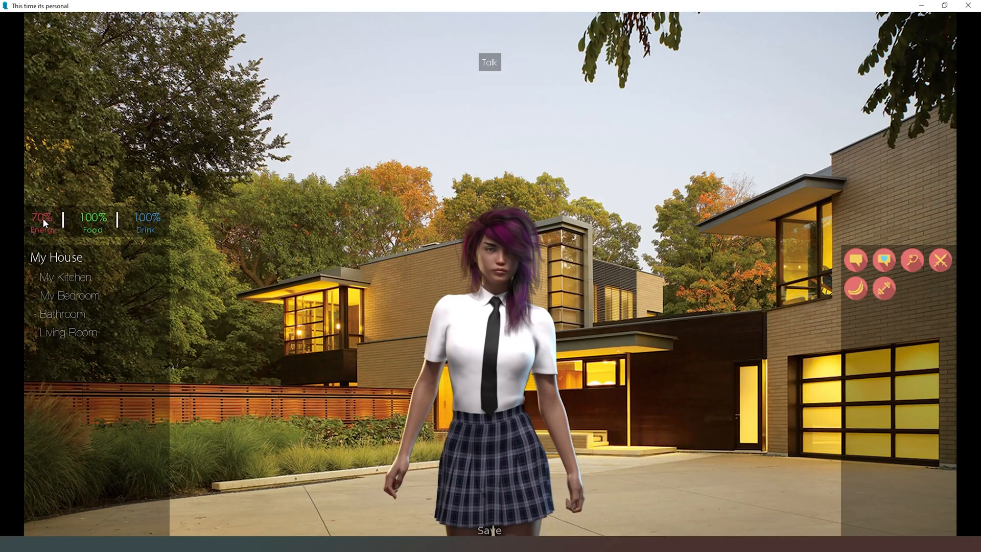
pyautogui.moveTo(220, 269)
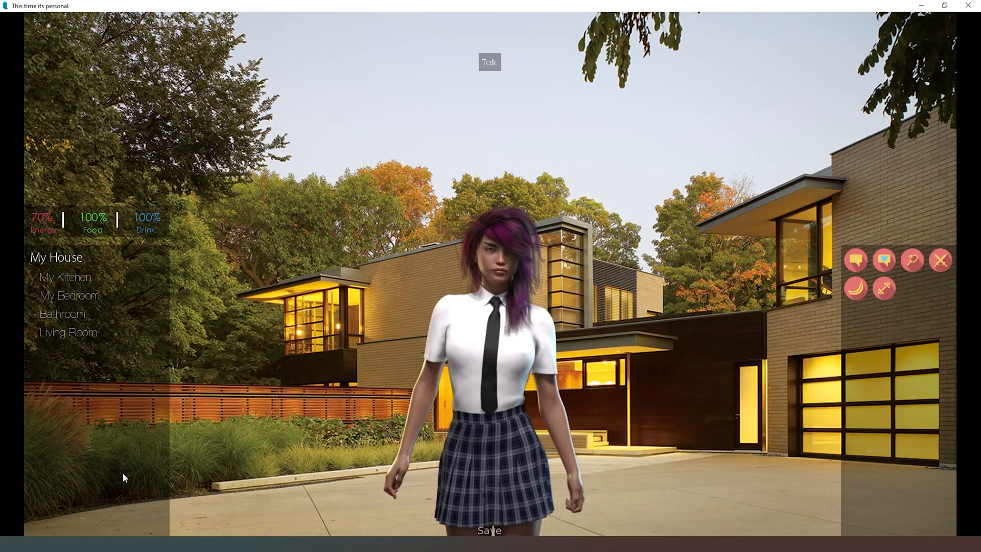
pyautogui.moveTo(868, 281)
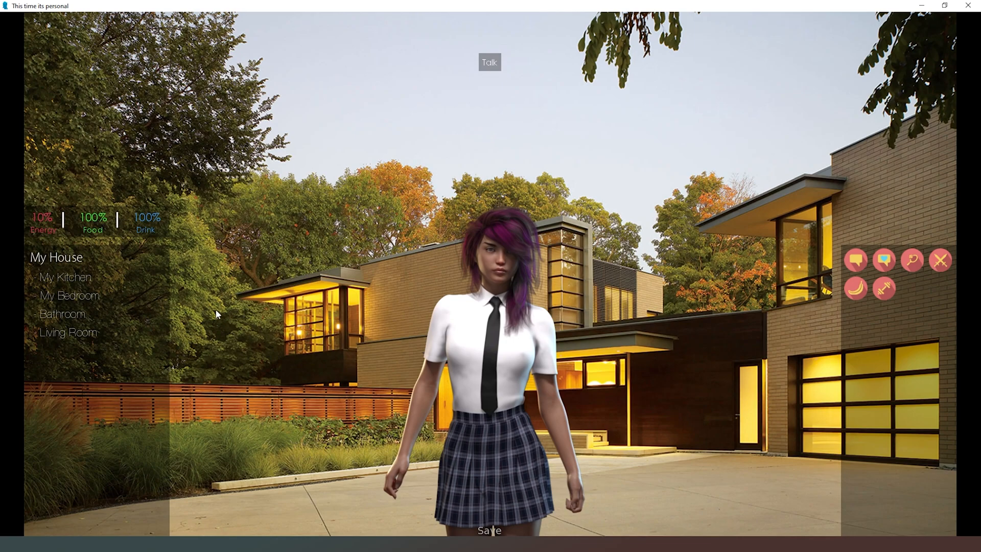
pyautogui.moveTo(477, 312)
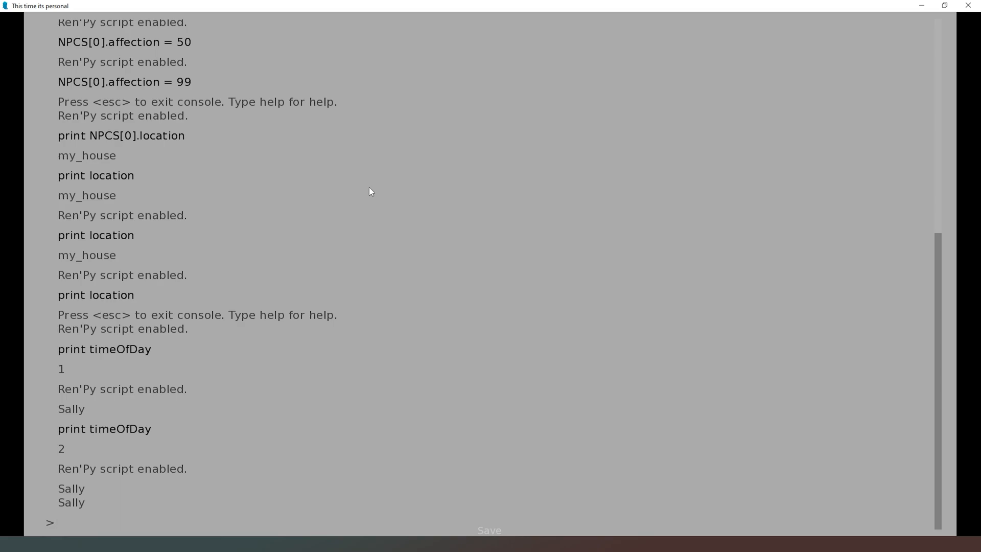
pyautogui.write('Energy +=')
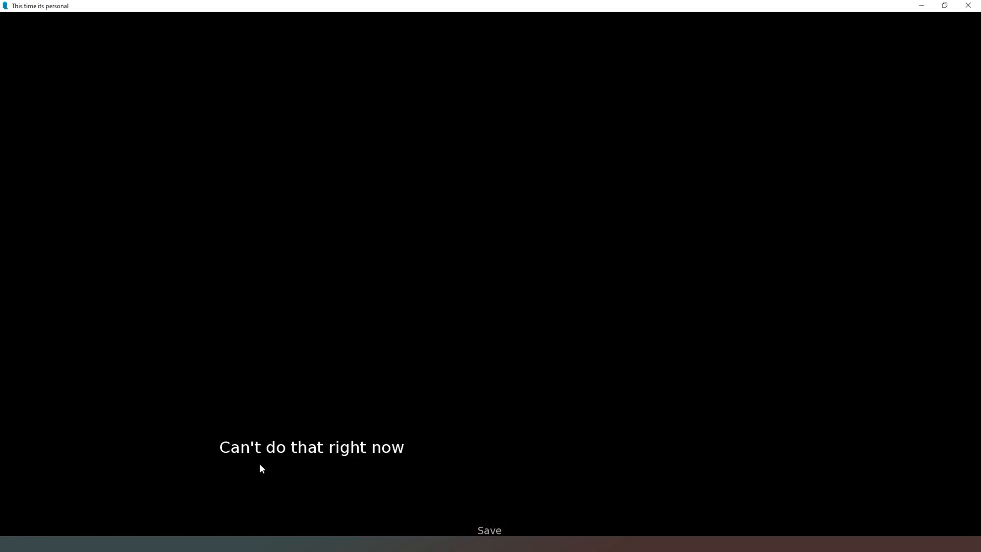
pyautogui.moveTo(318, 458)
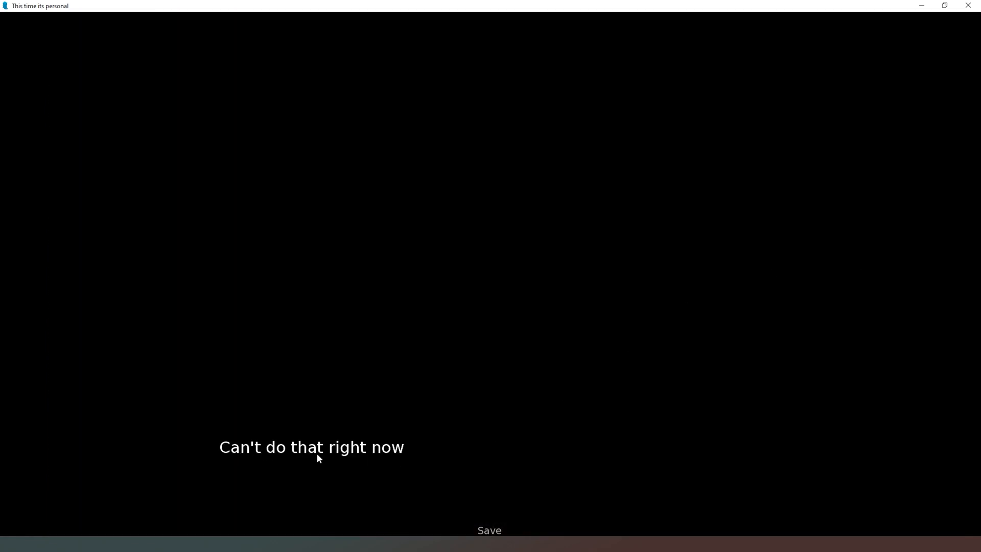
pyautogui.moveTo(281, 480)
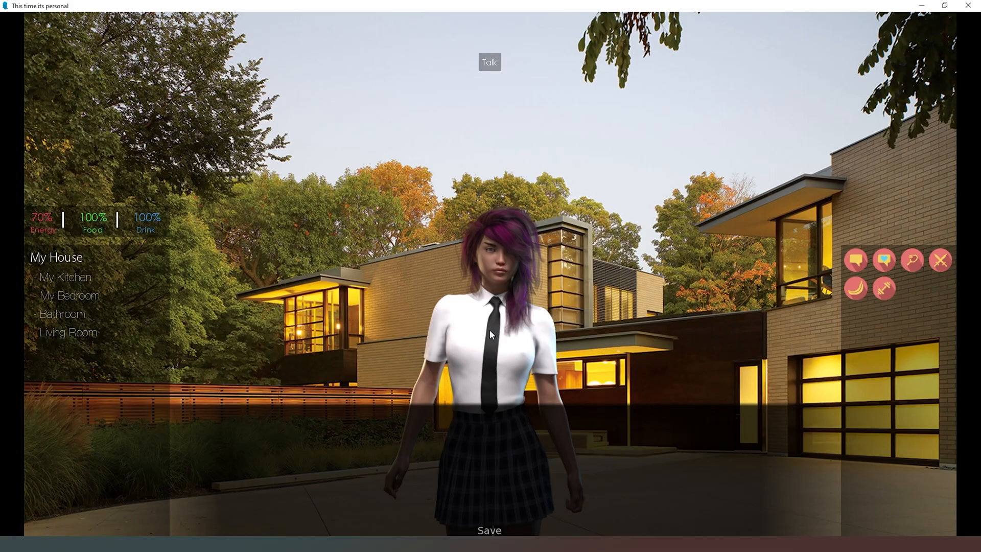
pyautogui.moveTo(188, 449)
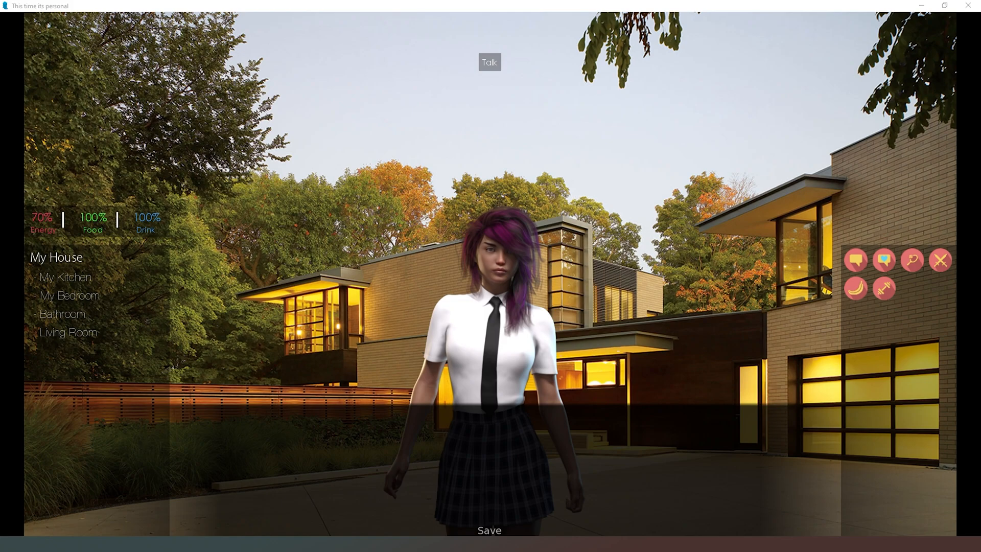
pyautogui.moveTo(466, 283)
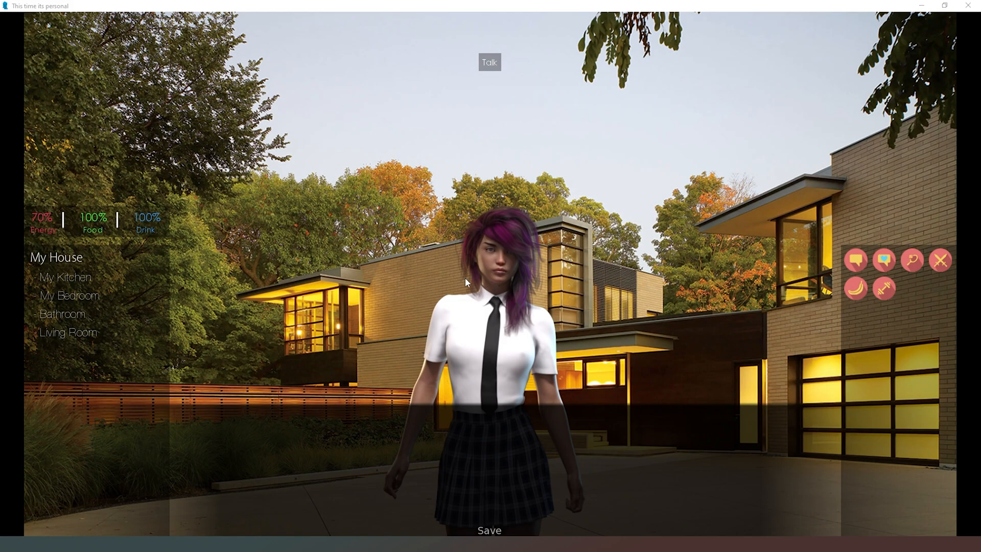
pyautogui.moveTo(352, 287)
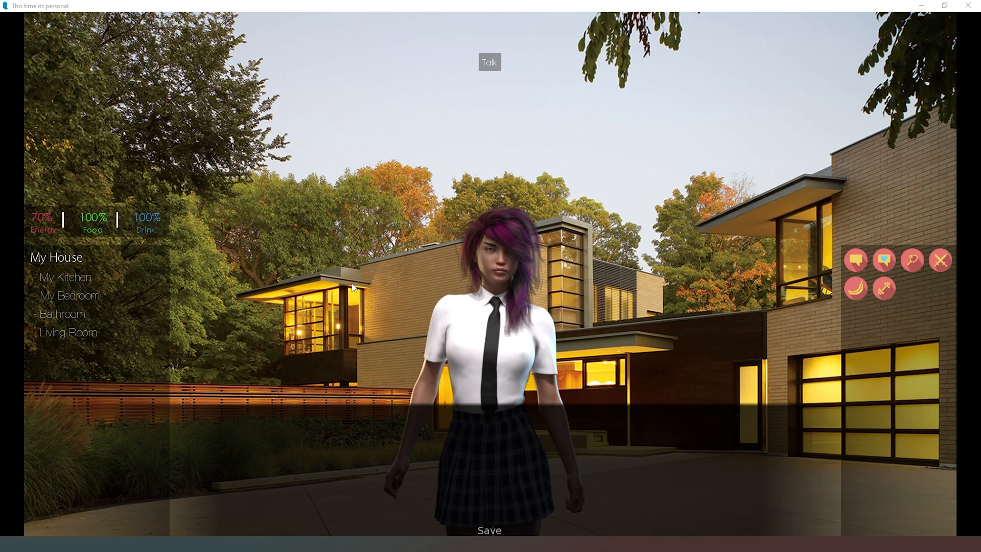
pyautogui.moveTo(701, 433)
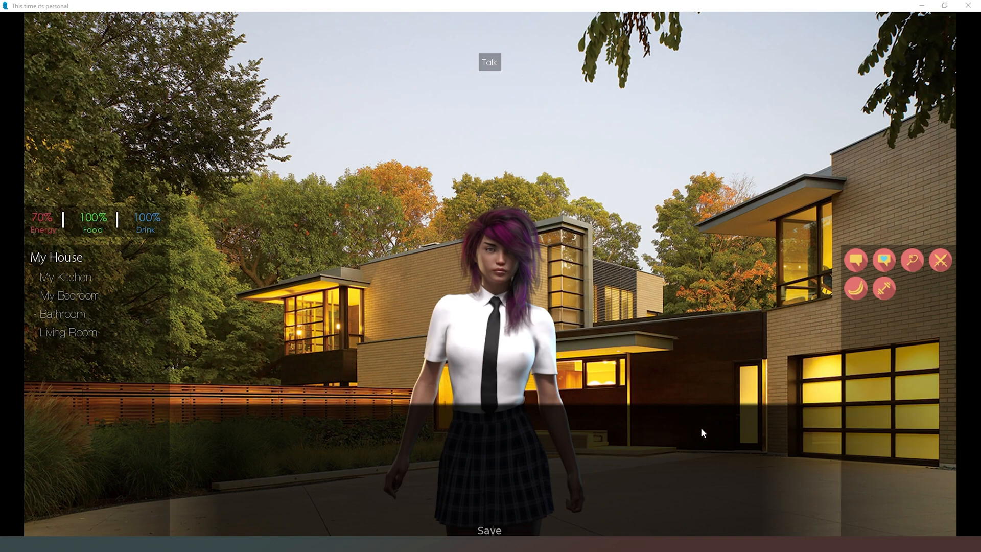
pyautogui.moveTo(220, 405)
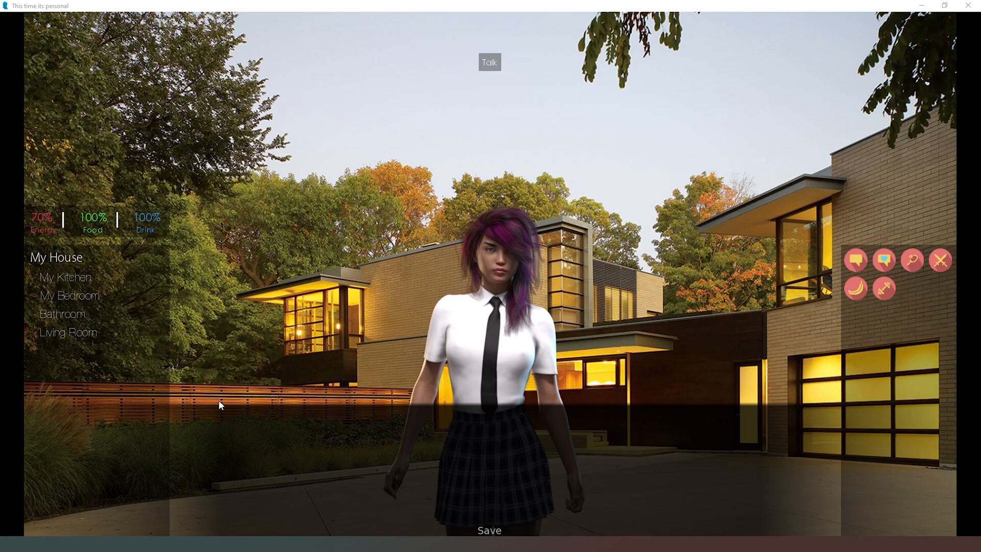
pyautogui.moveTo(738, 415)
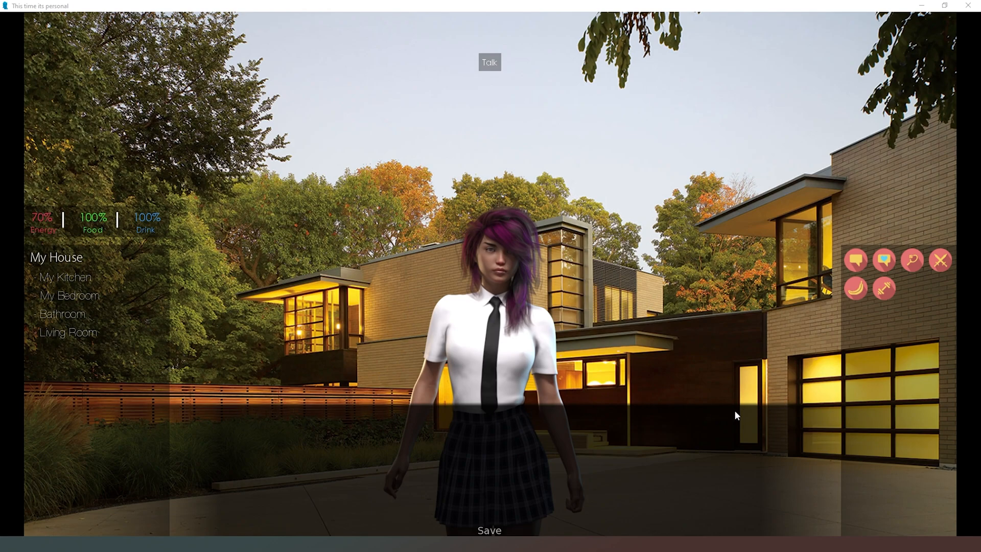
pyautogui.moveTo(471, 315)
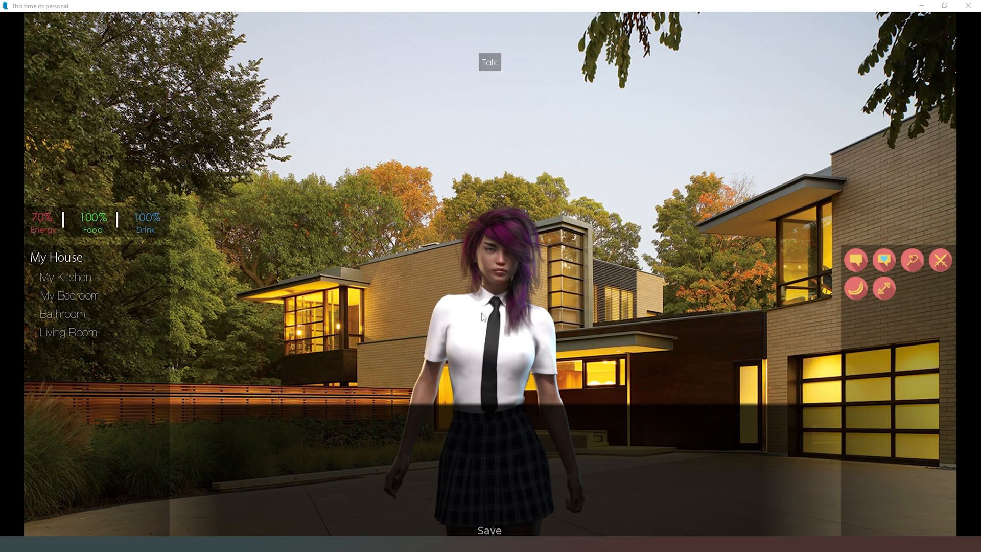
pyautogui.moveTo(544, 347)
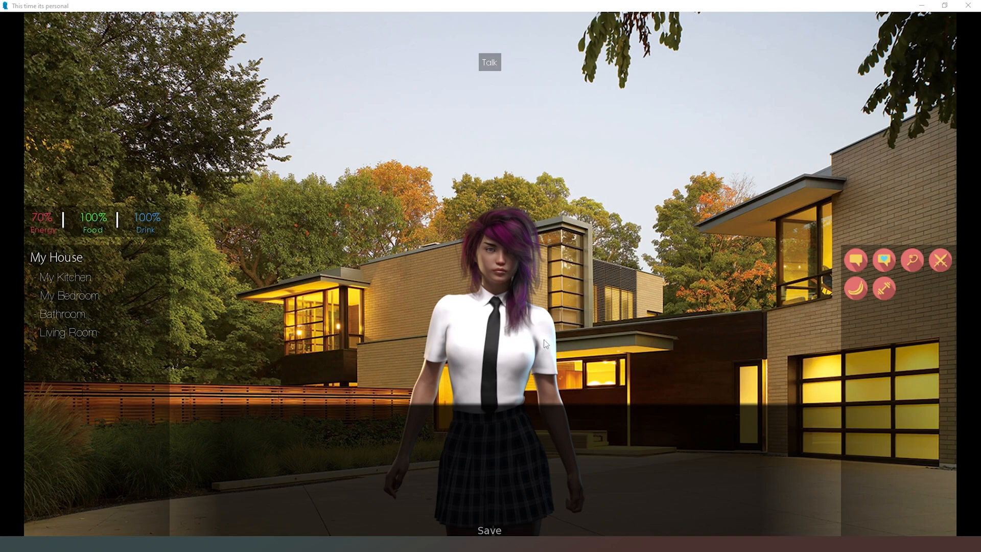
pyautogui.moveTo(597, 397)
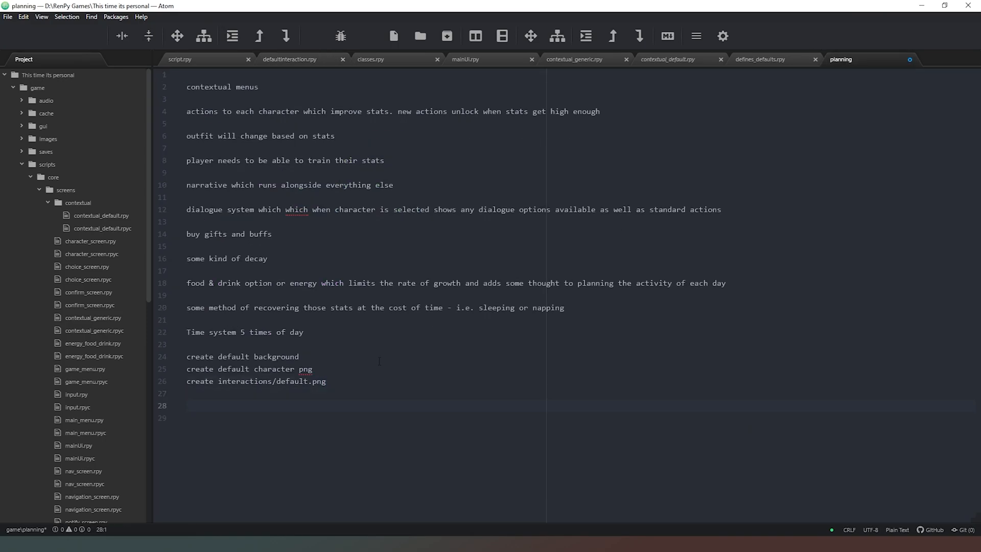
# Add the planning note 'no enough energy or time etc appear in popup not in dialogue screen'
pyautogui.write('error appear i')
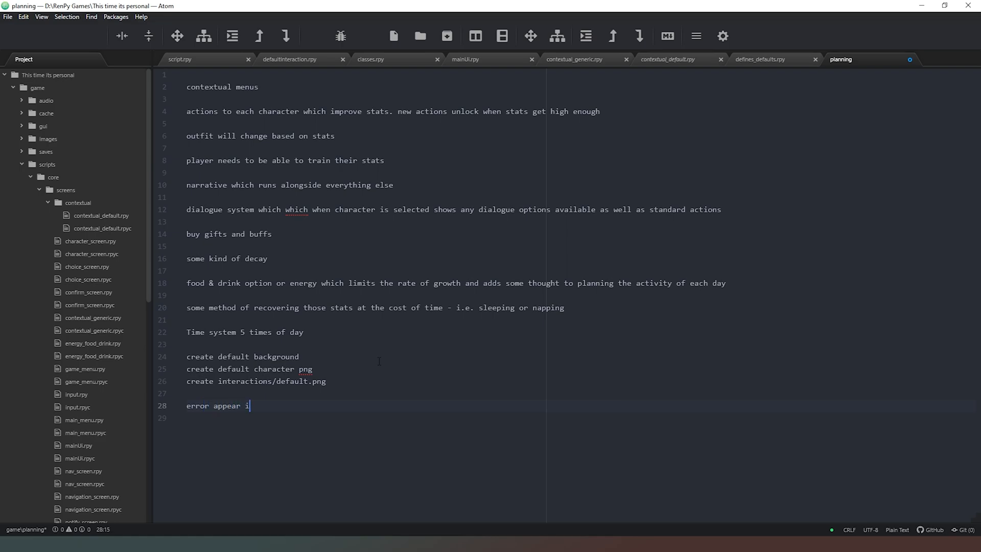
pyautogui.write('n popup not')
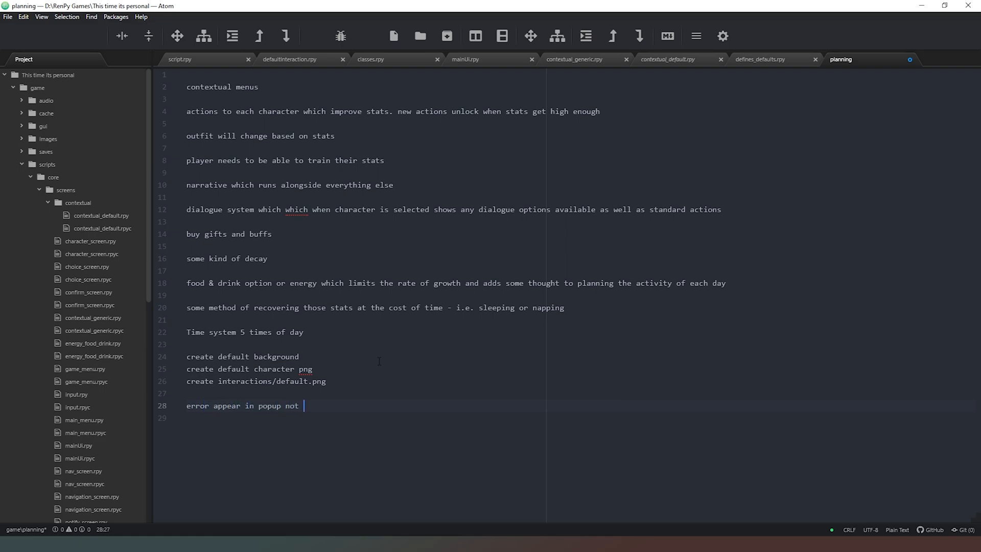
pyautogui.write('in dialoogue scree')
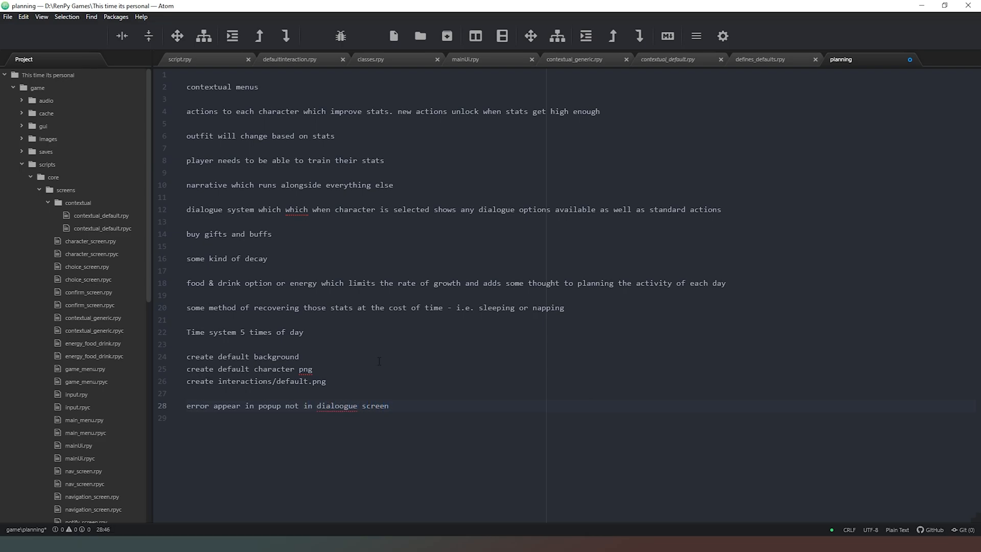
pyautogui.write('no enough energy or time etc')
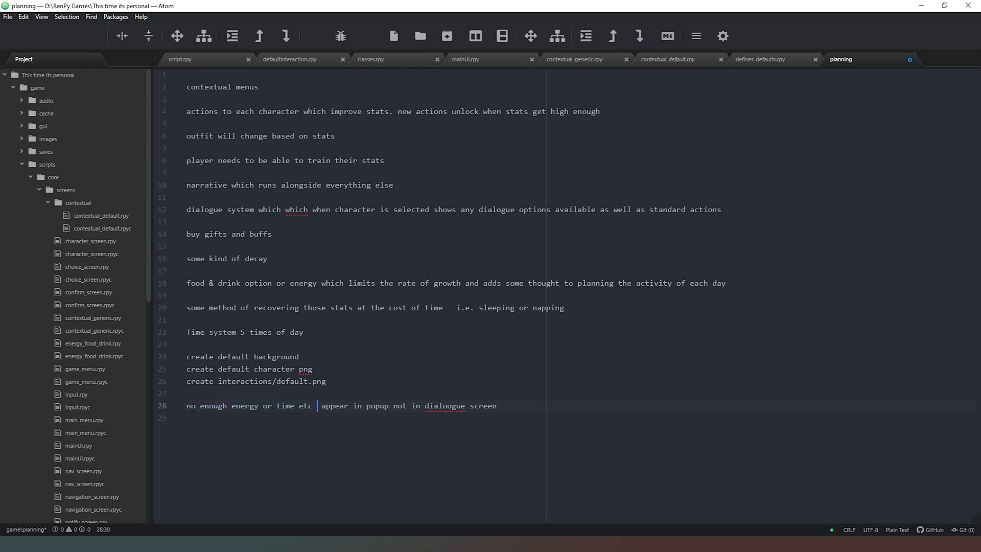
pyautogui.press('Backspace')
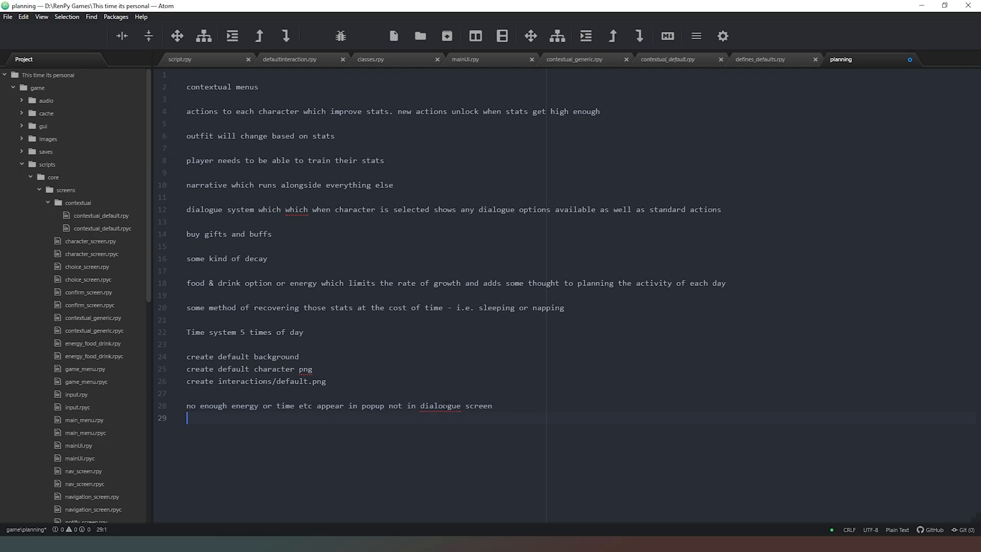
pyautogui.moveTo(293, 59)
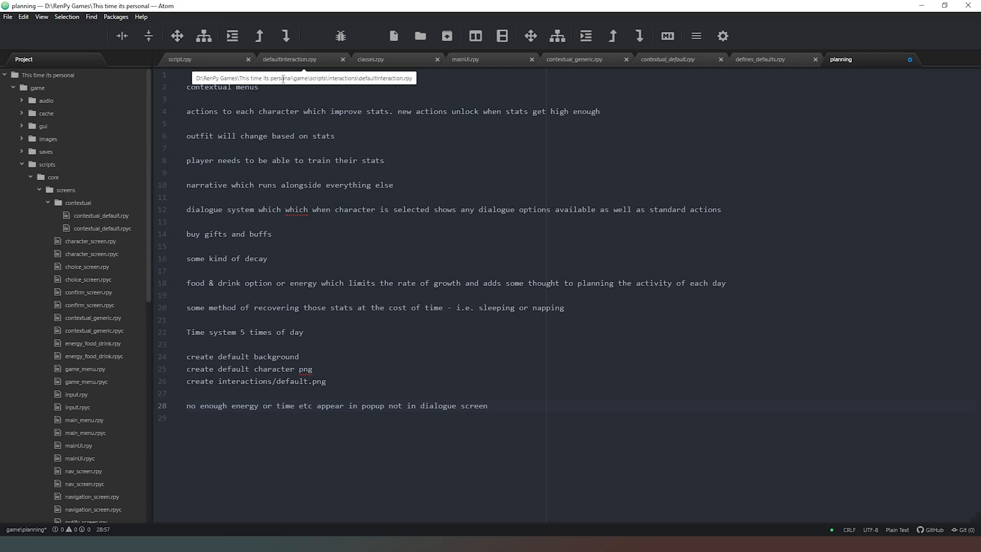
pyautogui.click(438, 406)
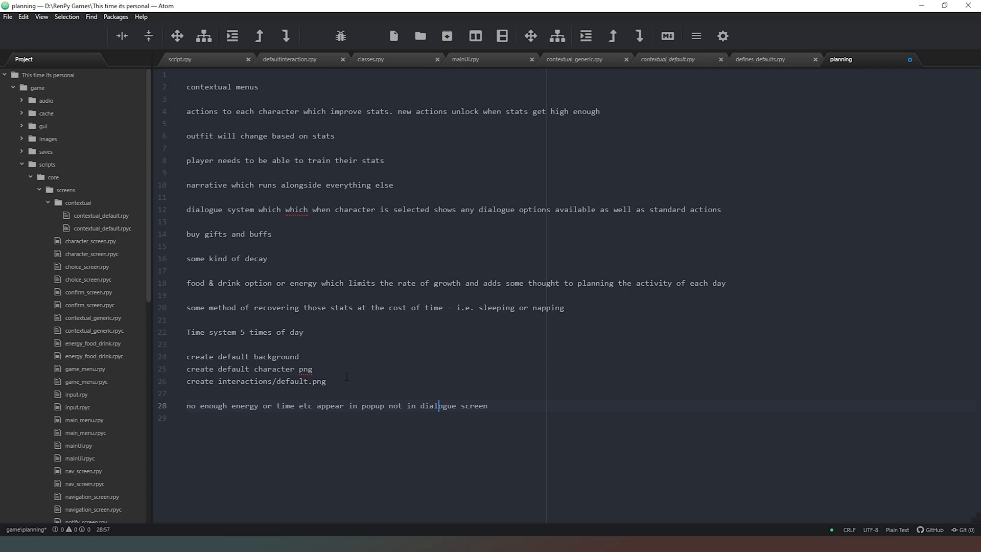